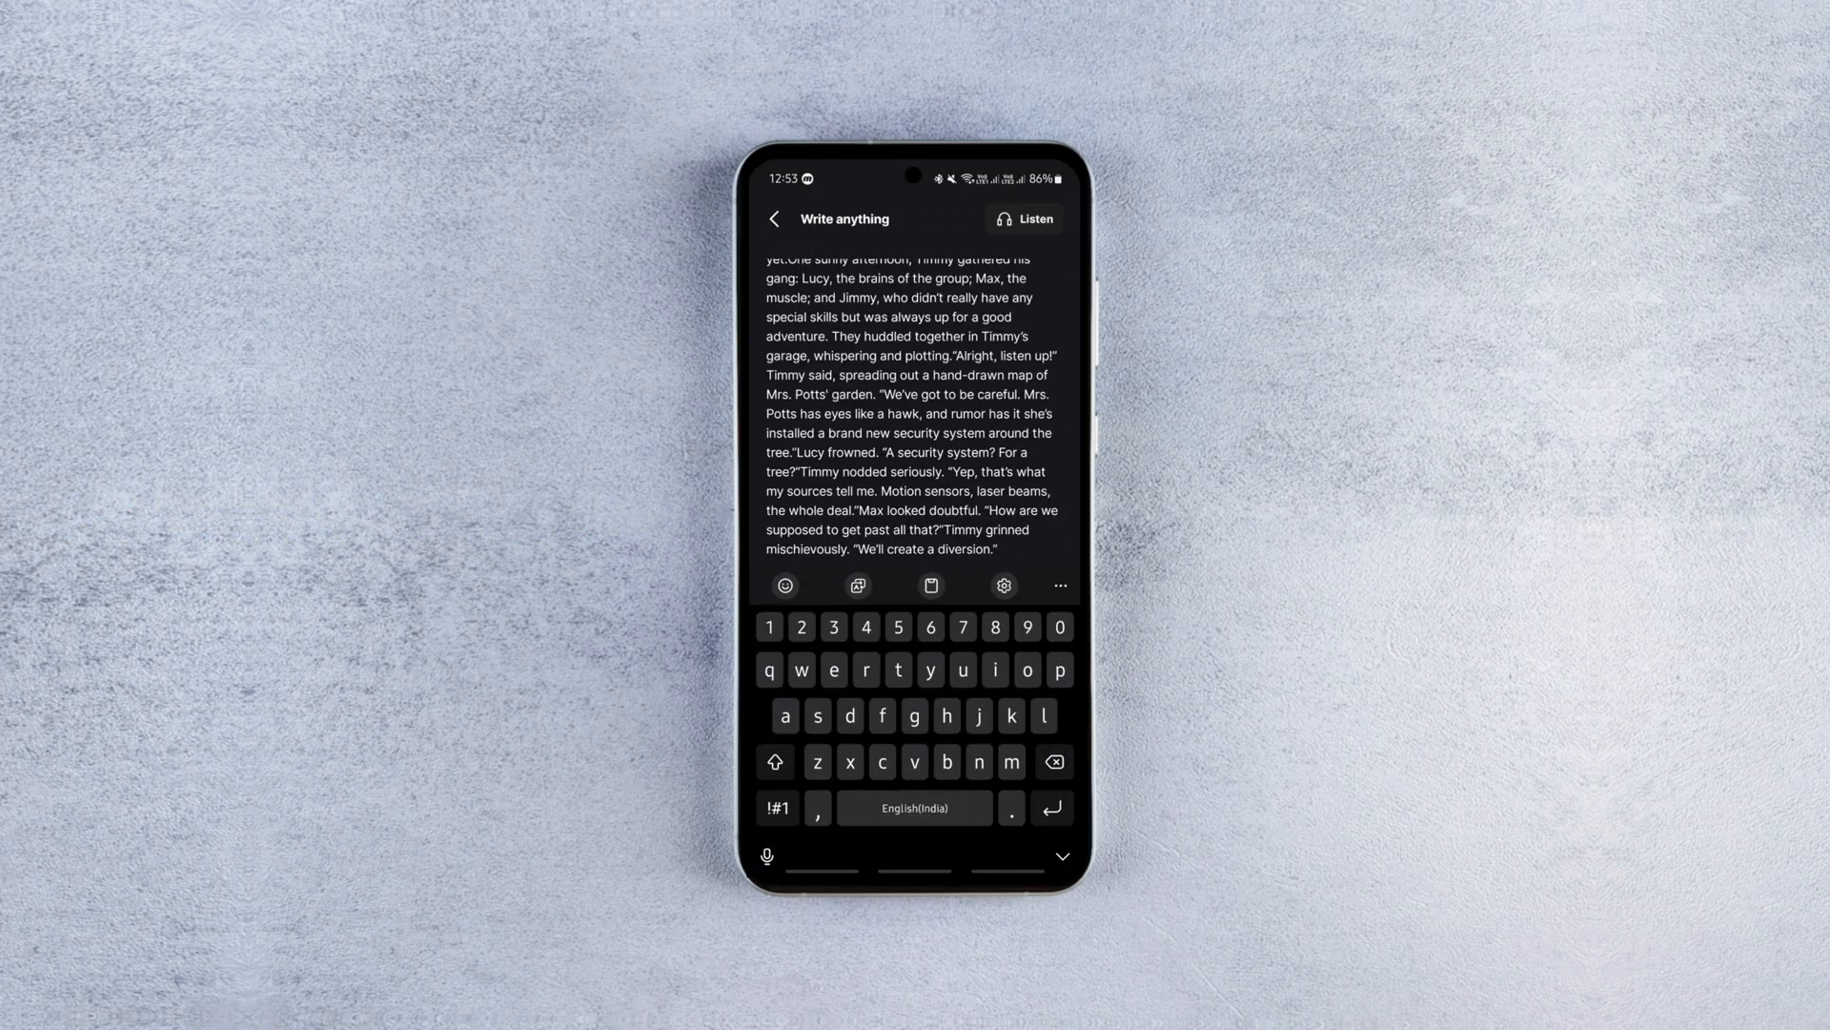
- Save the written Mango story, have it read aloud, and return to the library's Voices tab
{"action": "left_click", "coordinate": [1022, 217]}
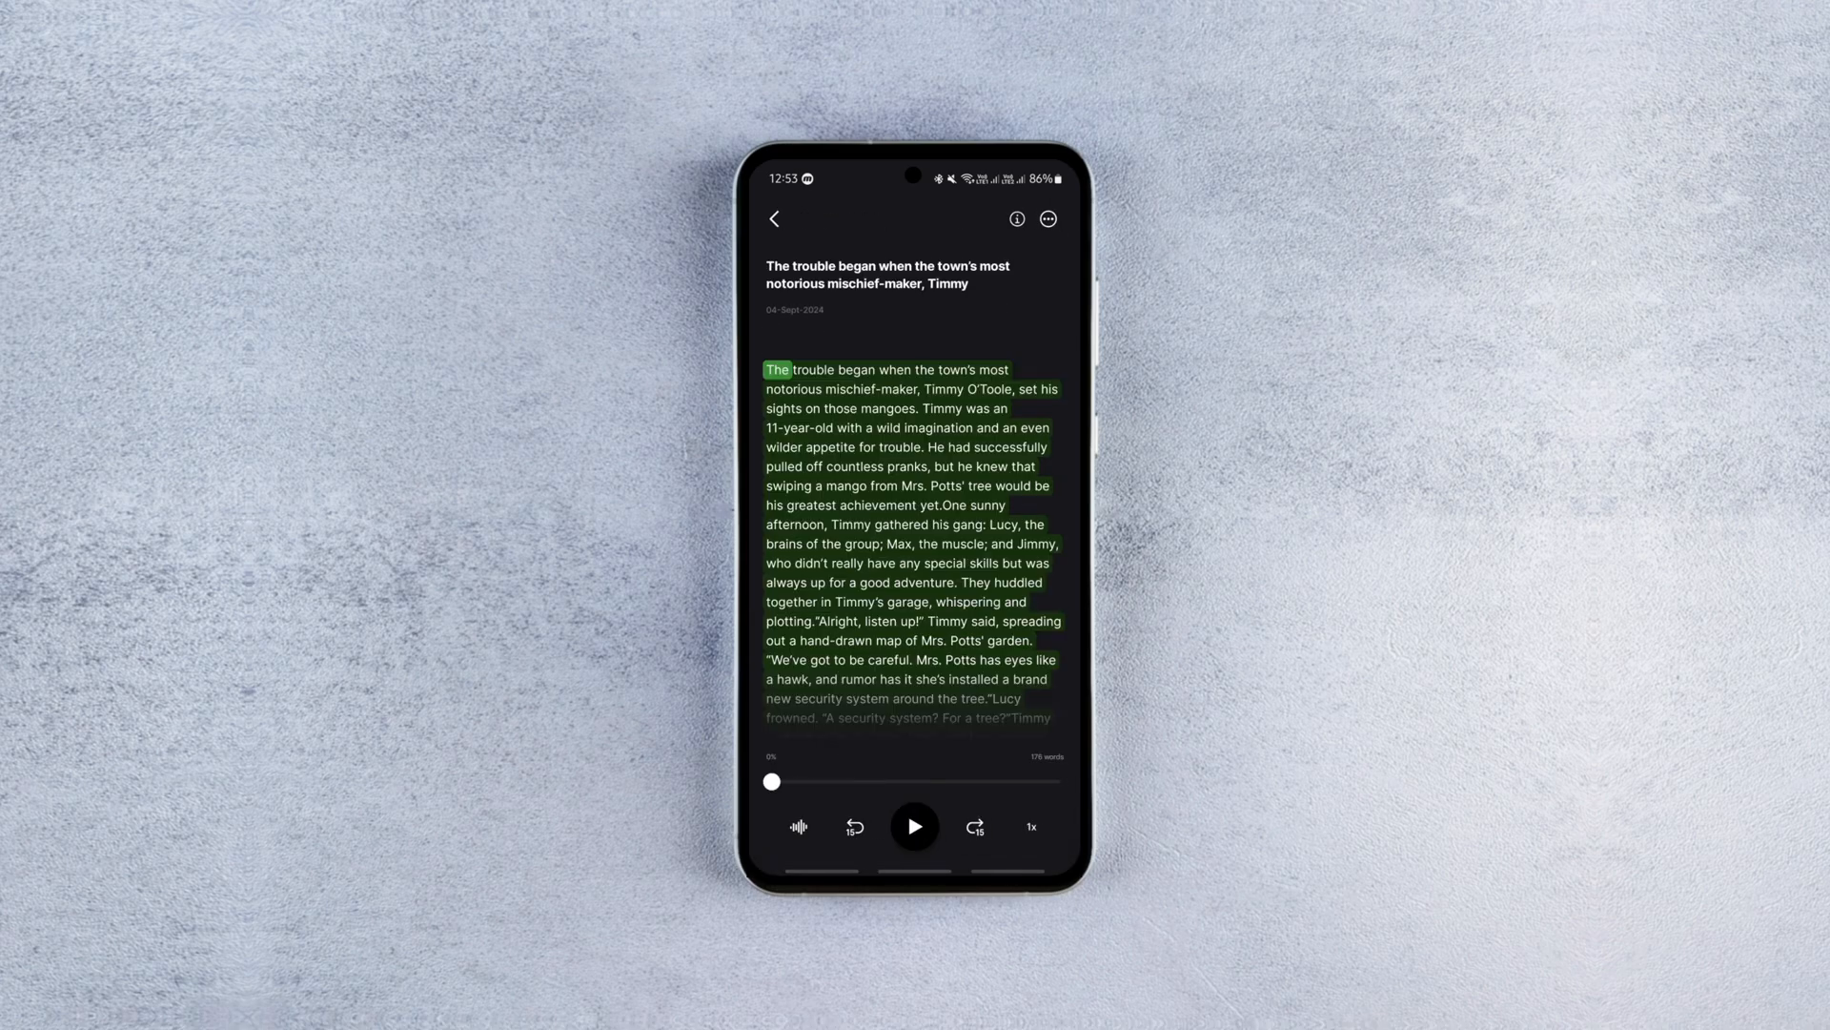
{"action": "left_click", "coordinate": [773, 218]}
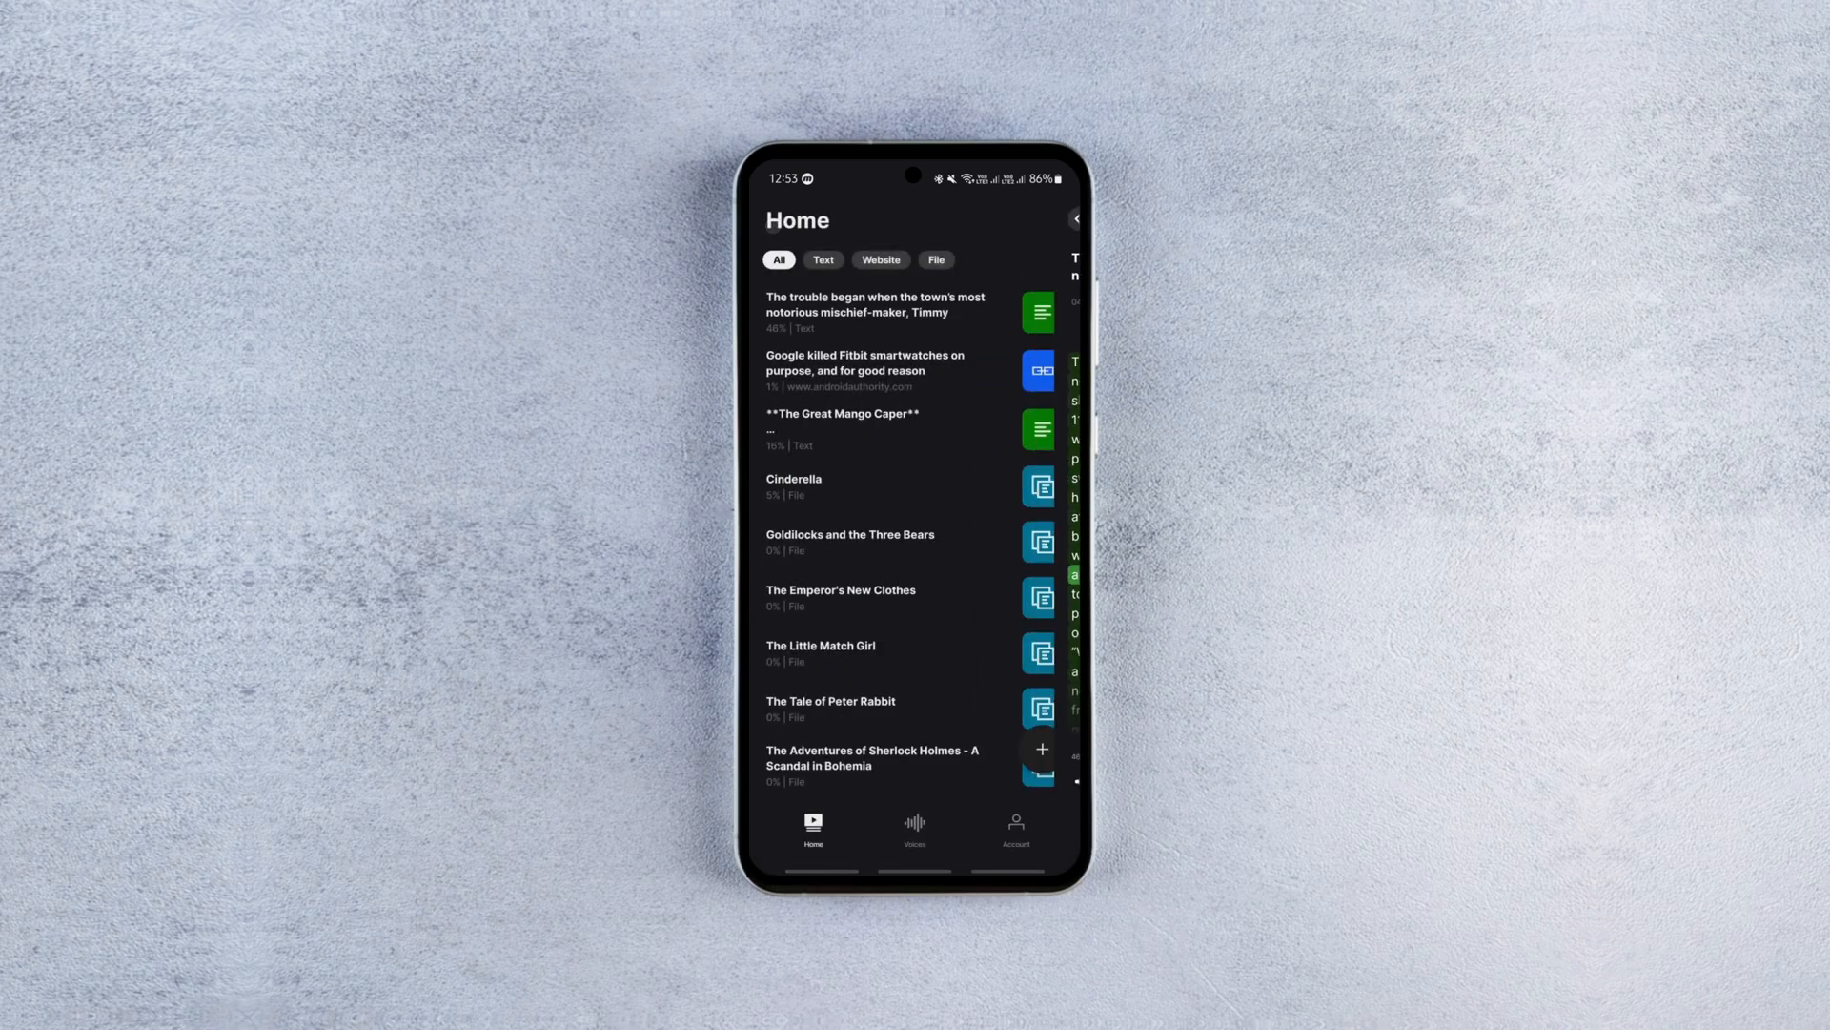
{"action": "left_click", "coordinate": [1039, 747]}
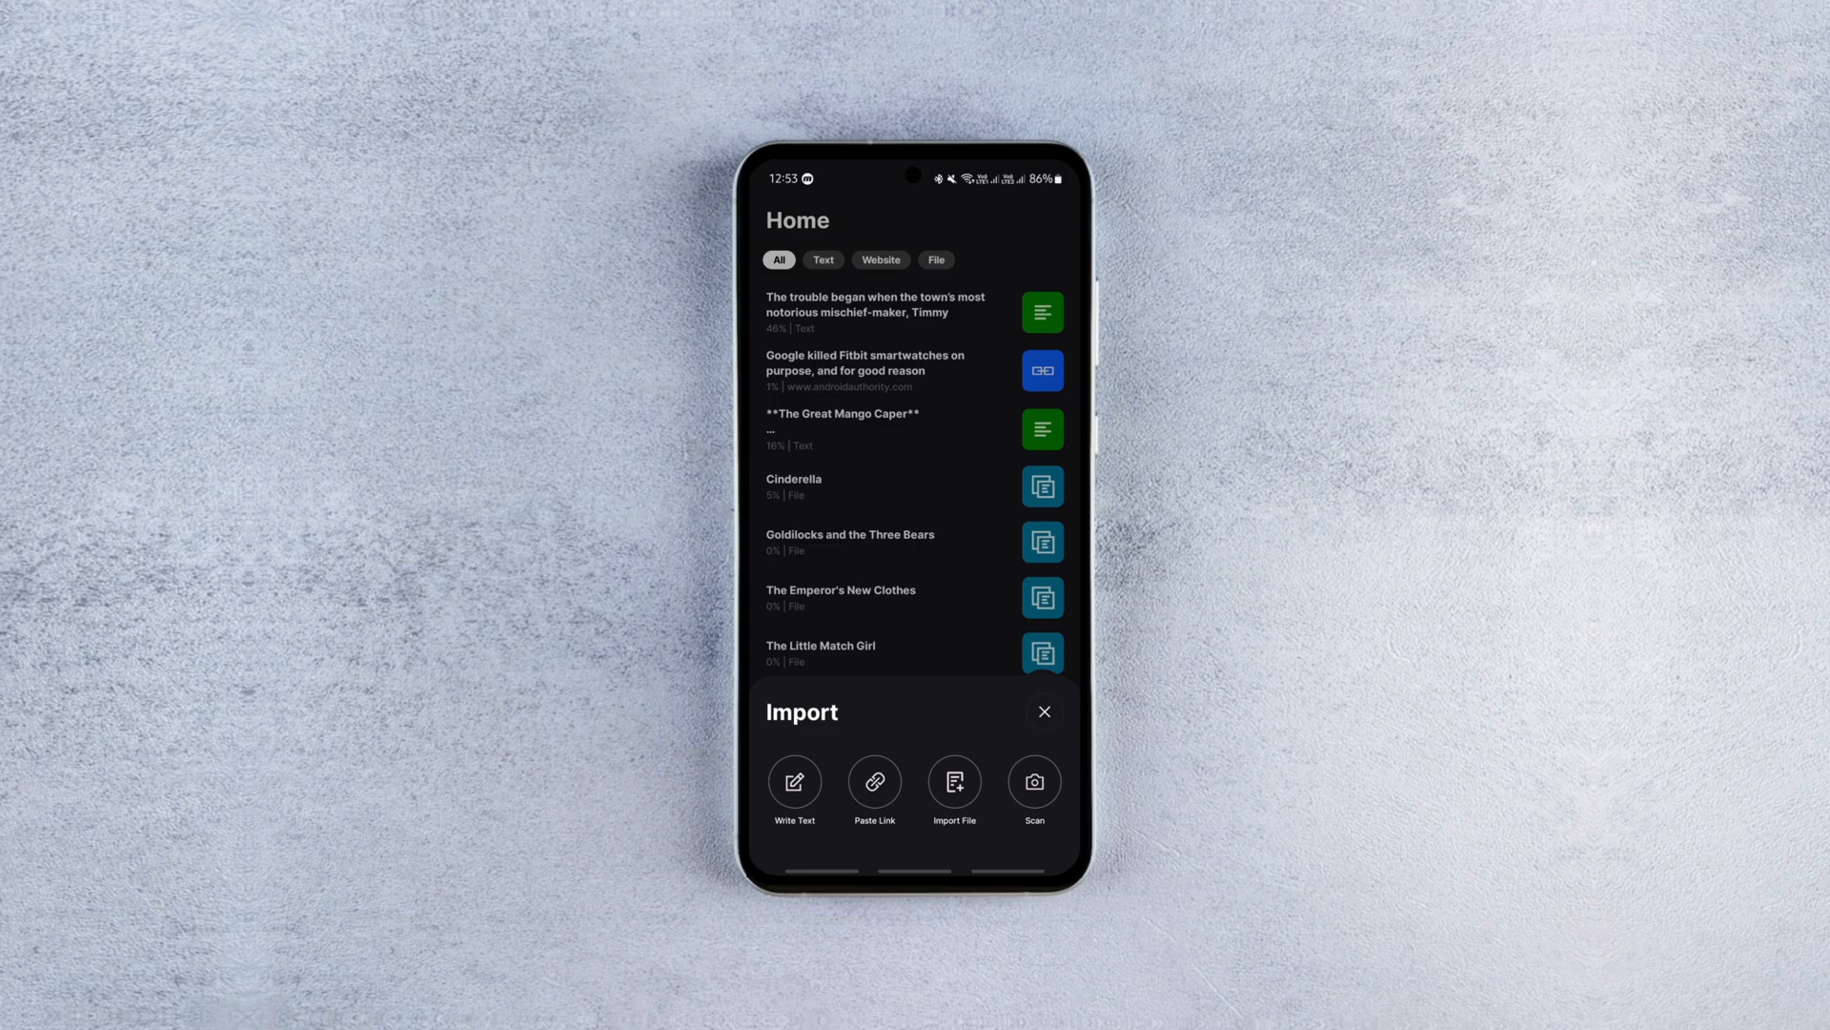
{"action": "left_click", "coordinate": [864, 370]}
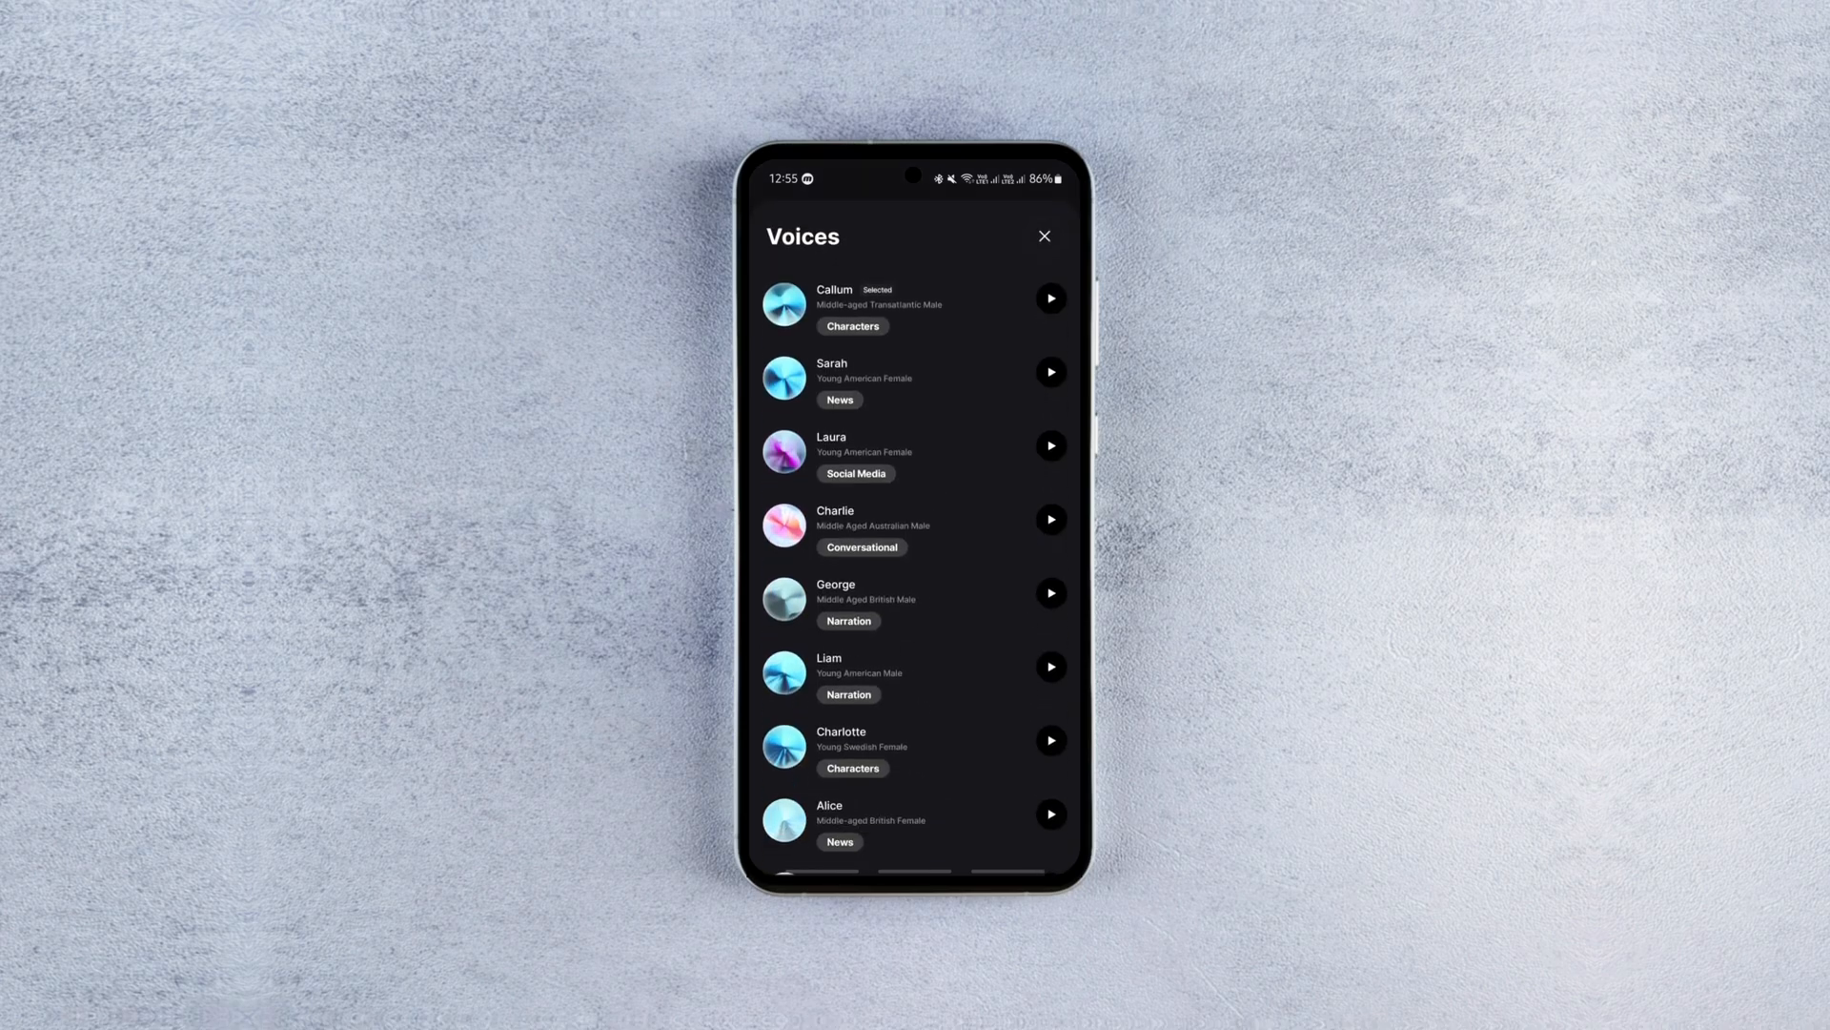
- Play the Fitbit article aloud and browse the narrator voice picker
{"action": "left_click", "coordinate": [1043, 236]}
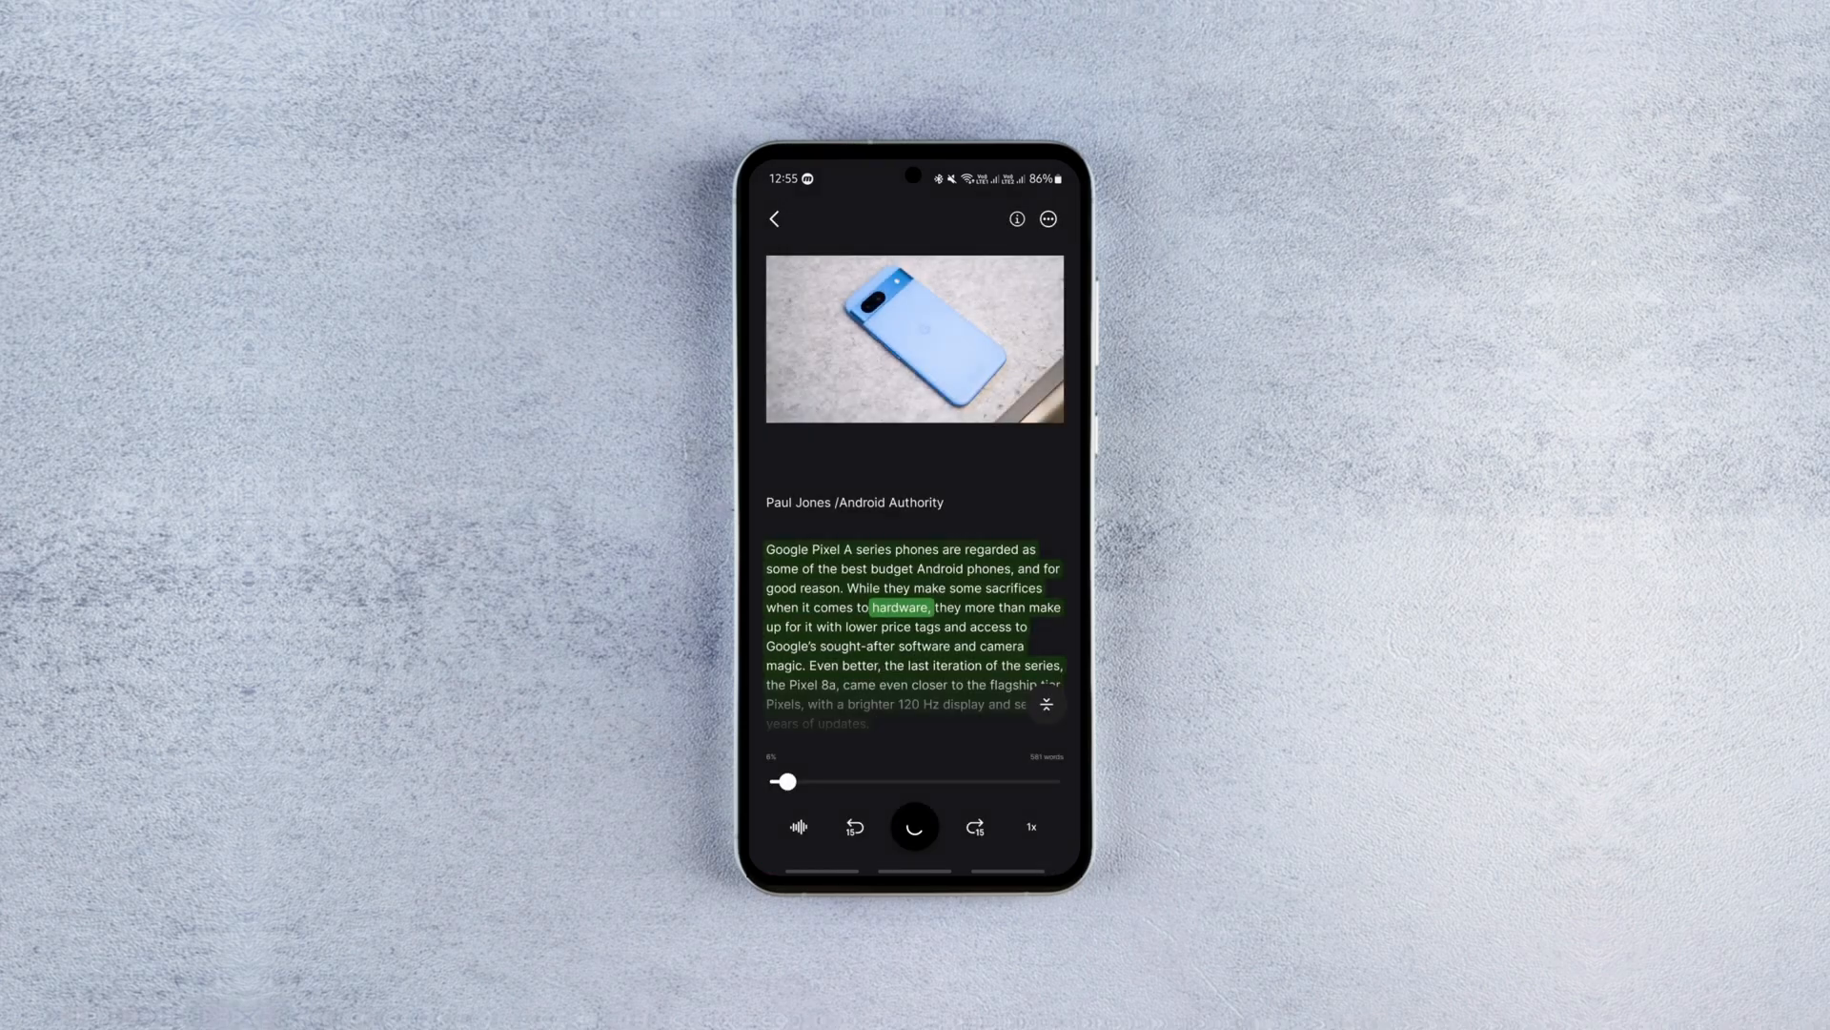
{"action": "left_click", "coordinate": [914, 826]}
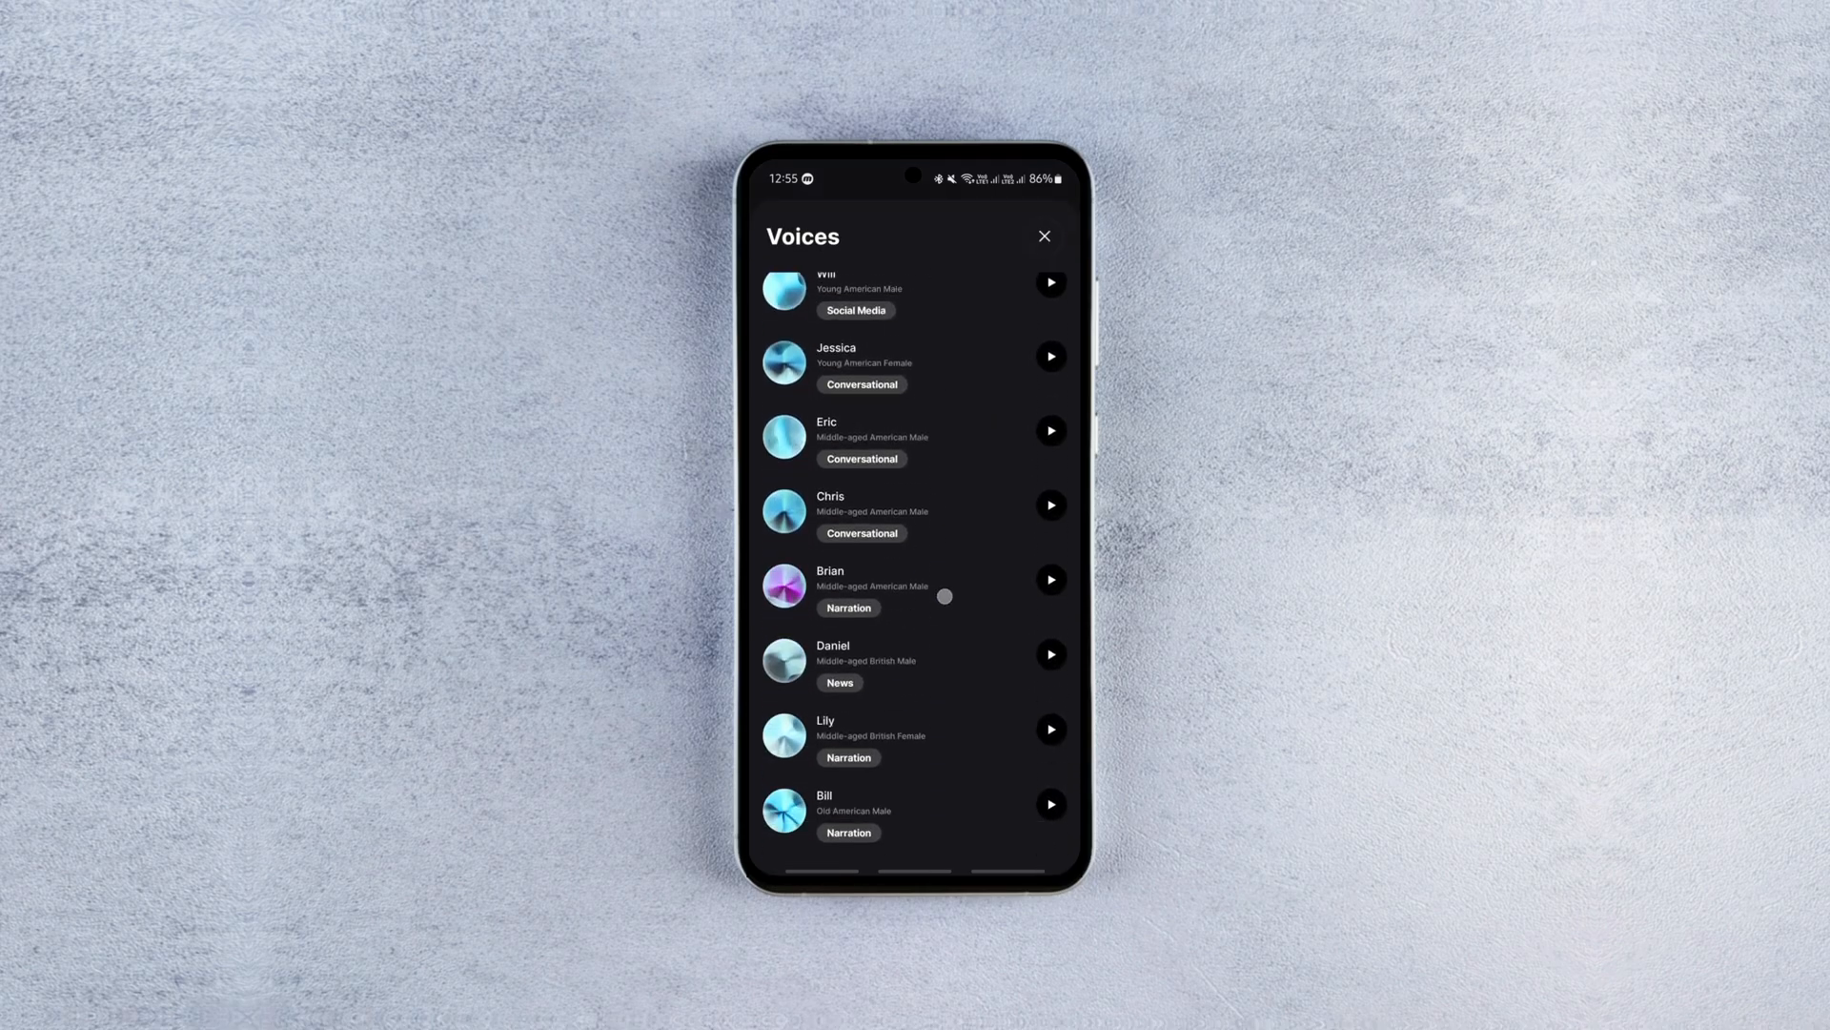
{"action": "left_click", "coordinate": [1043, 236]}
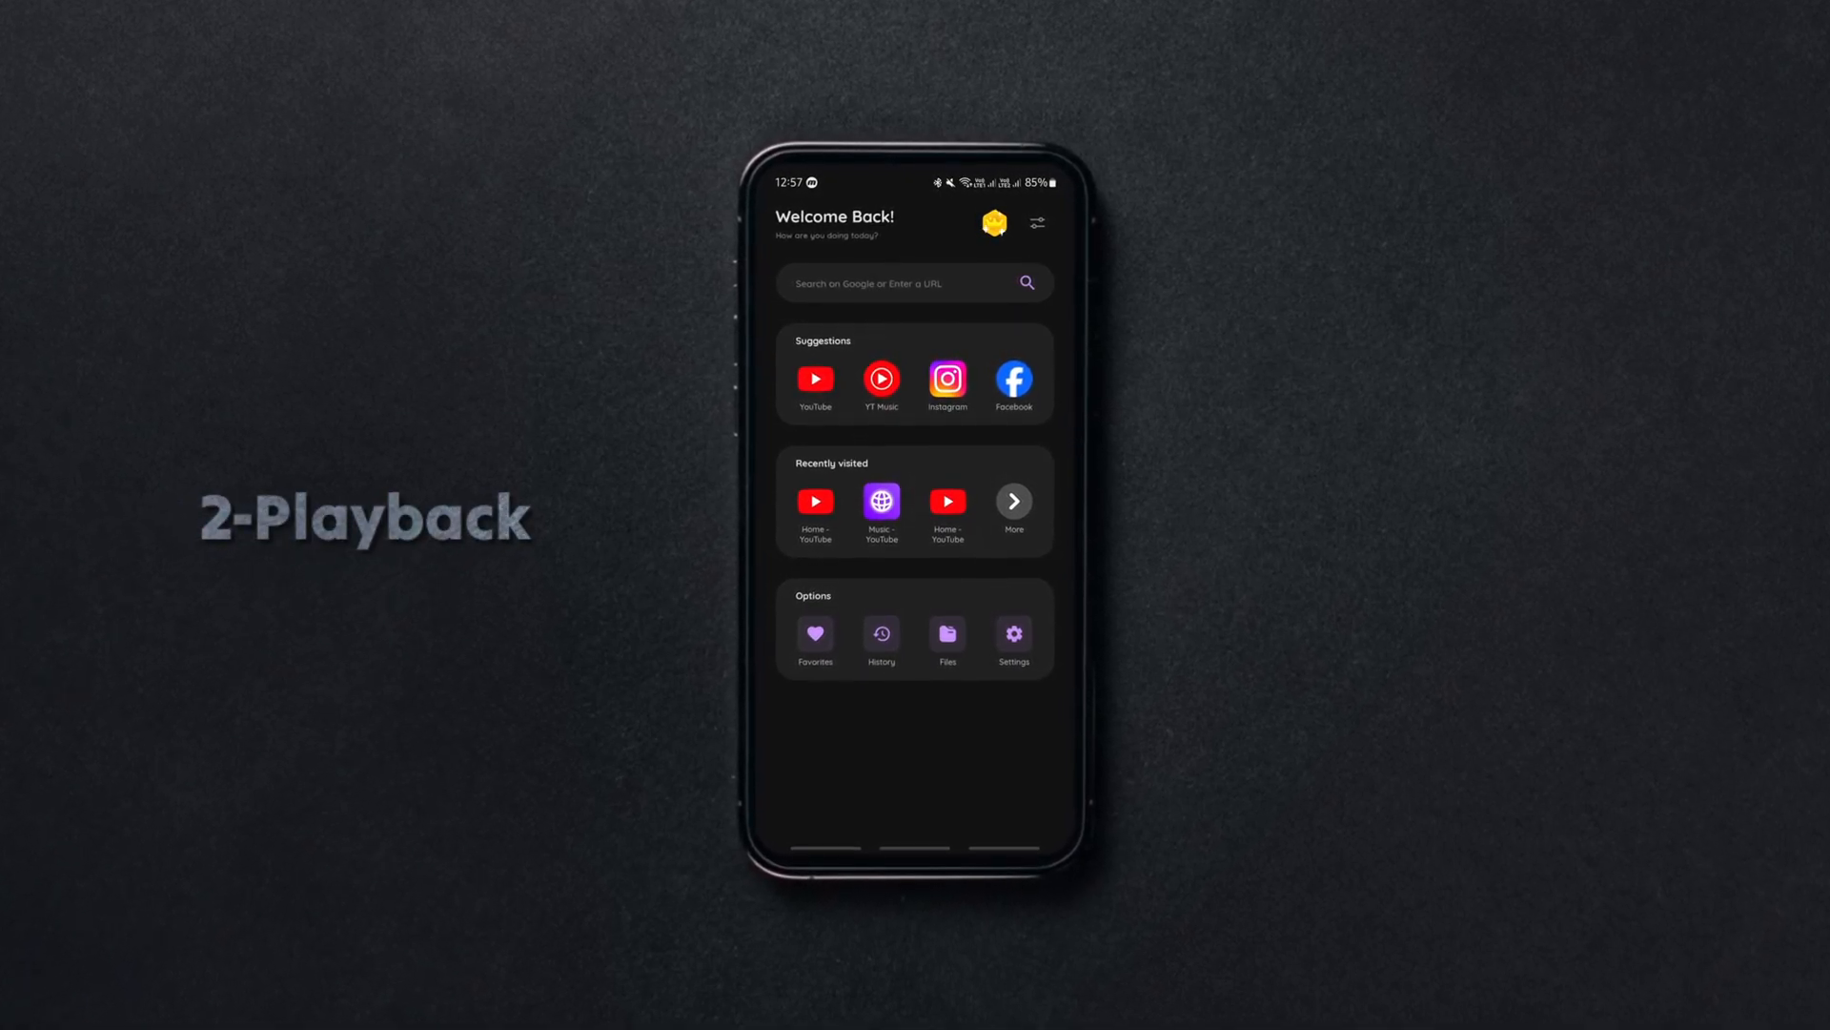
{"action": "left_click", "coordinate": [995, 221]}
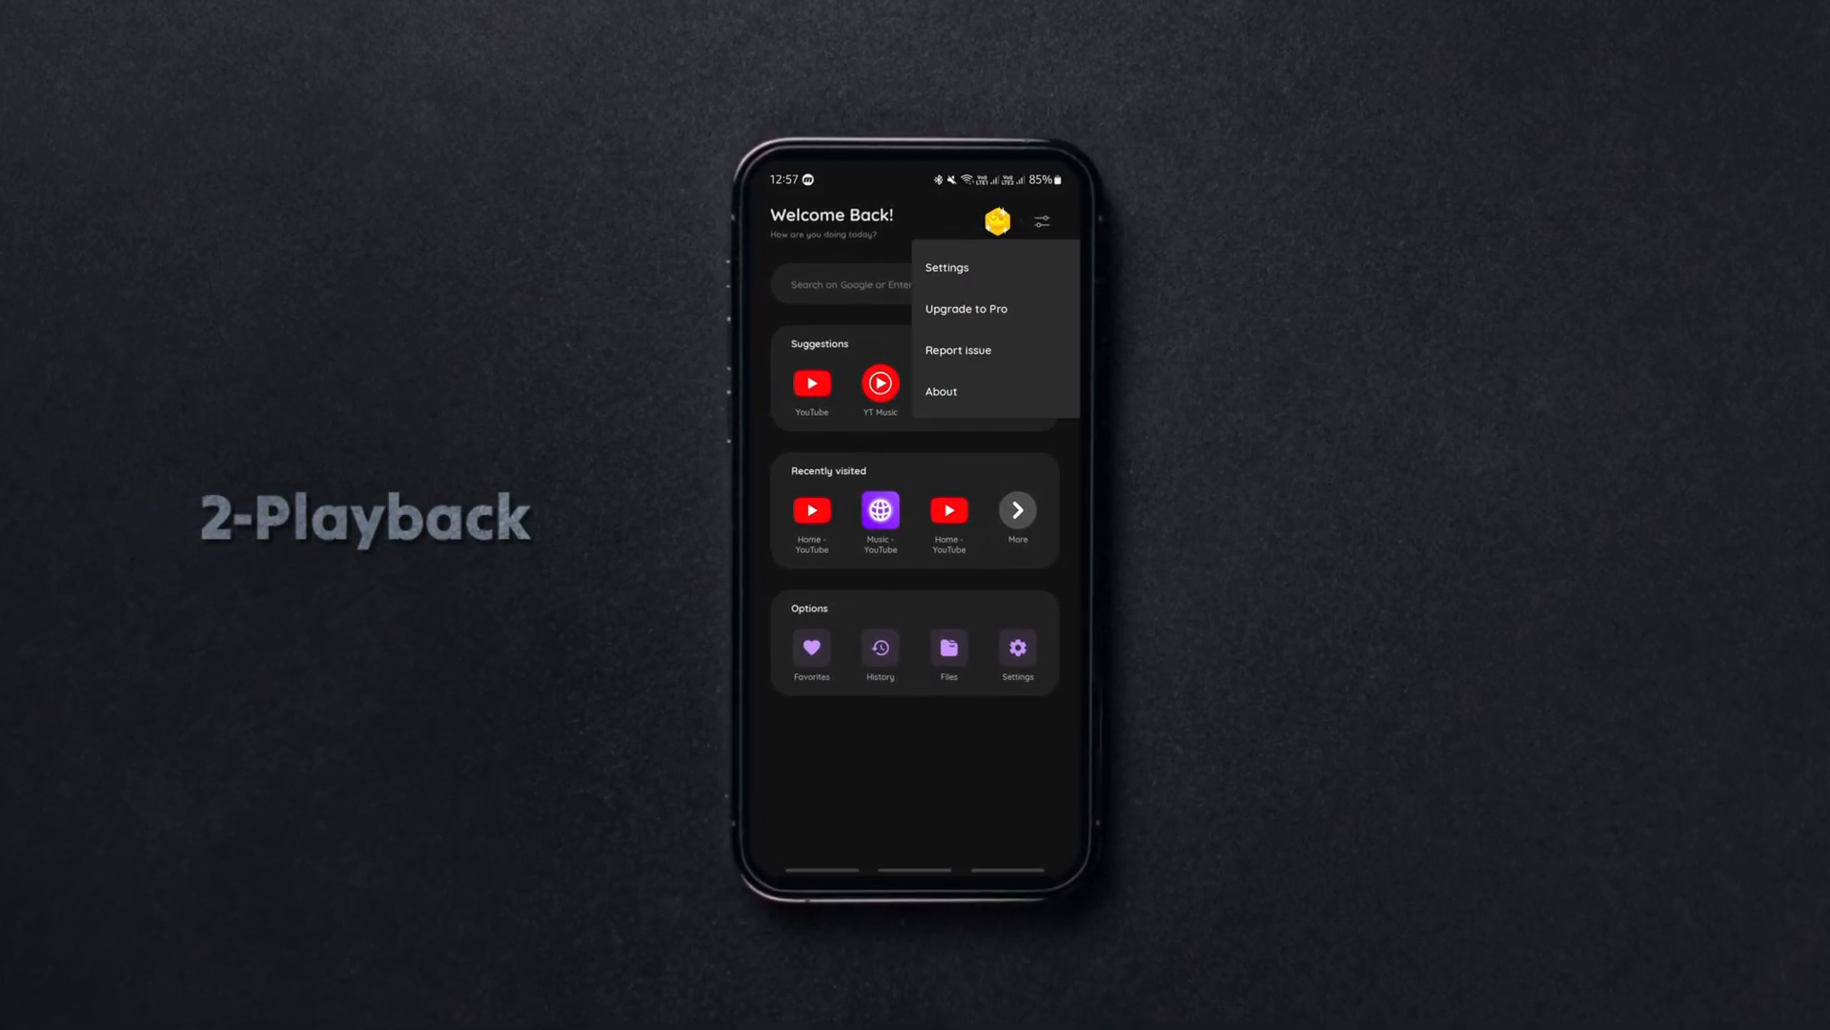
{"action": "left_click", "coordinate": [948, 267]}
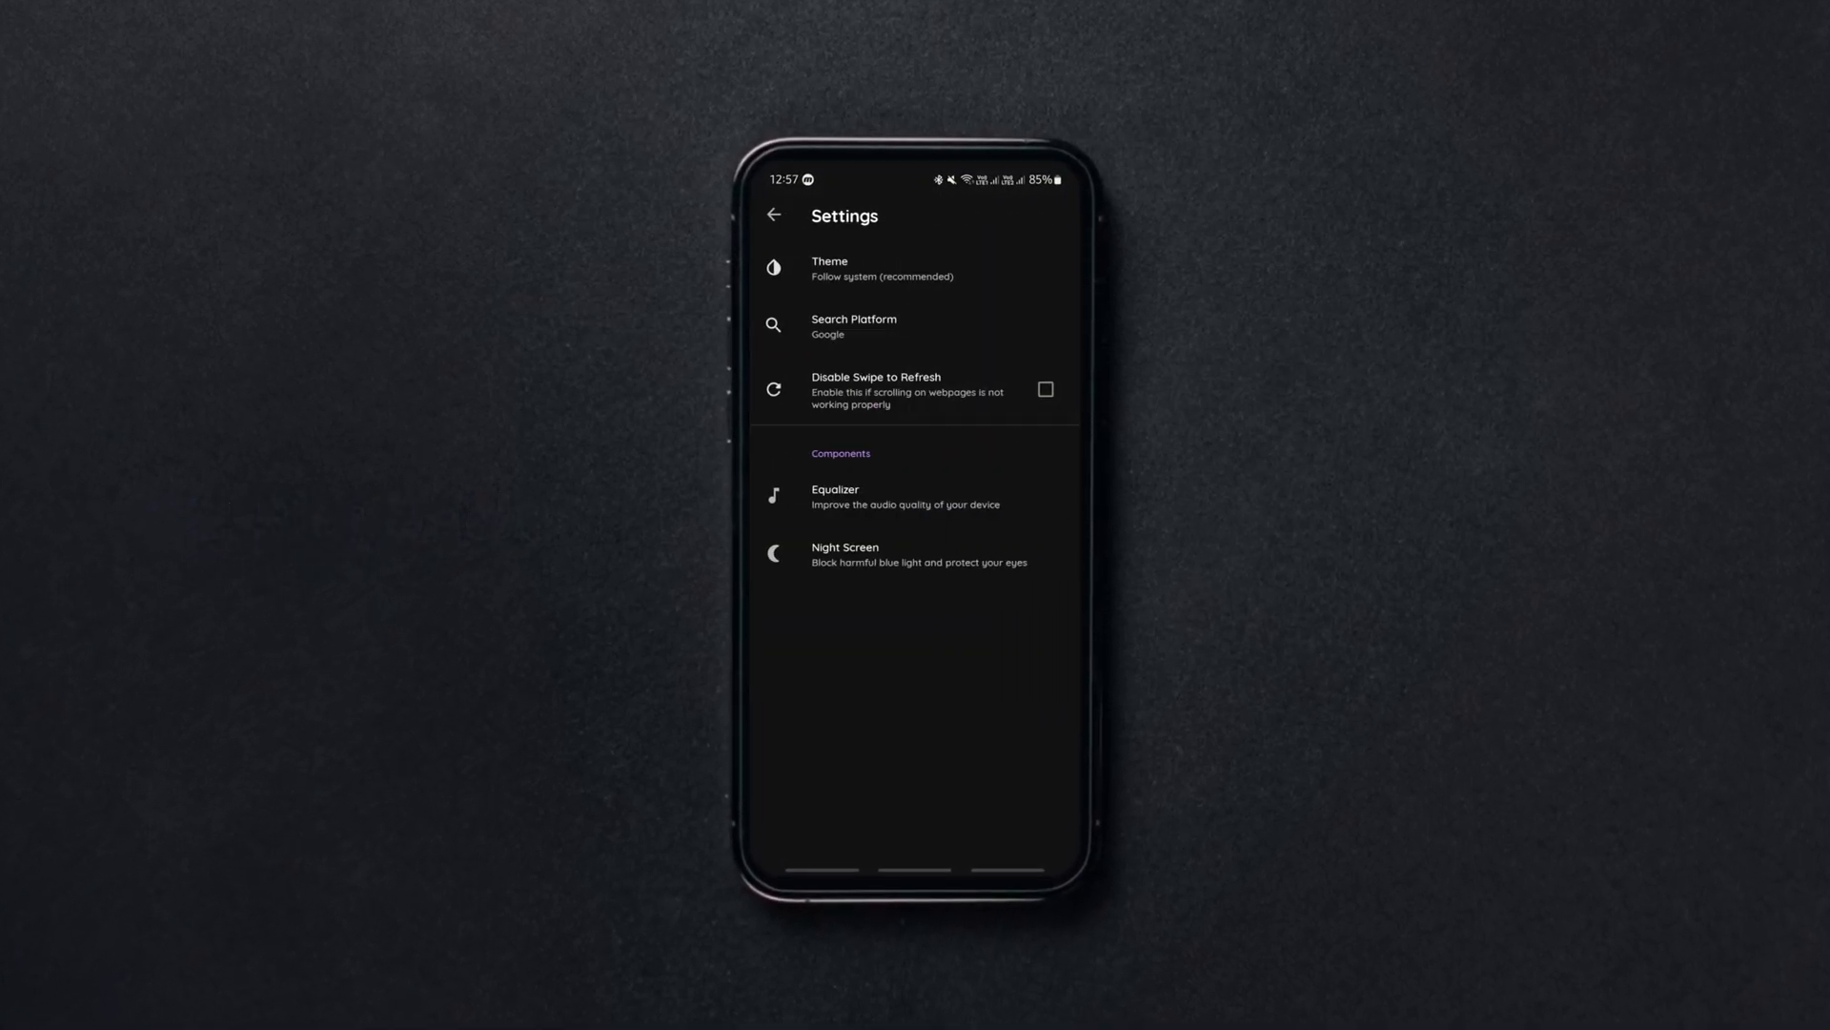
{"action": "left_click", "coordinate": [880, 269]}
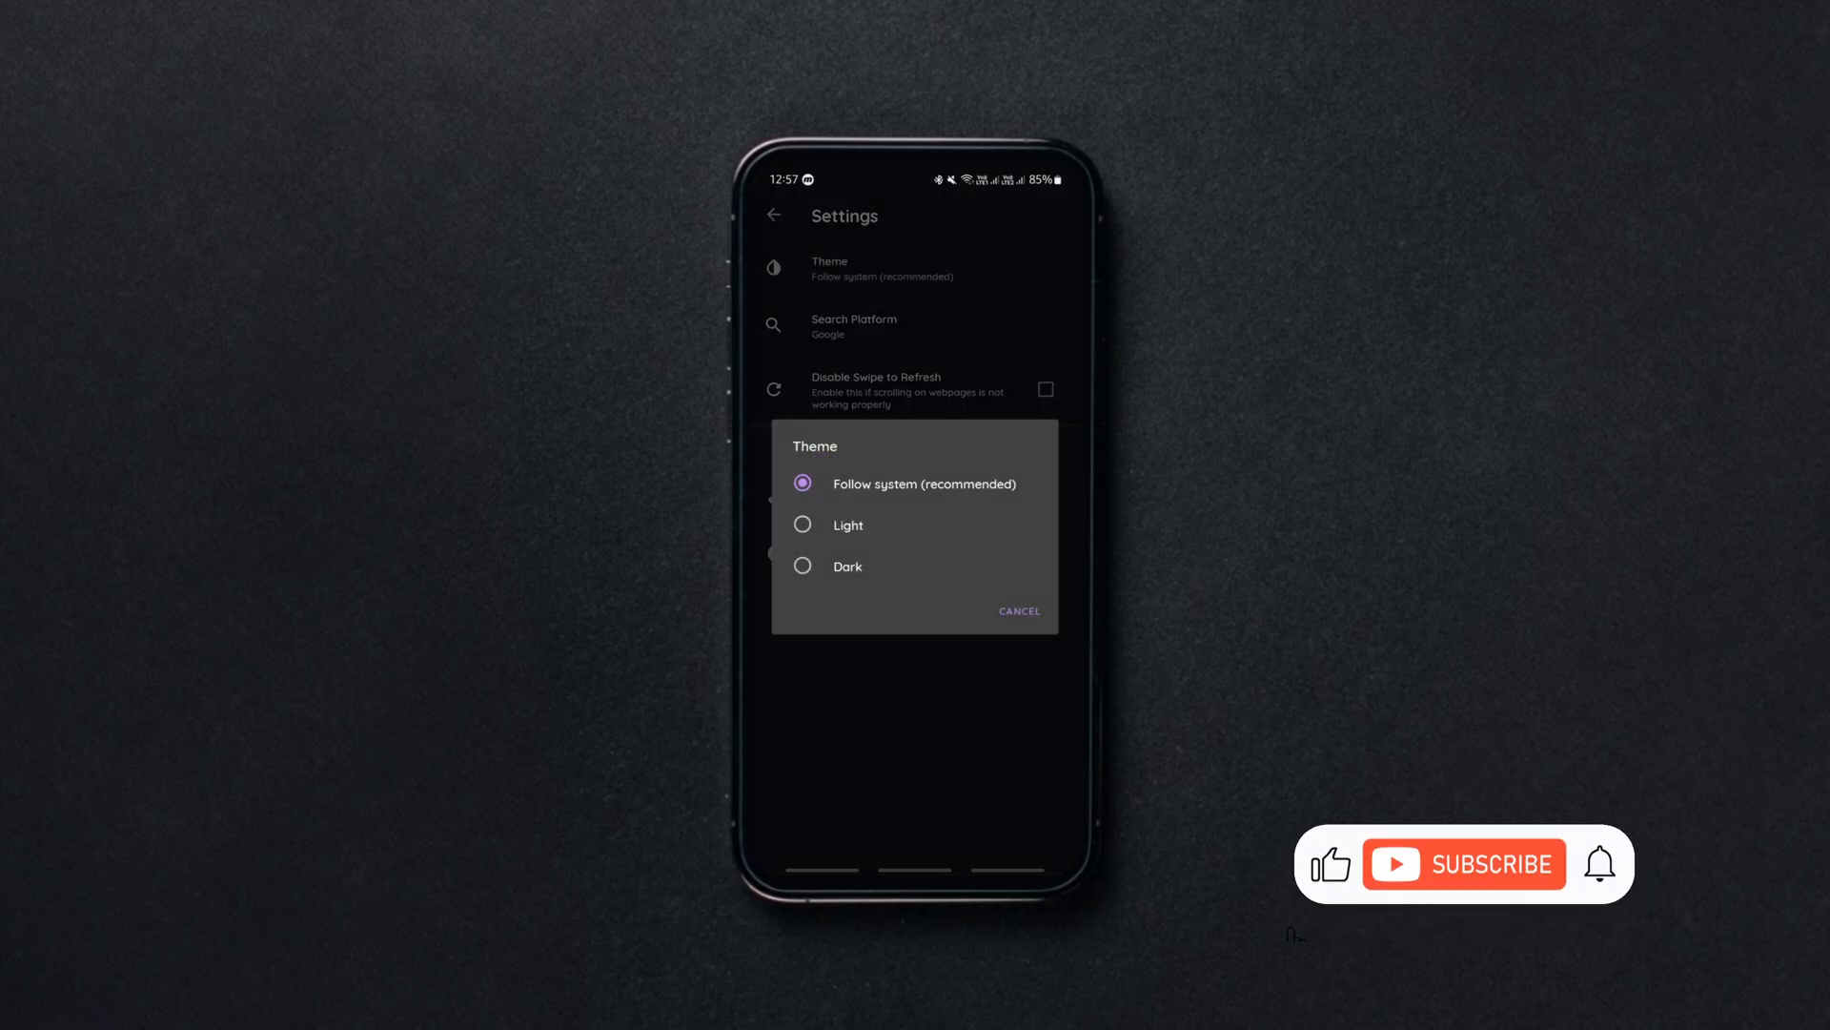
{"action": "left_click", "coordinate": [1019, 611]}
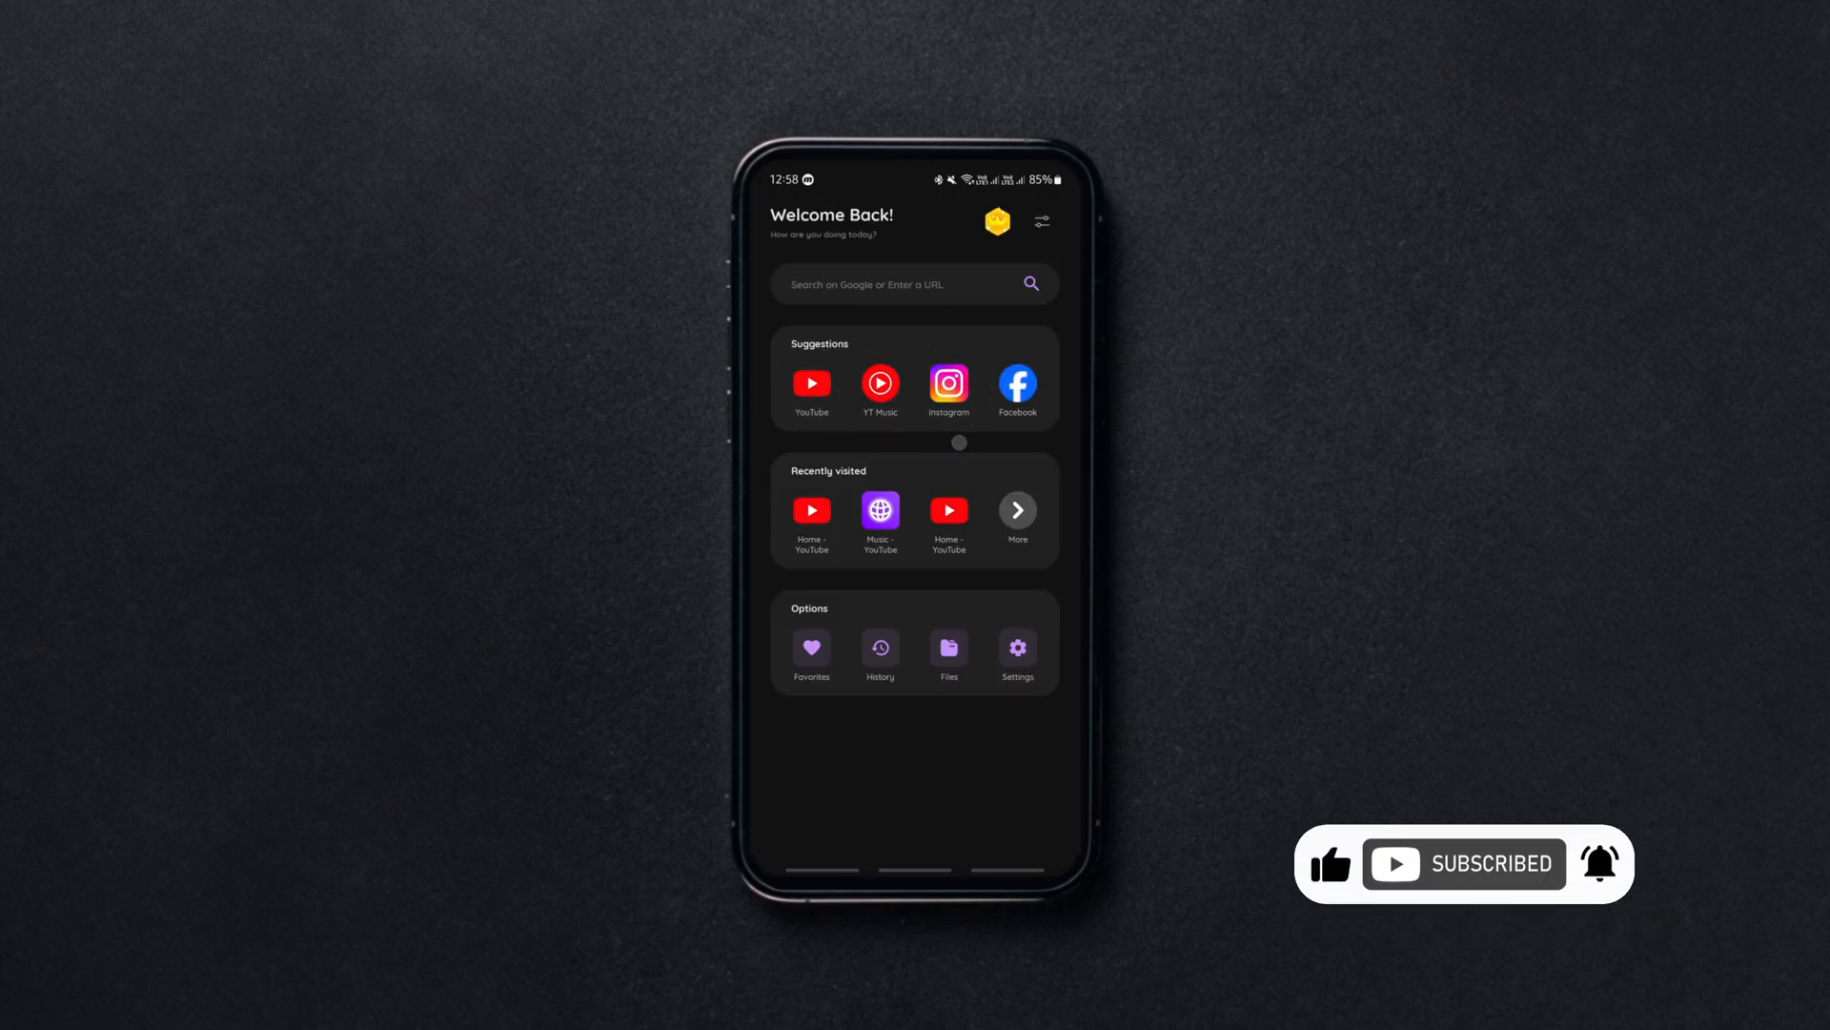
{"action": "left_click", "coordinate": [810, 387]}
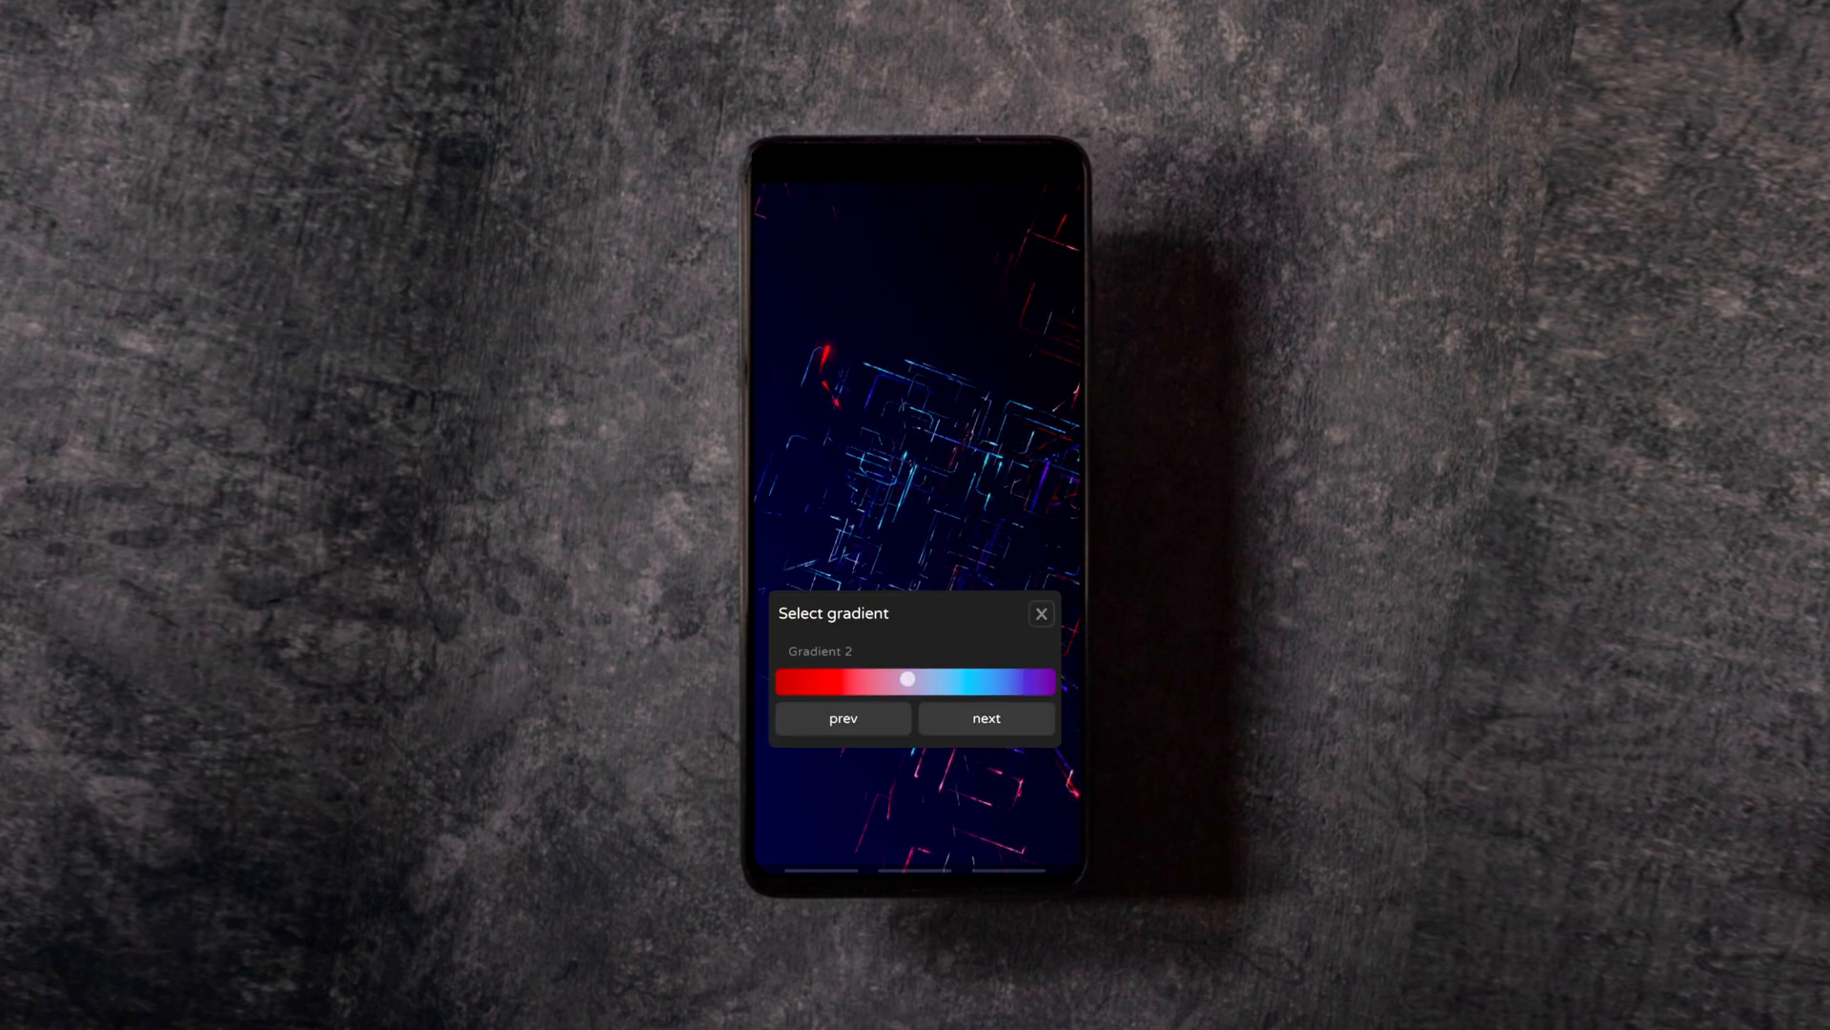
- Switch the neon wallpaper to a green gradient and raise its Light Power slider
{"action": "left_click", "coordinate": [985, 719]}
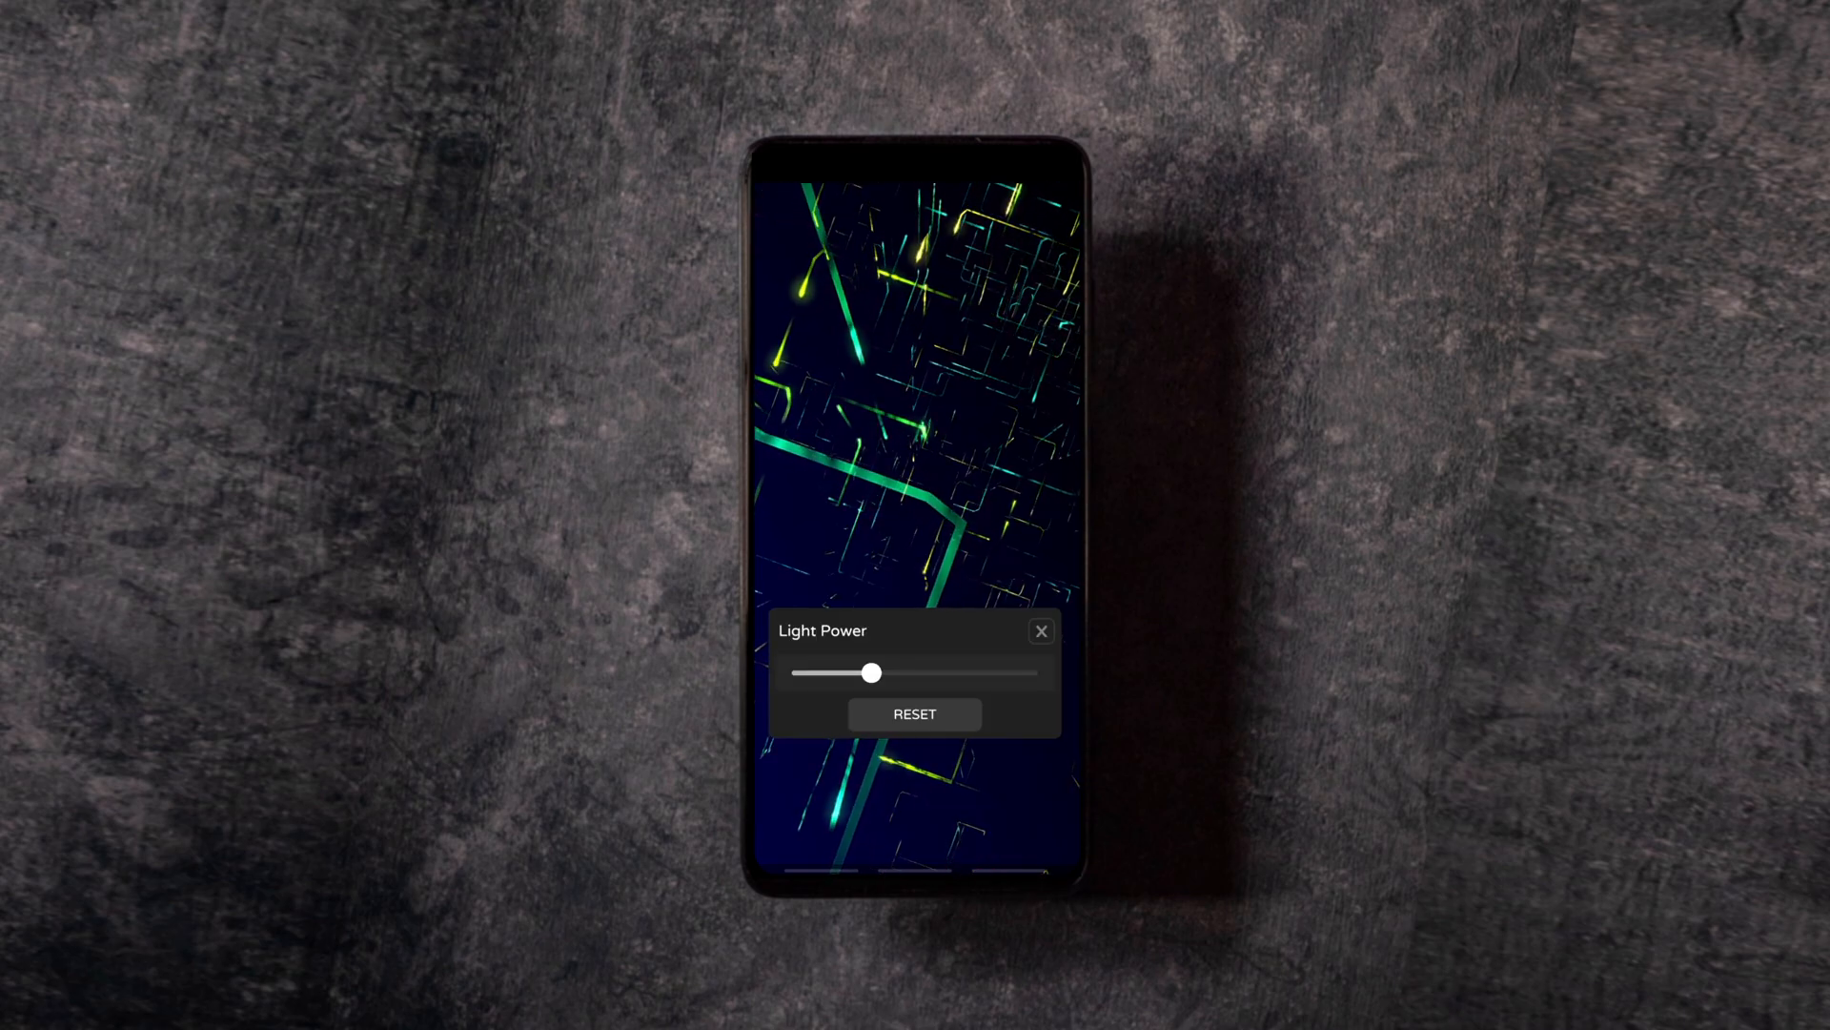
{"action": "left_click_drag", "start_coordinate": [871, 674], "coordinate": [940, 673]}
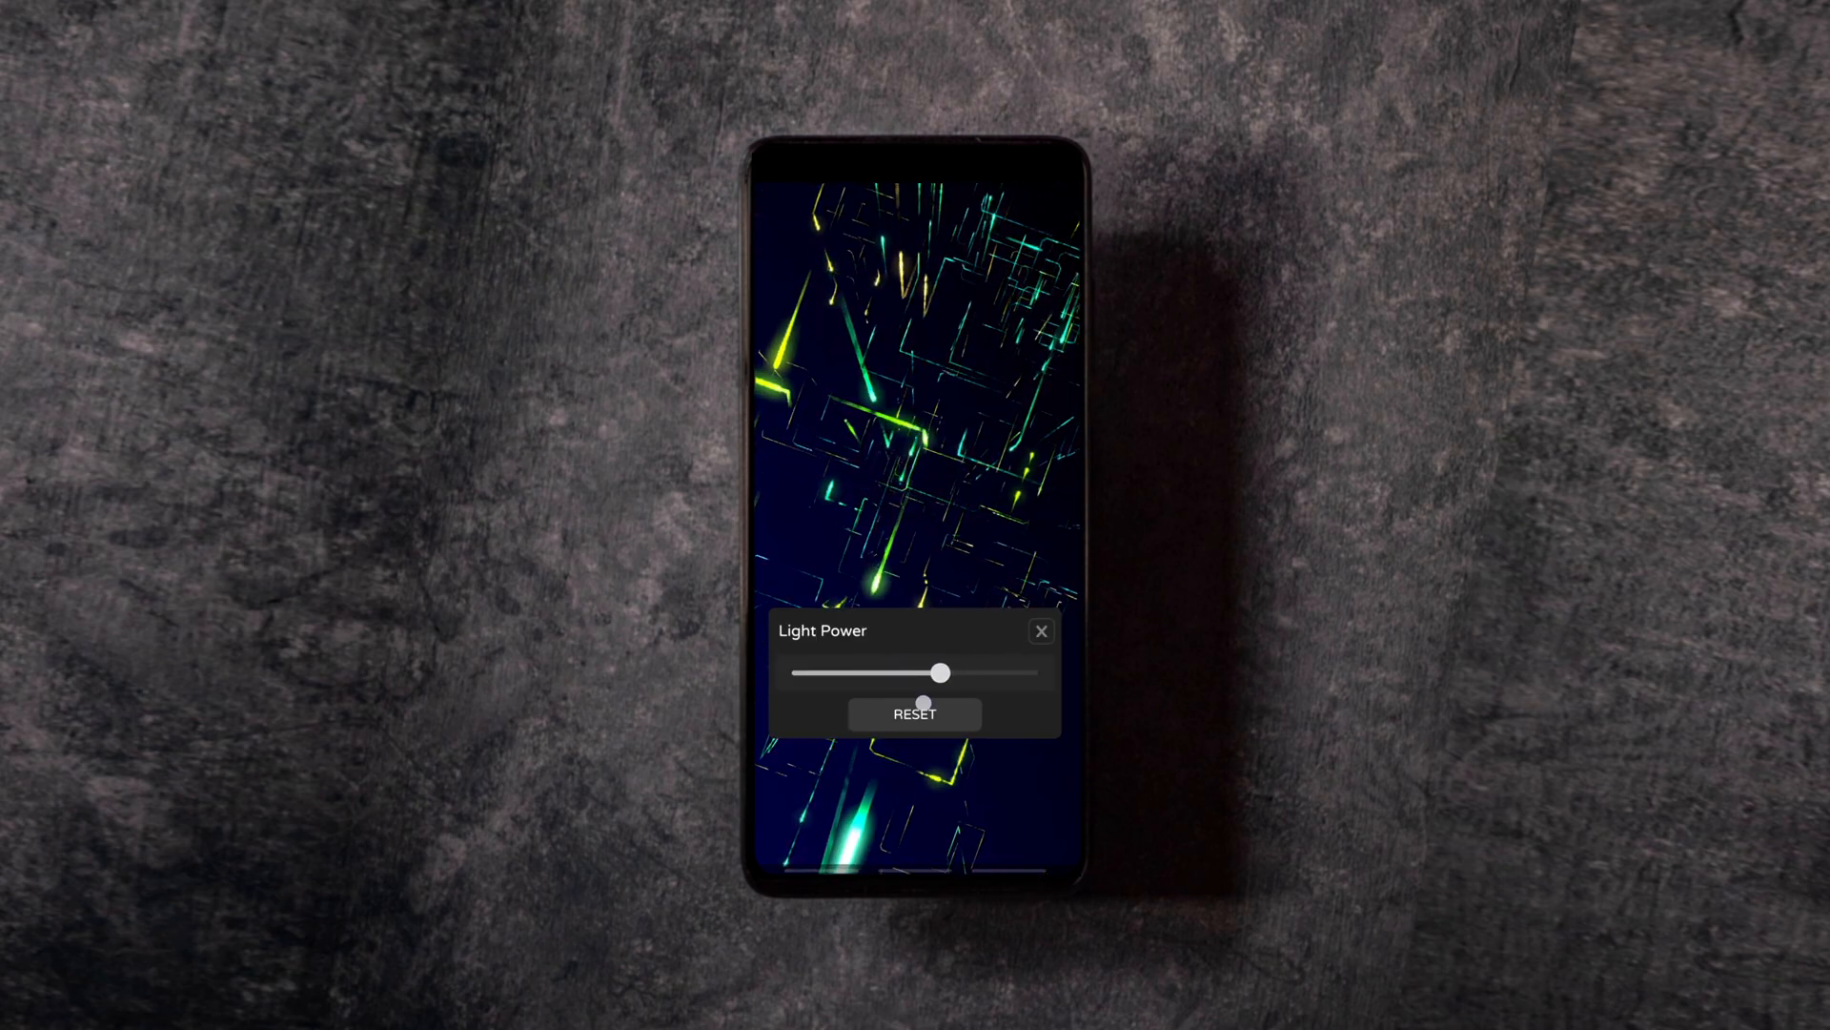
{"action": "left_click", "coordinate": [1039, 631]}
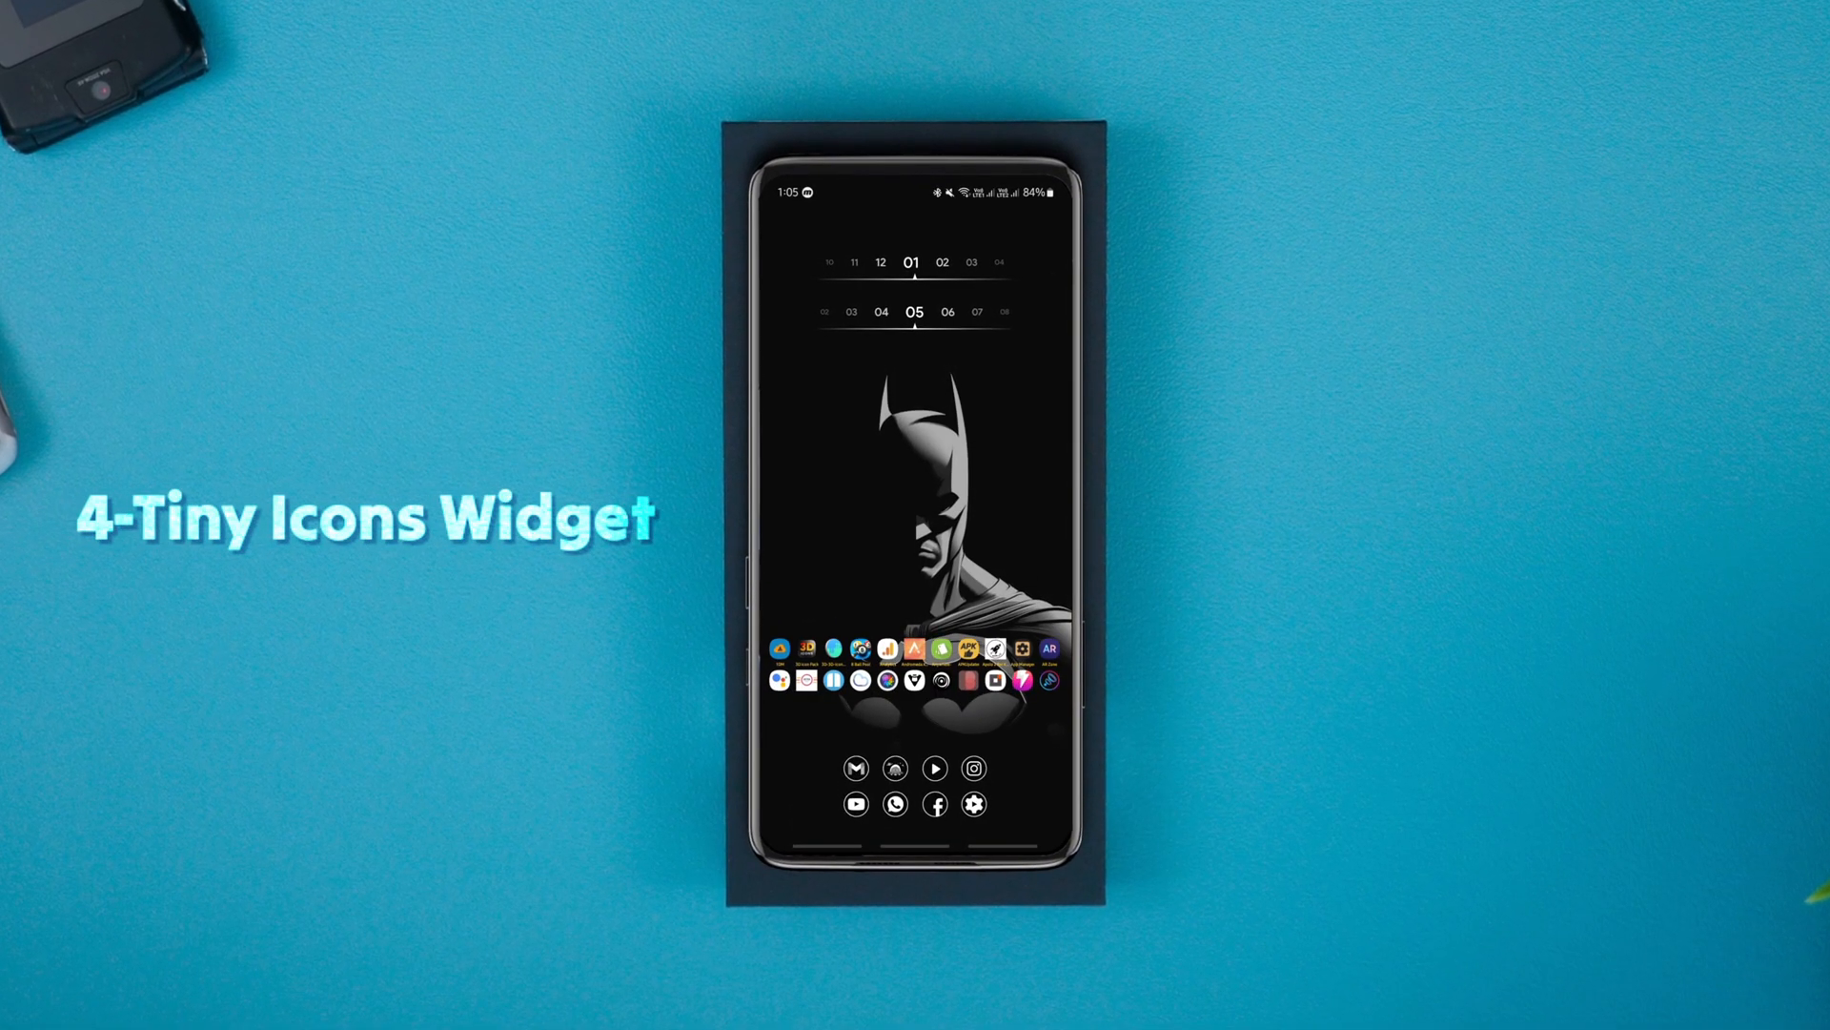
- Shrink the widget's icon size and font size and widen the icon gap
{"action": "left_click", "coordinate": [915, 664]}
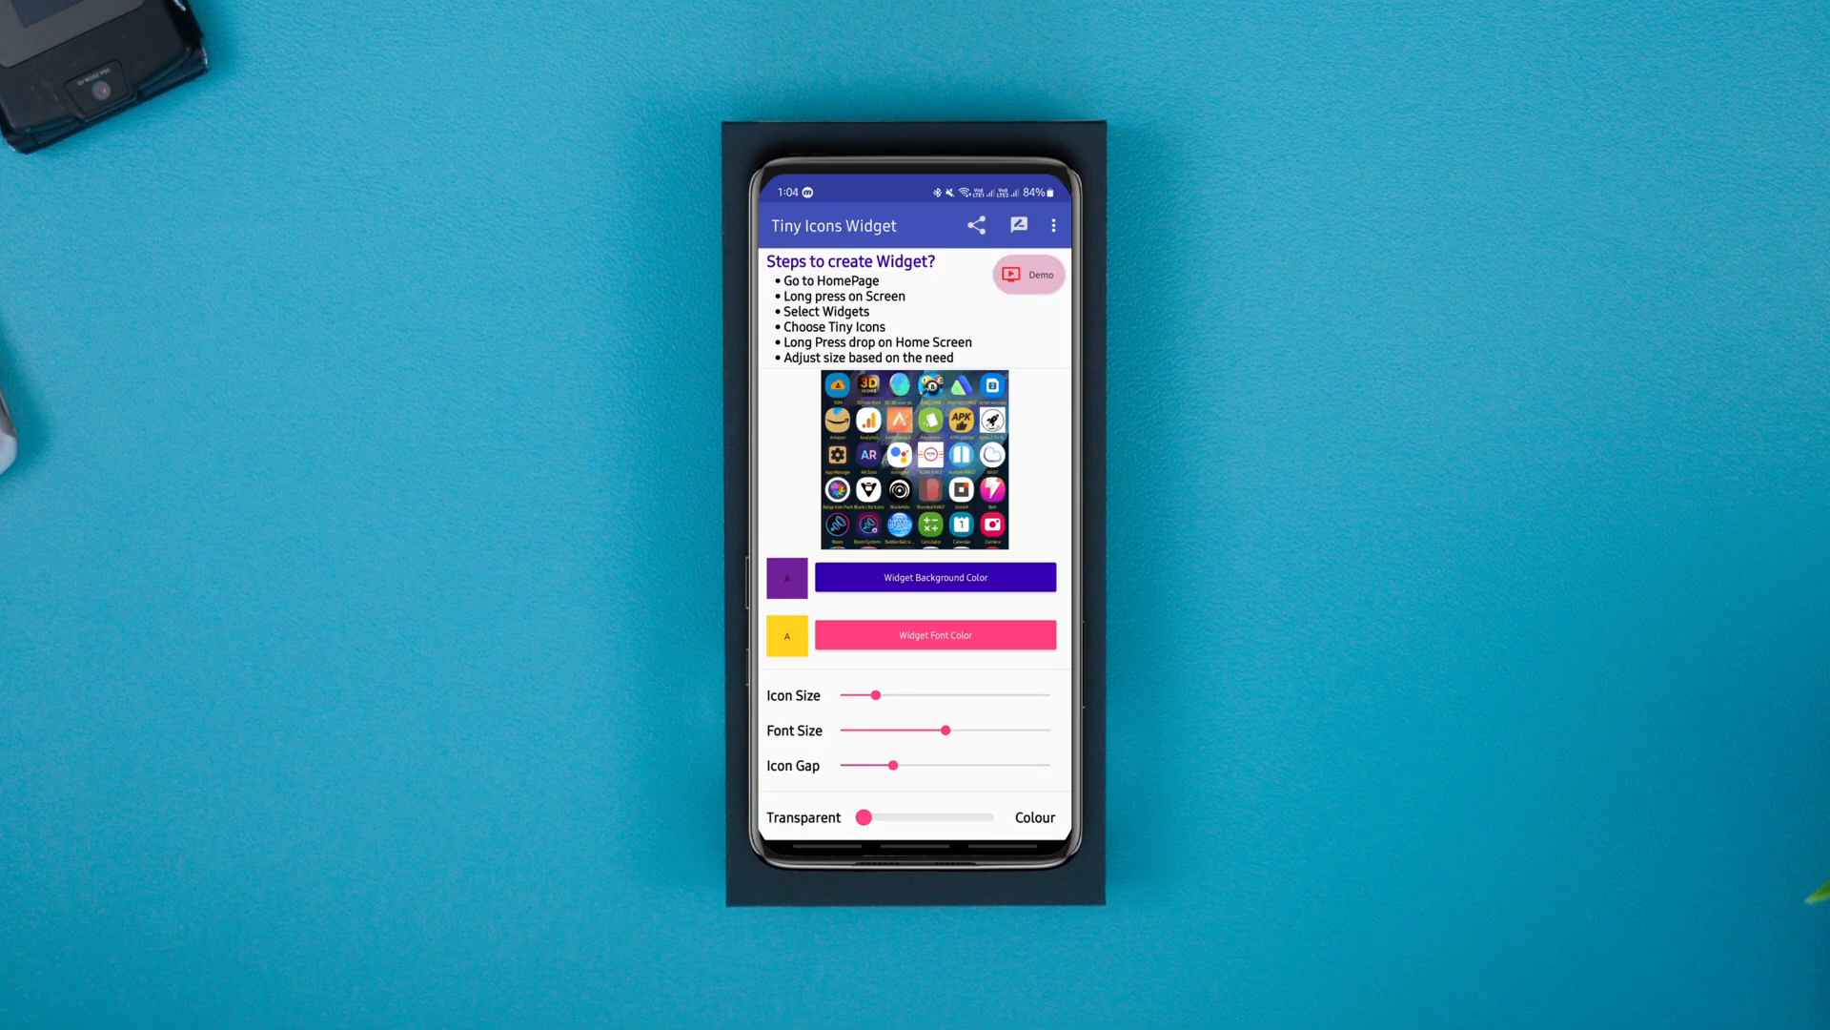
{"action": "left_click_drag", "start_coordinate": [873, 694], "coordinate": [847, 694]}
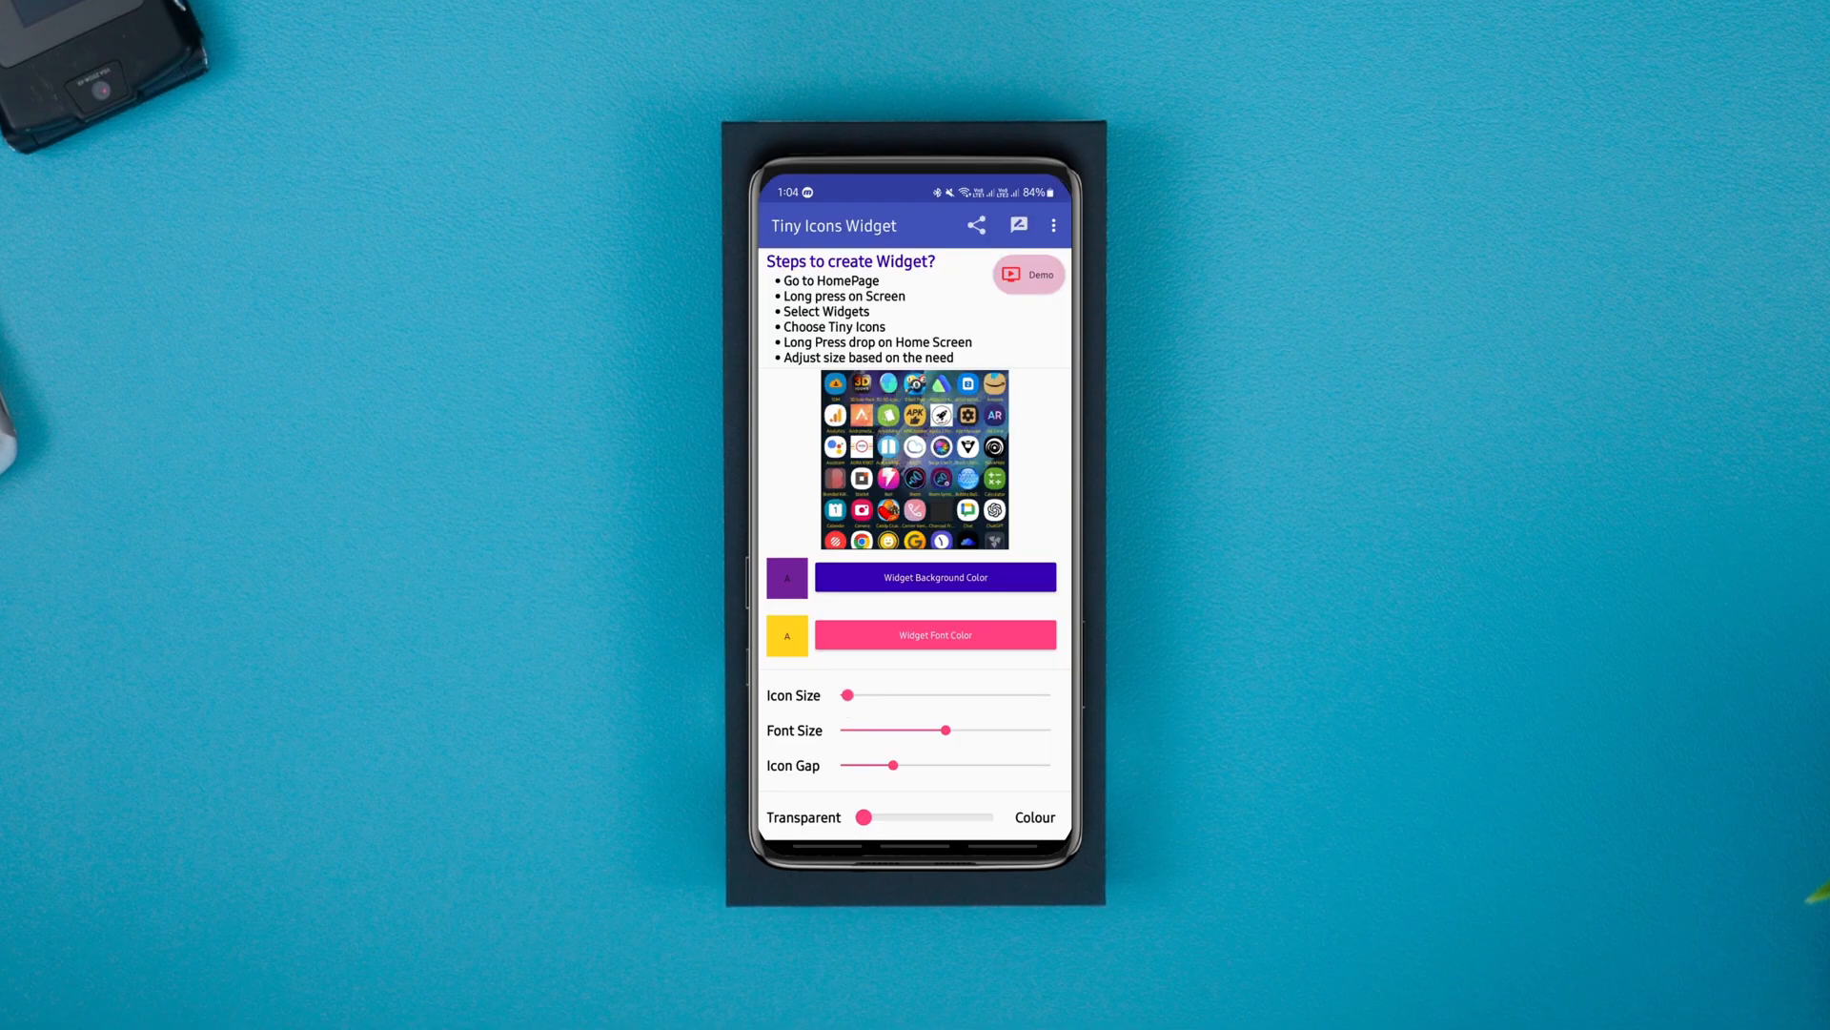
{"action": "left_click_drag", "start_coordinate": [945, 730], "coordinate": [898, 731]}
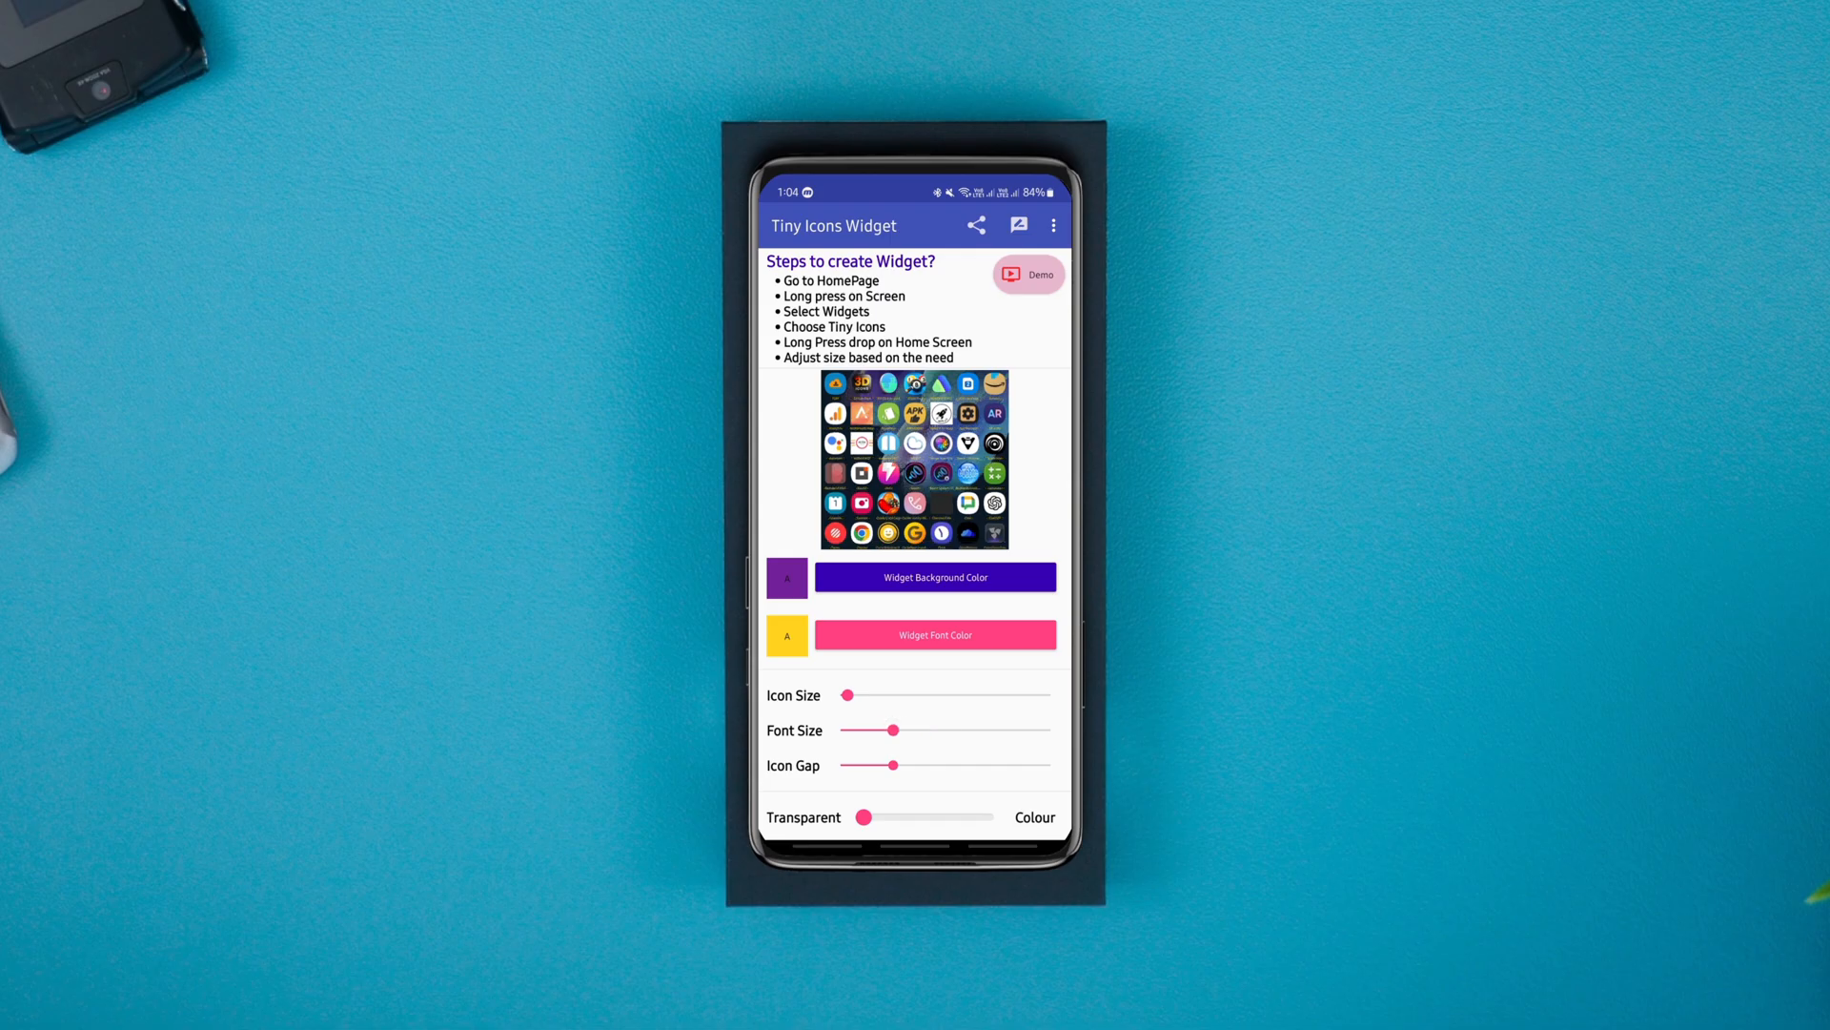
{"action": "left_click_drag", "start_coordinate": [902, 766], "coordinate": [932, 767]}
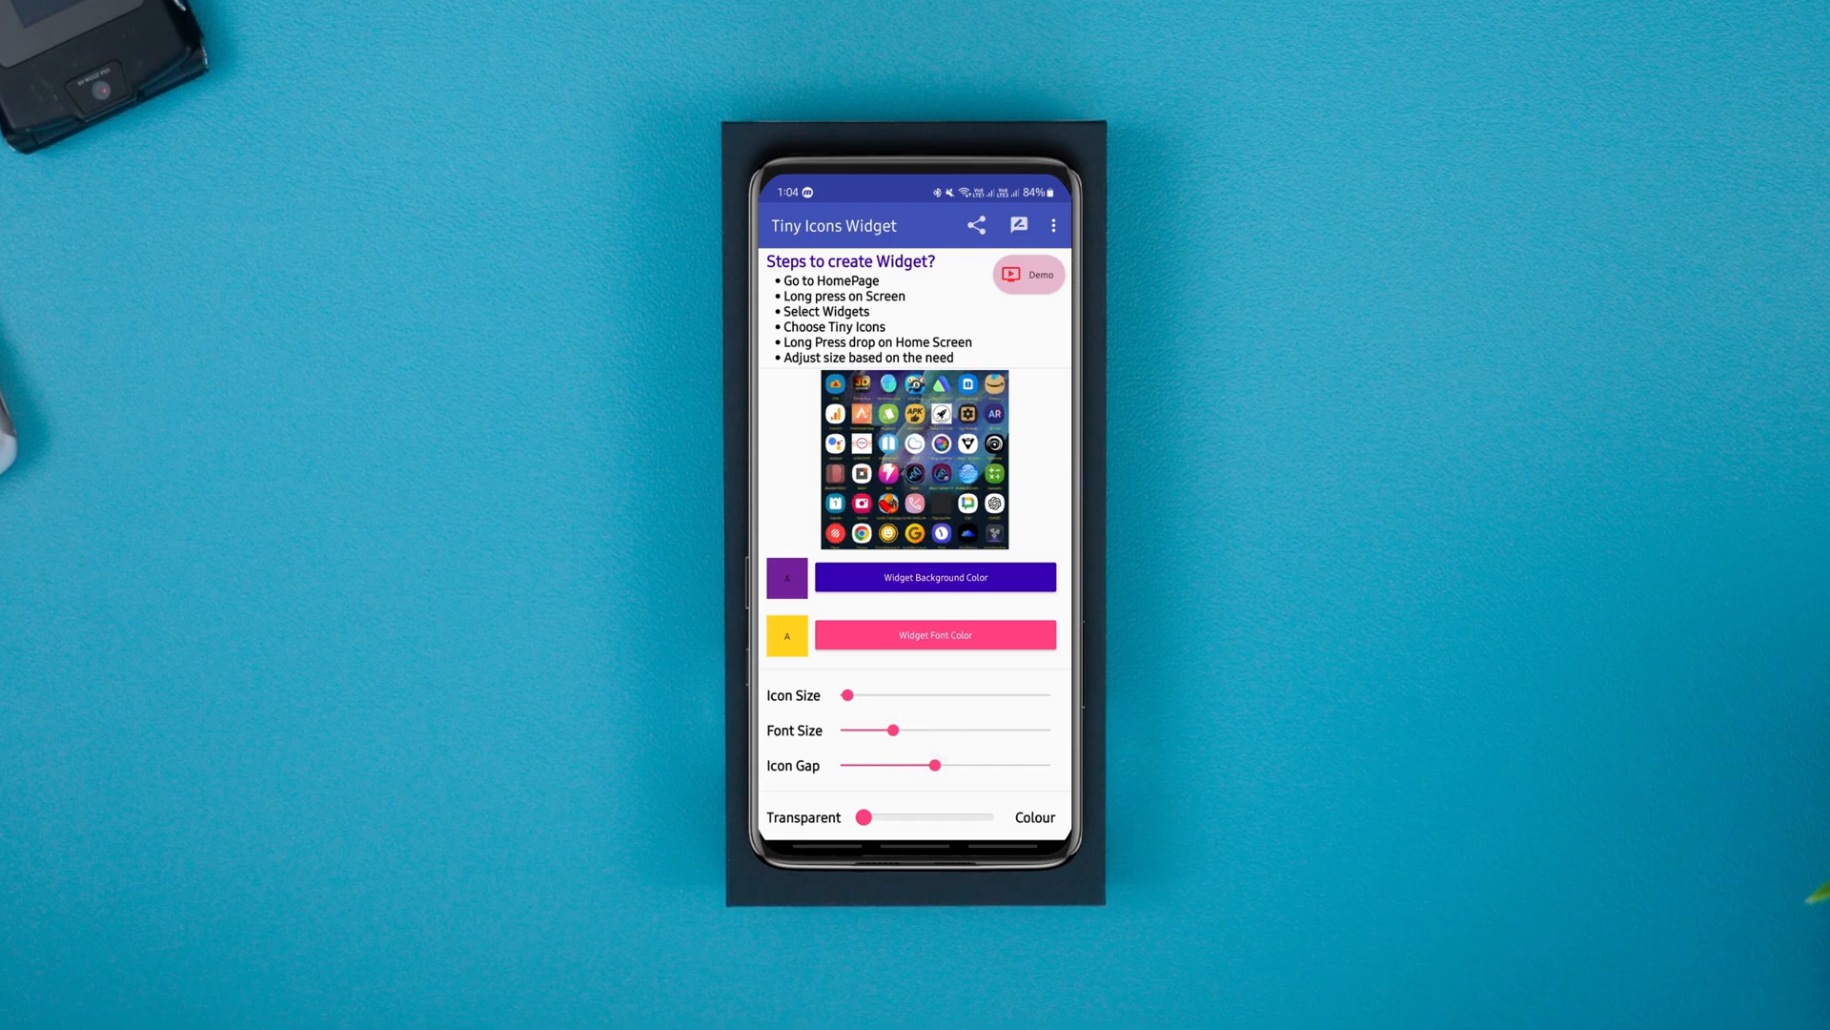
- Filter the widget's apps, excluding Amazon and airtel services
{"action": "scroll", "scroll_direction": "down", "scroll_amount": 3}
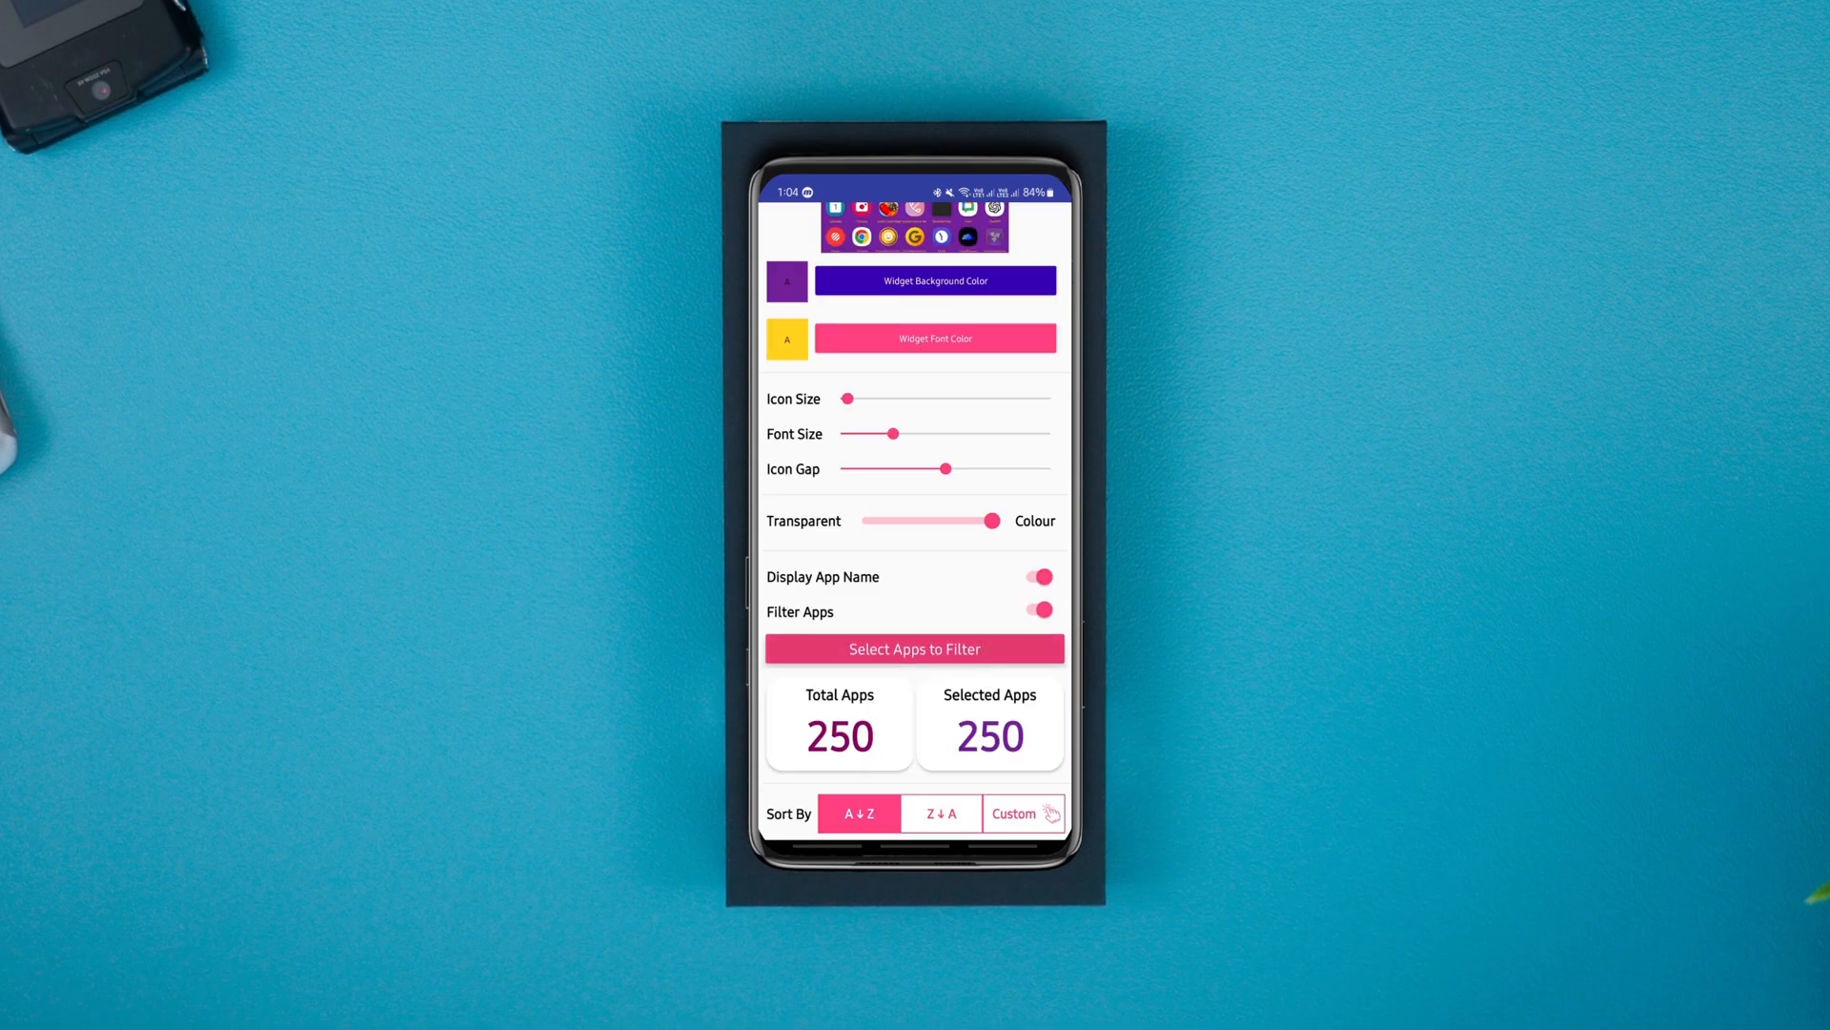
{"action": "left_click", "coordinate": [913, 648]}
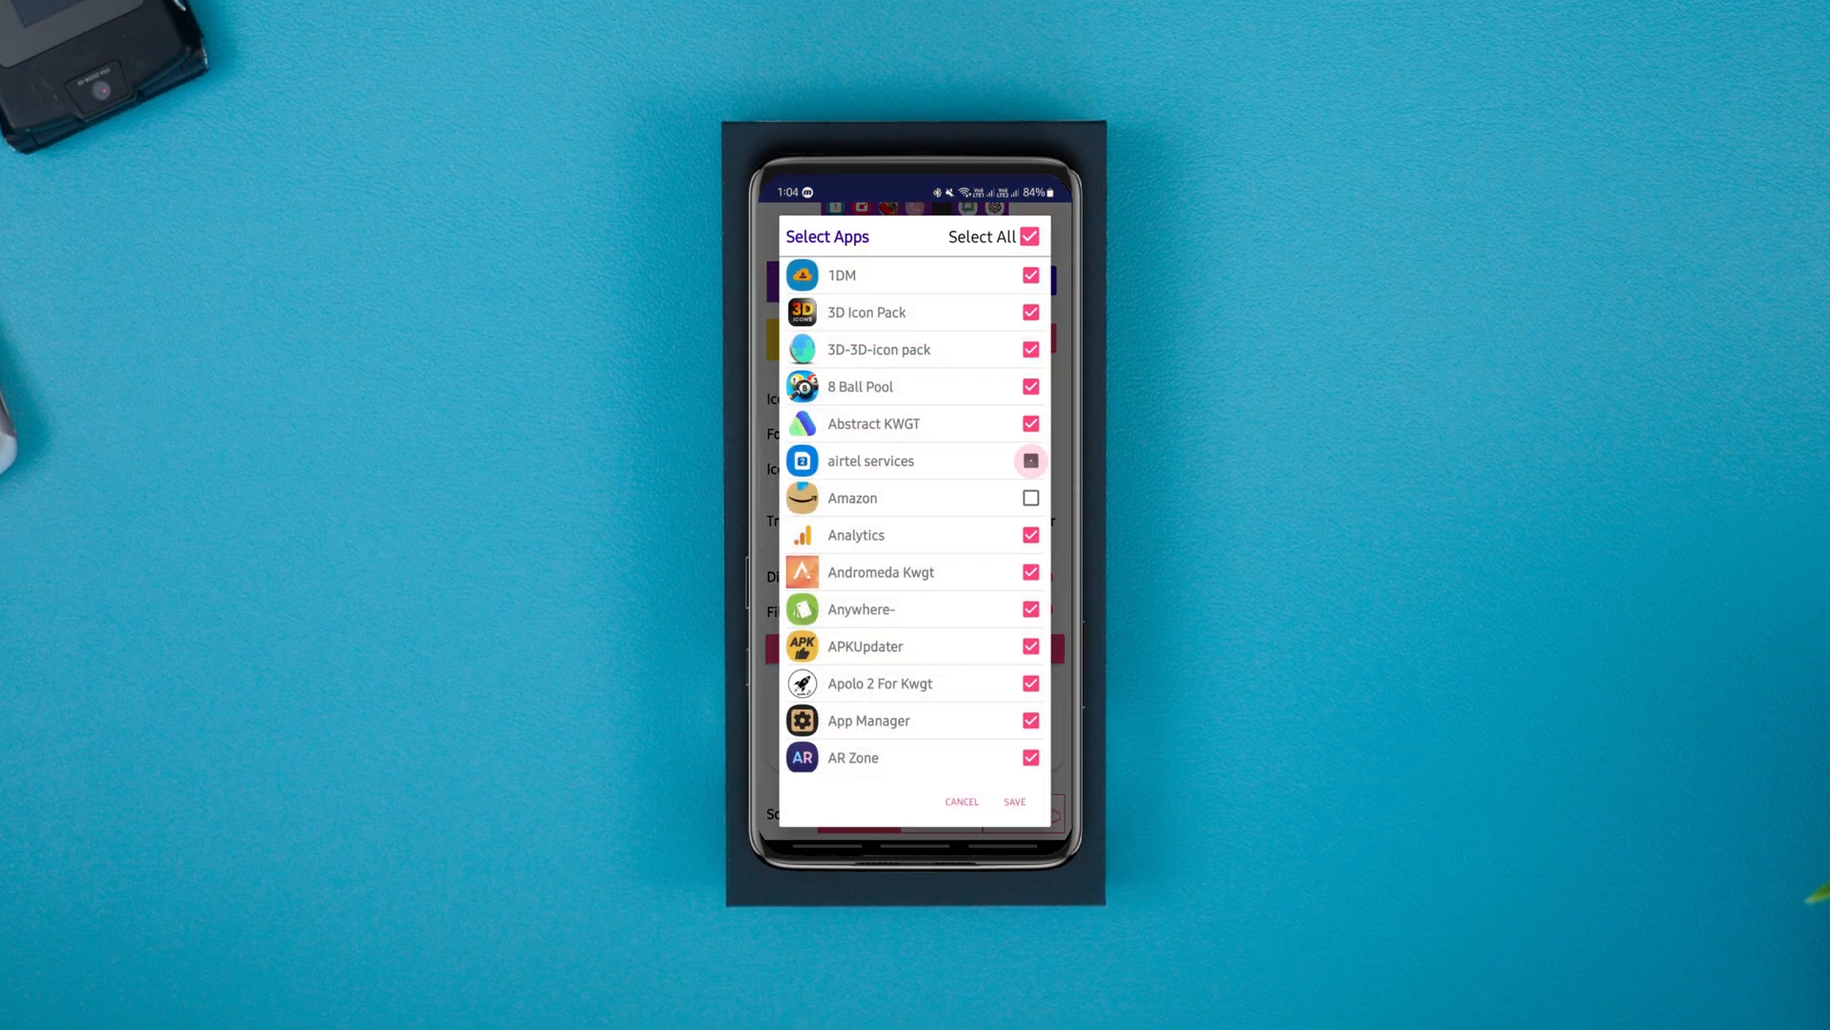
{"action": "left_click", "coordinate": [1013, 801]}
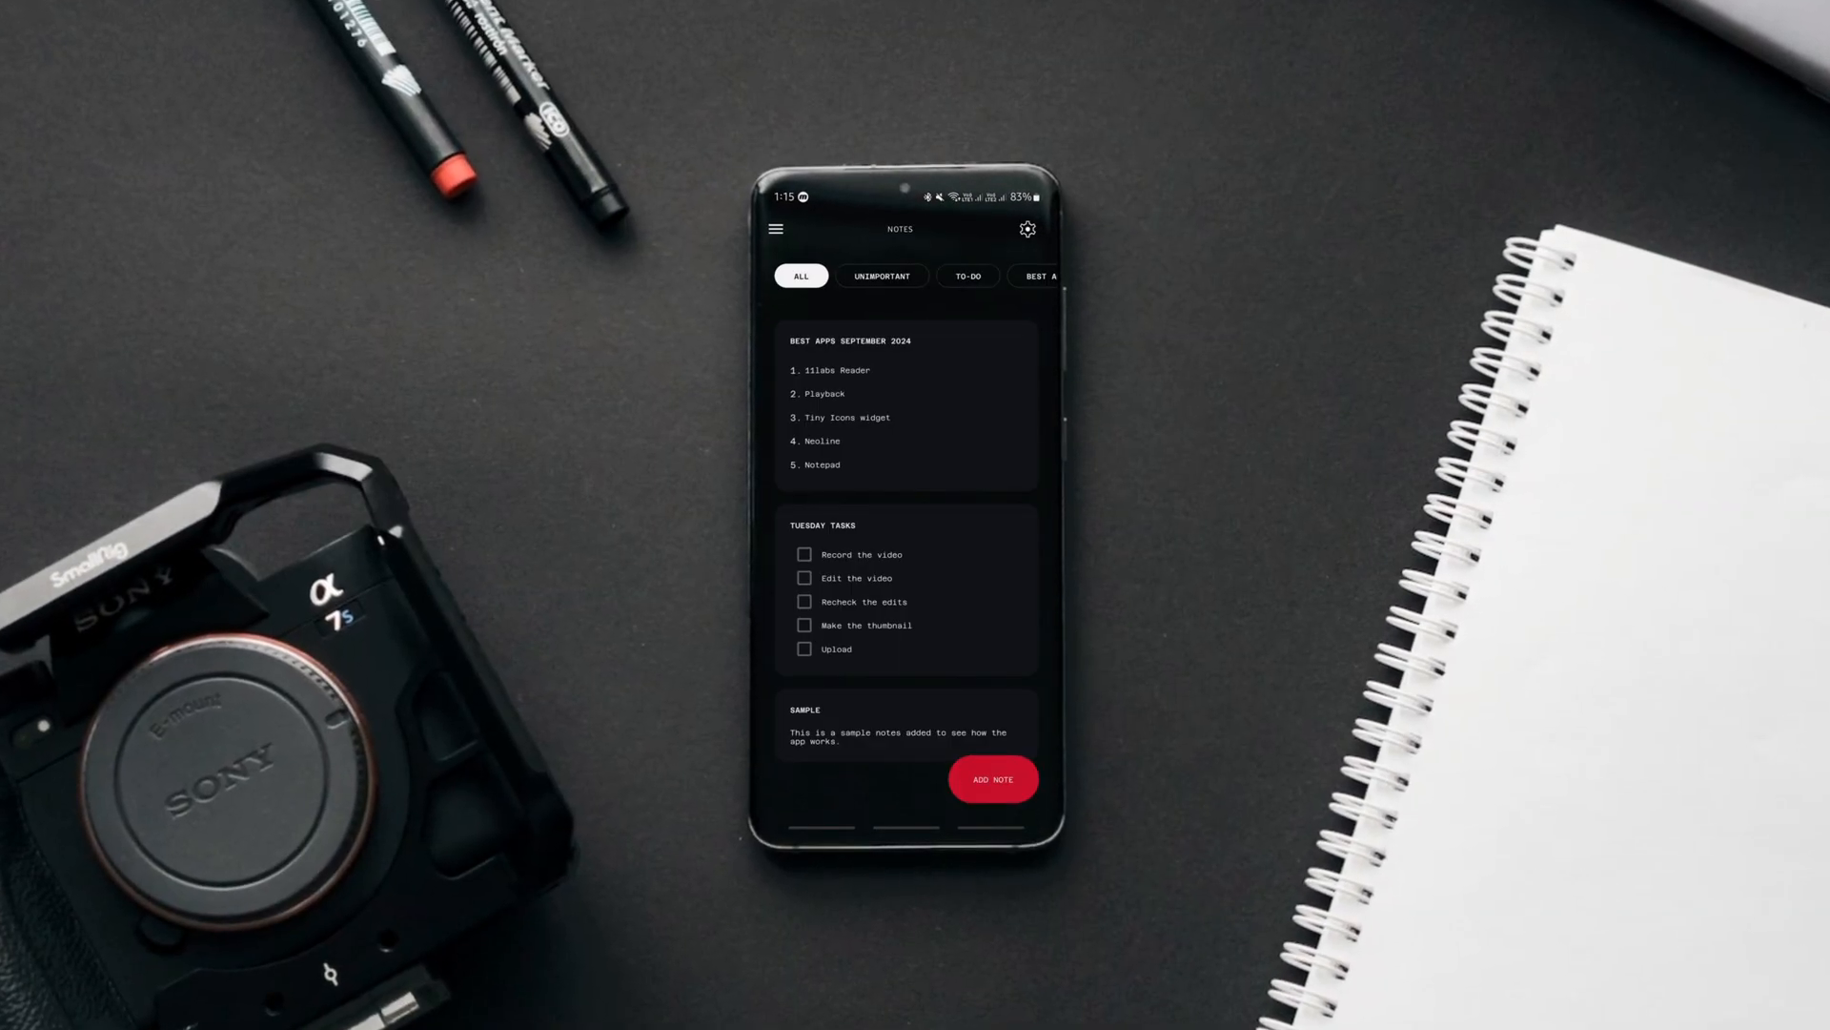
- Create a new Sample category and attach it to the Sample text note
{"action": "left_click", "coordinate": [969, 274]}
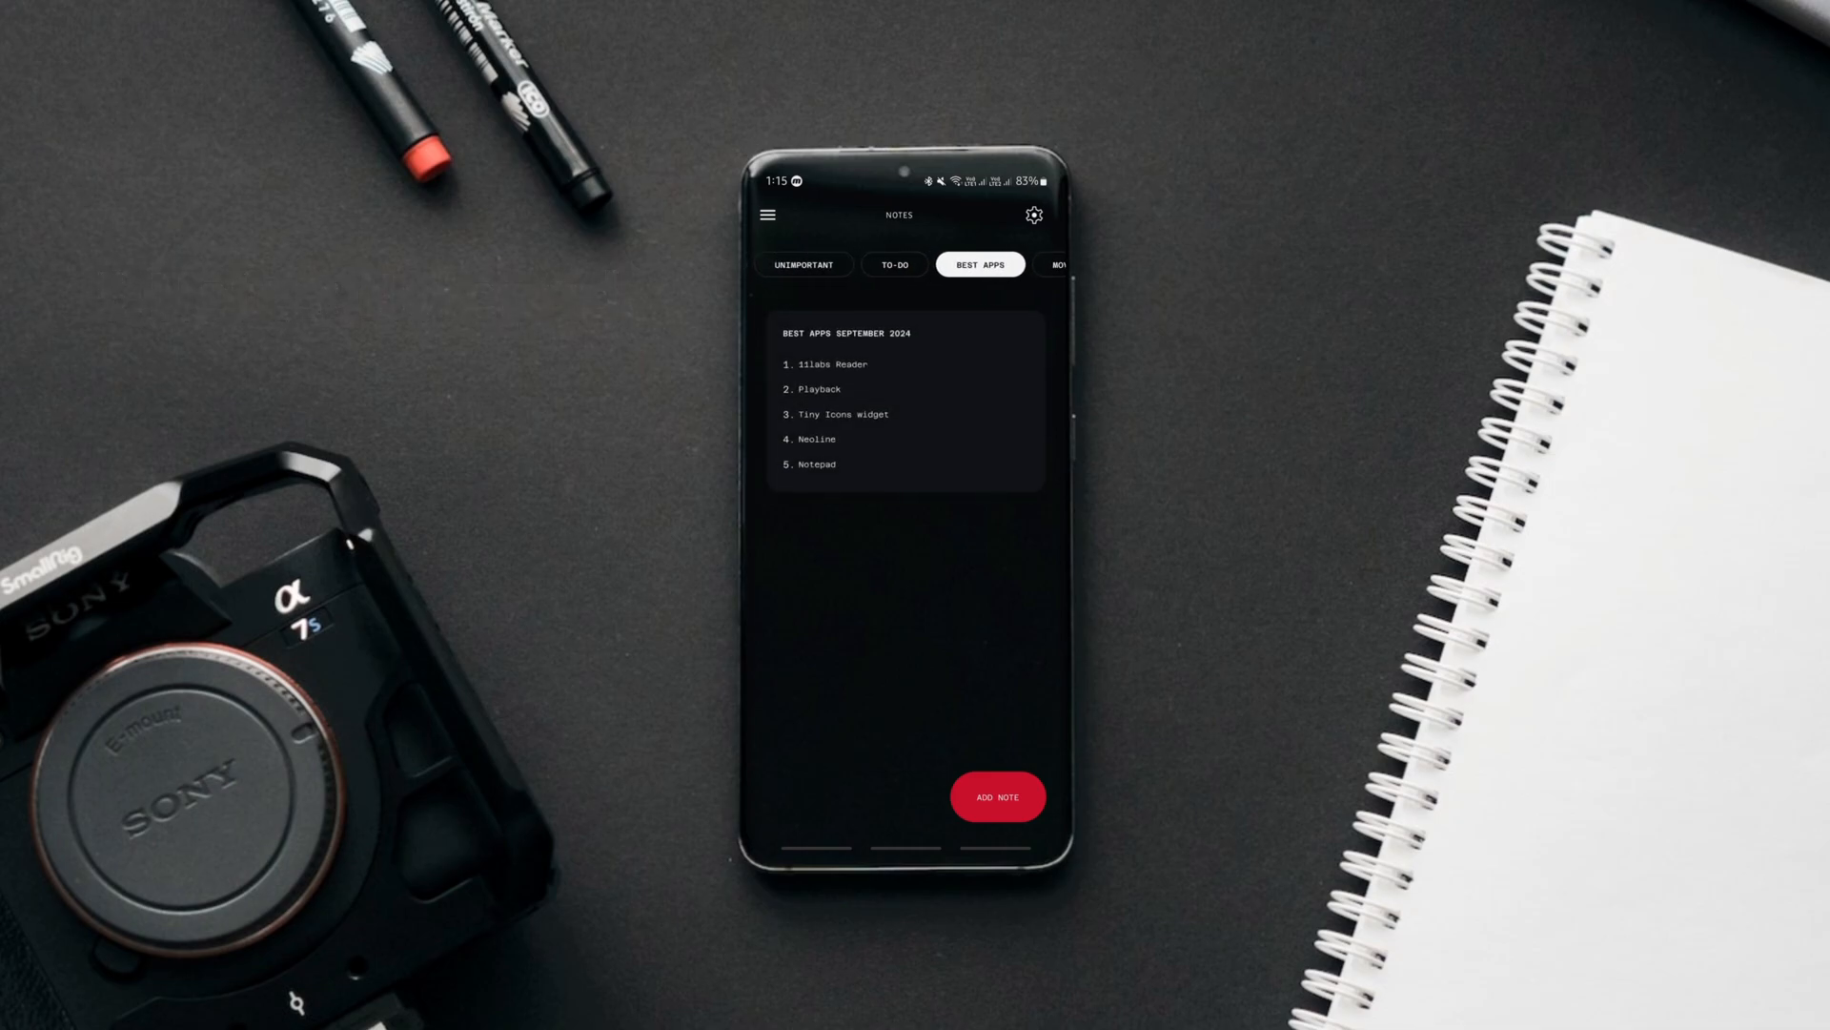
{"action": "left_click", "coordinate": [997, 797]}
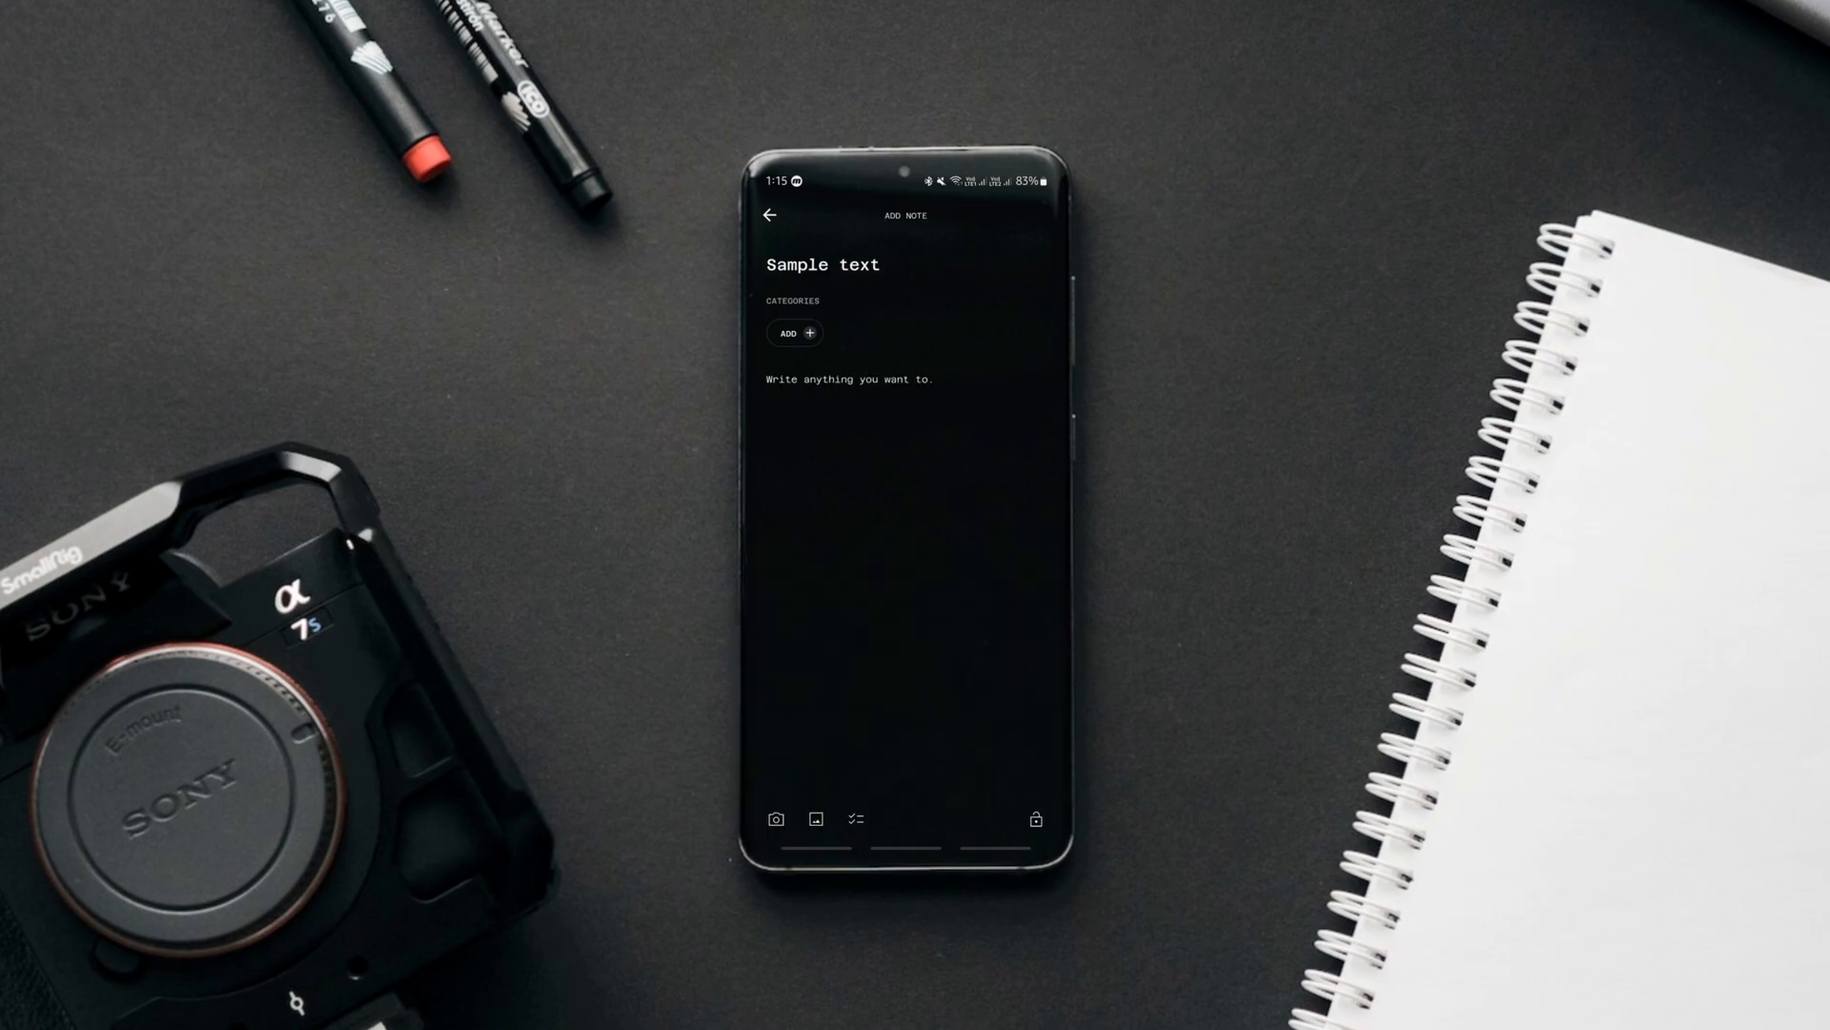
{"action": "left_click", "coordinate": [793, 332]}
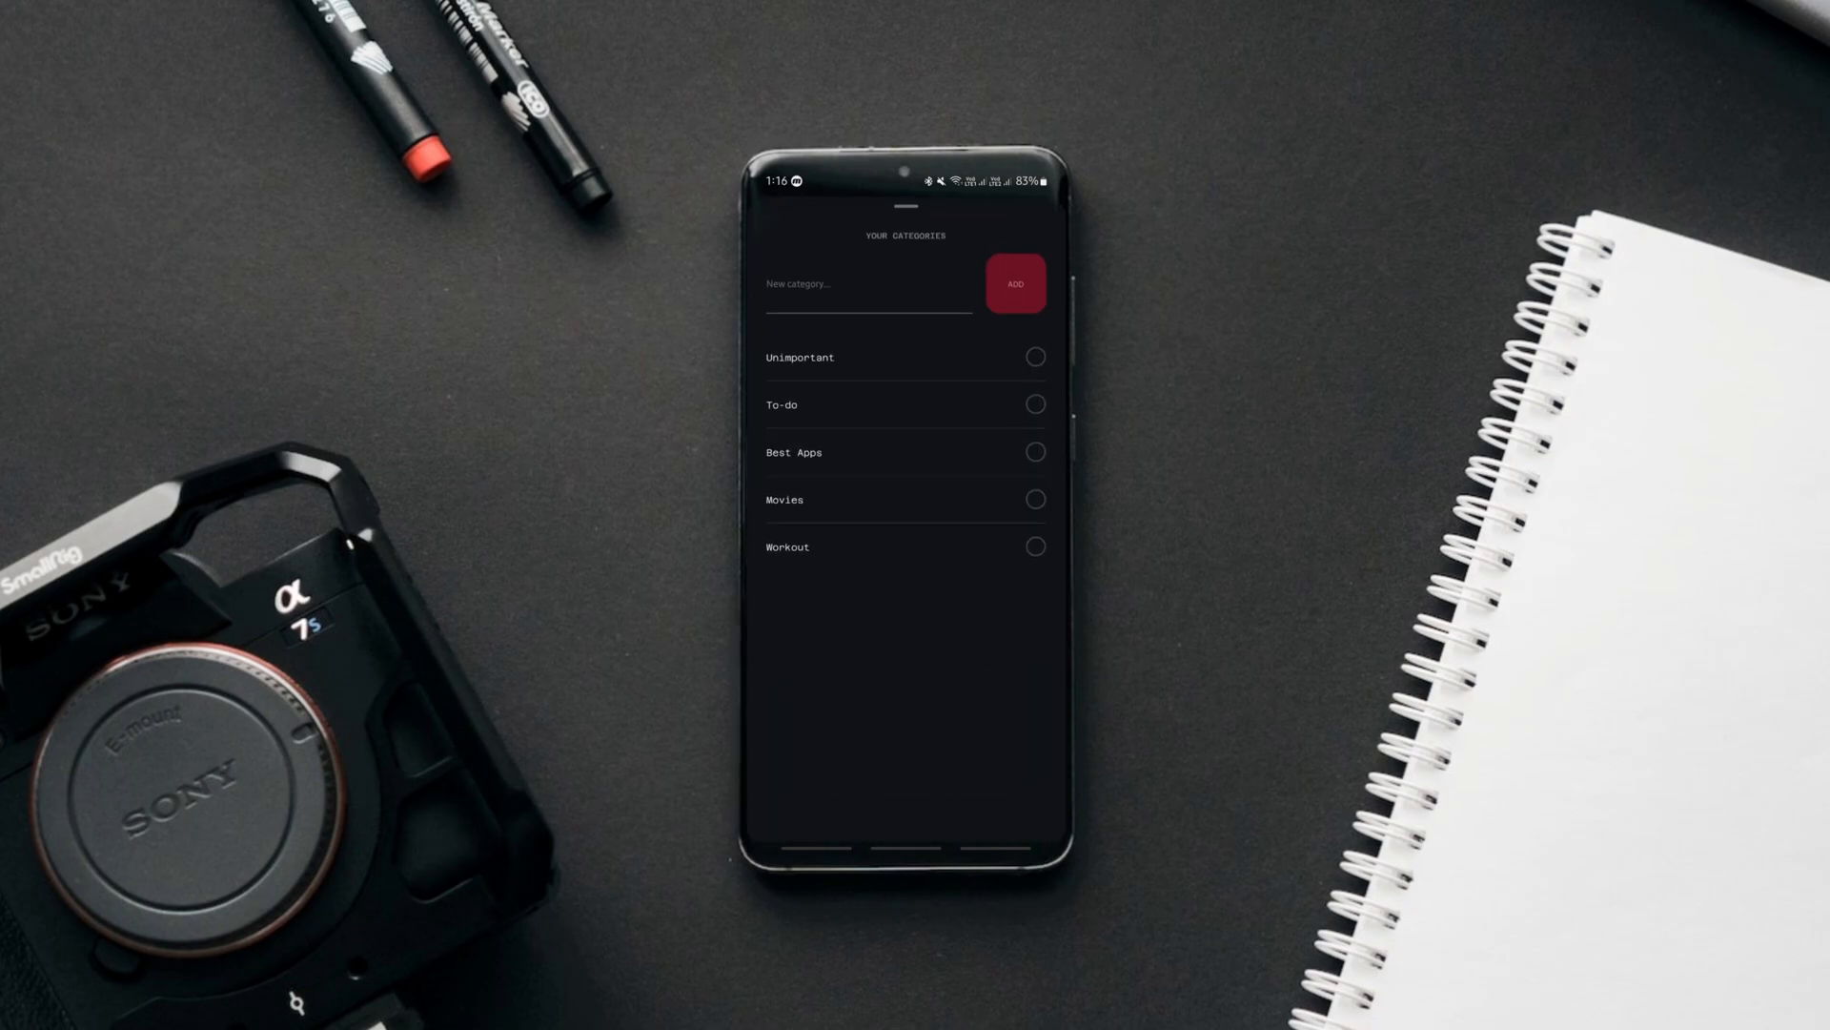
{"action": "type", "text": "Sampl"}
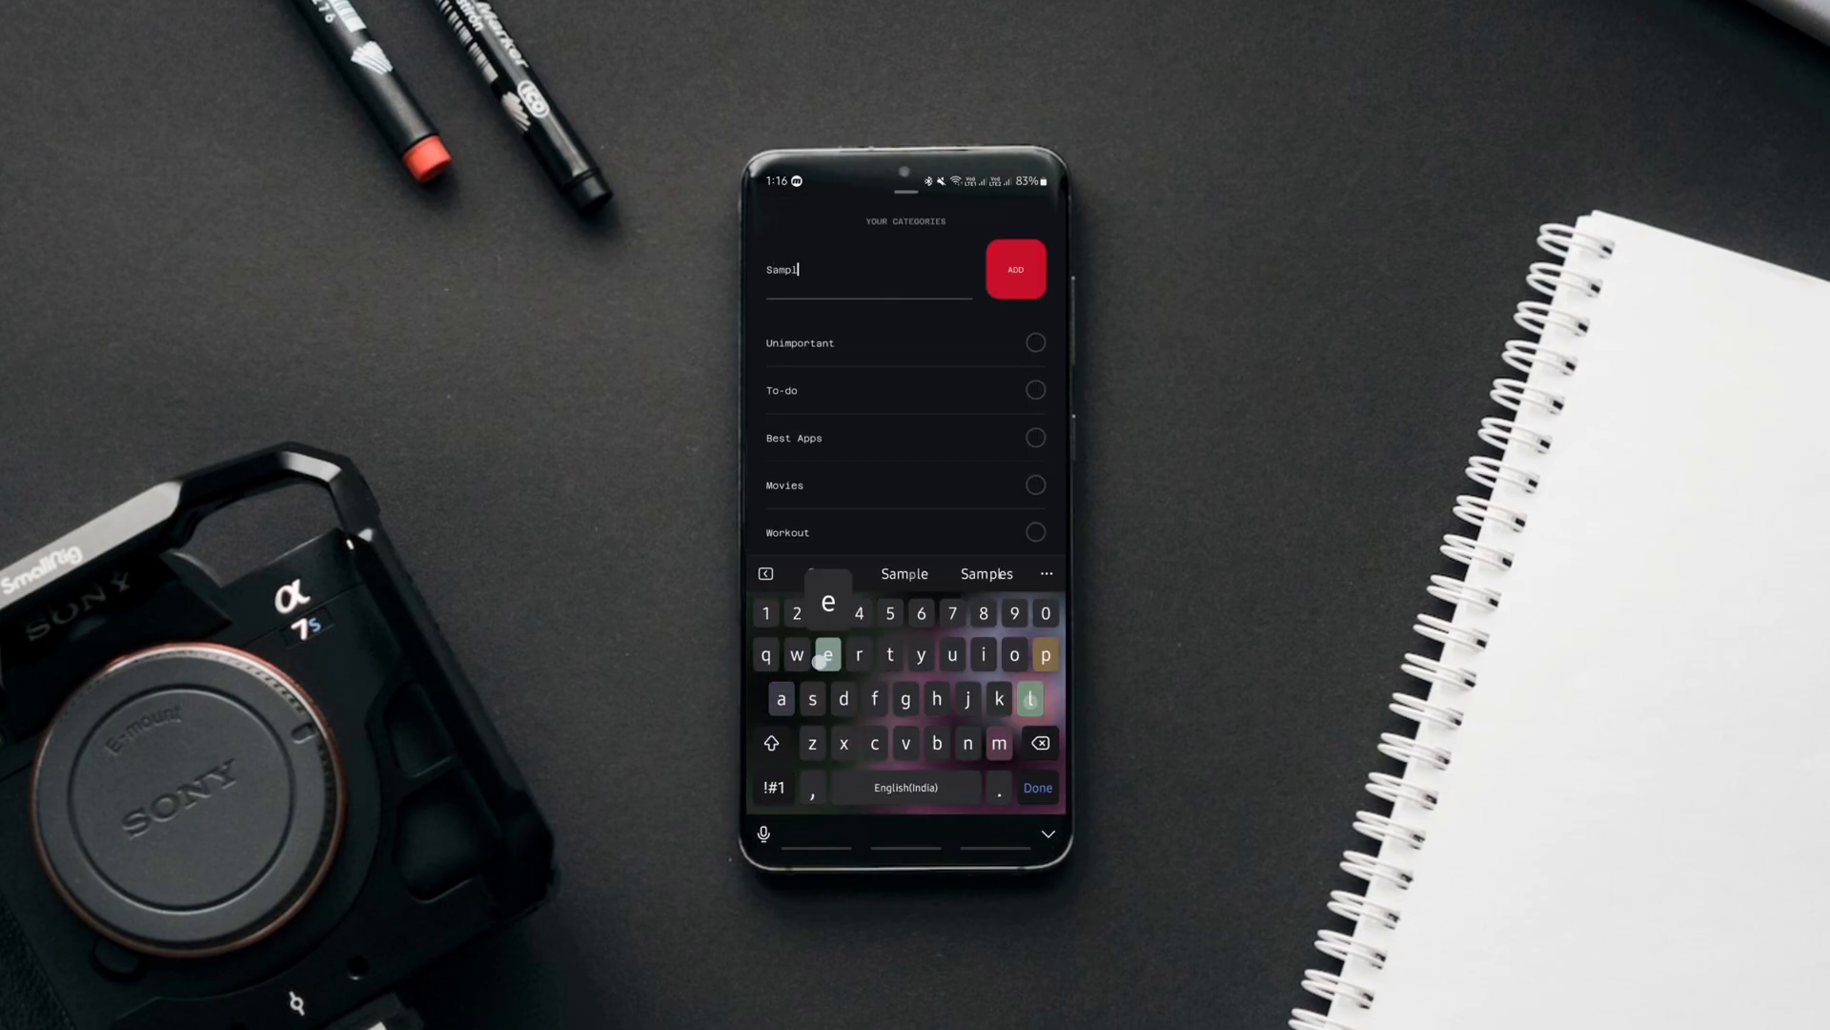
{"action": "left_click", "coordinate": [1014, 269]}
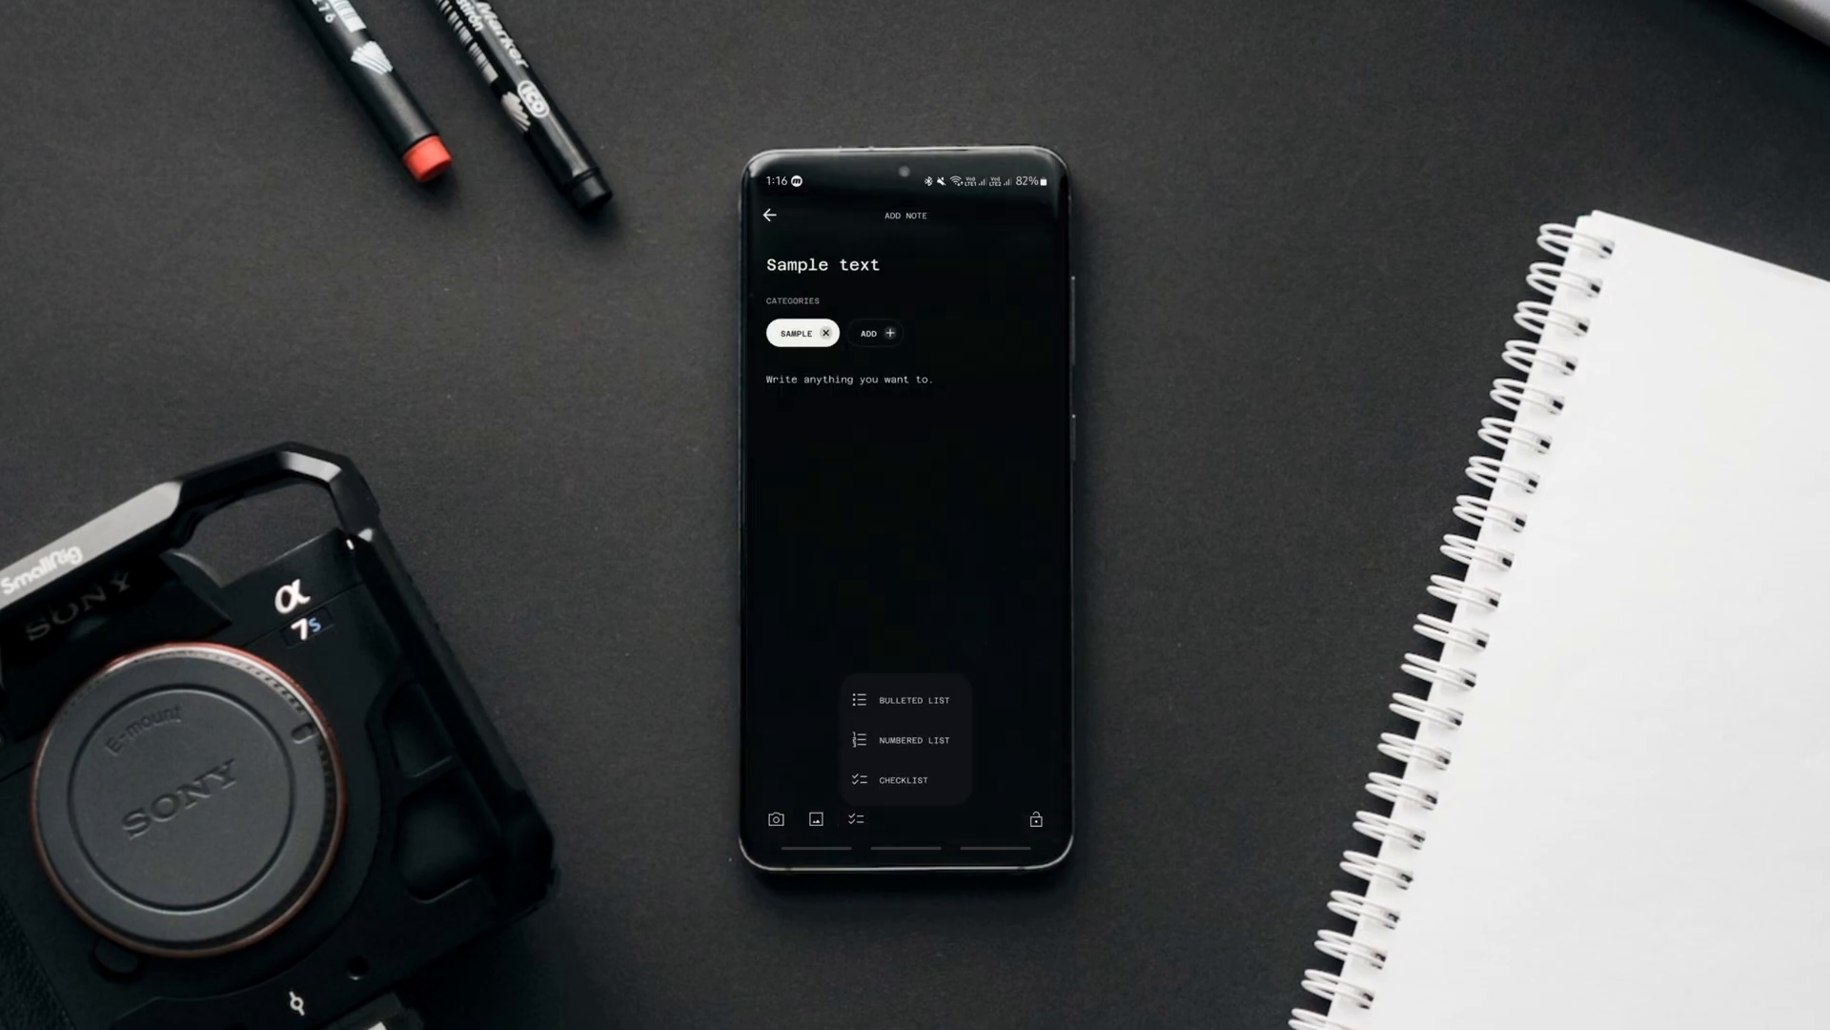
- Insert a checklist into the note with items Second and Third
{"action": "left_click", "coordinate": [904, 700]}
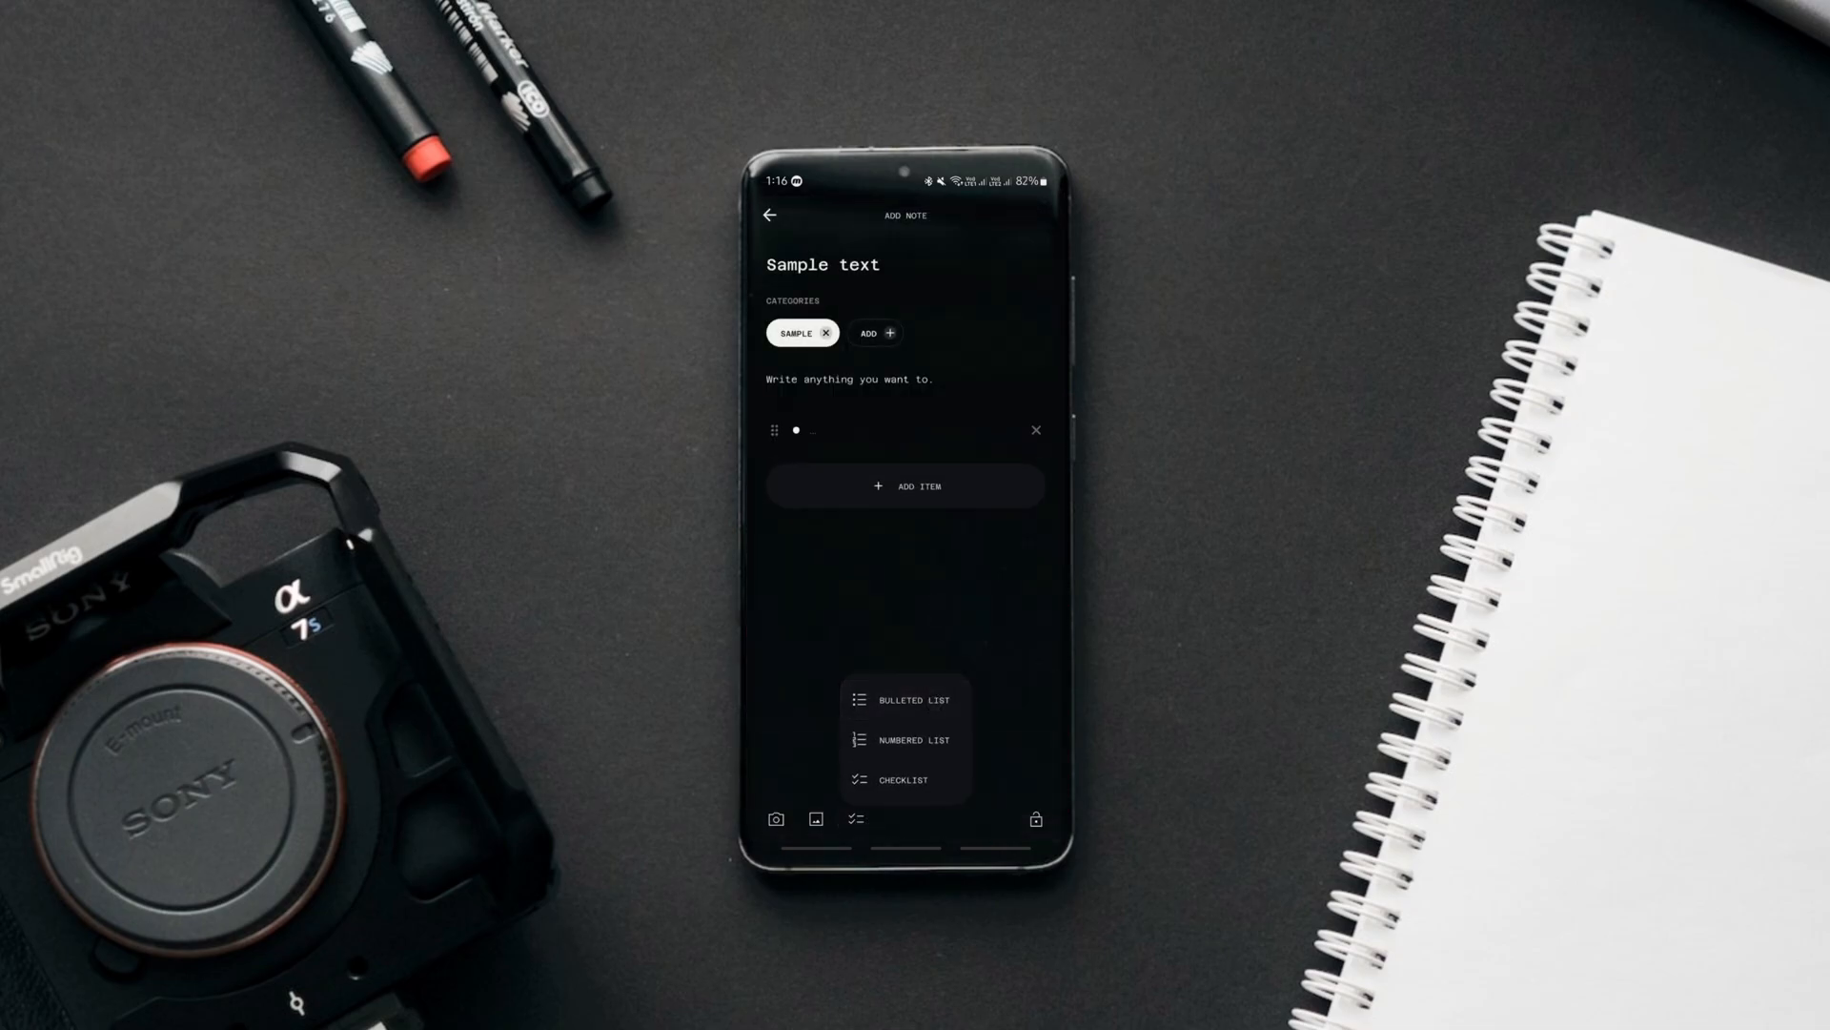
{"action": "left_click", "coordinate": [904, 486]}
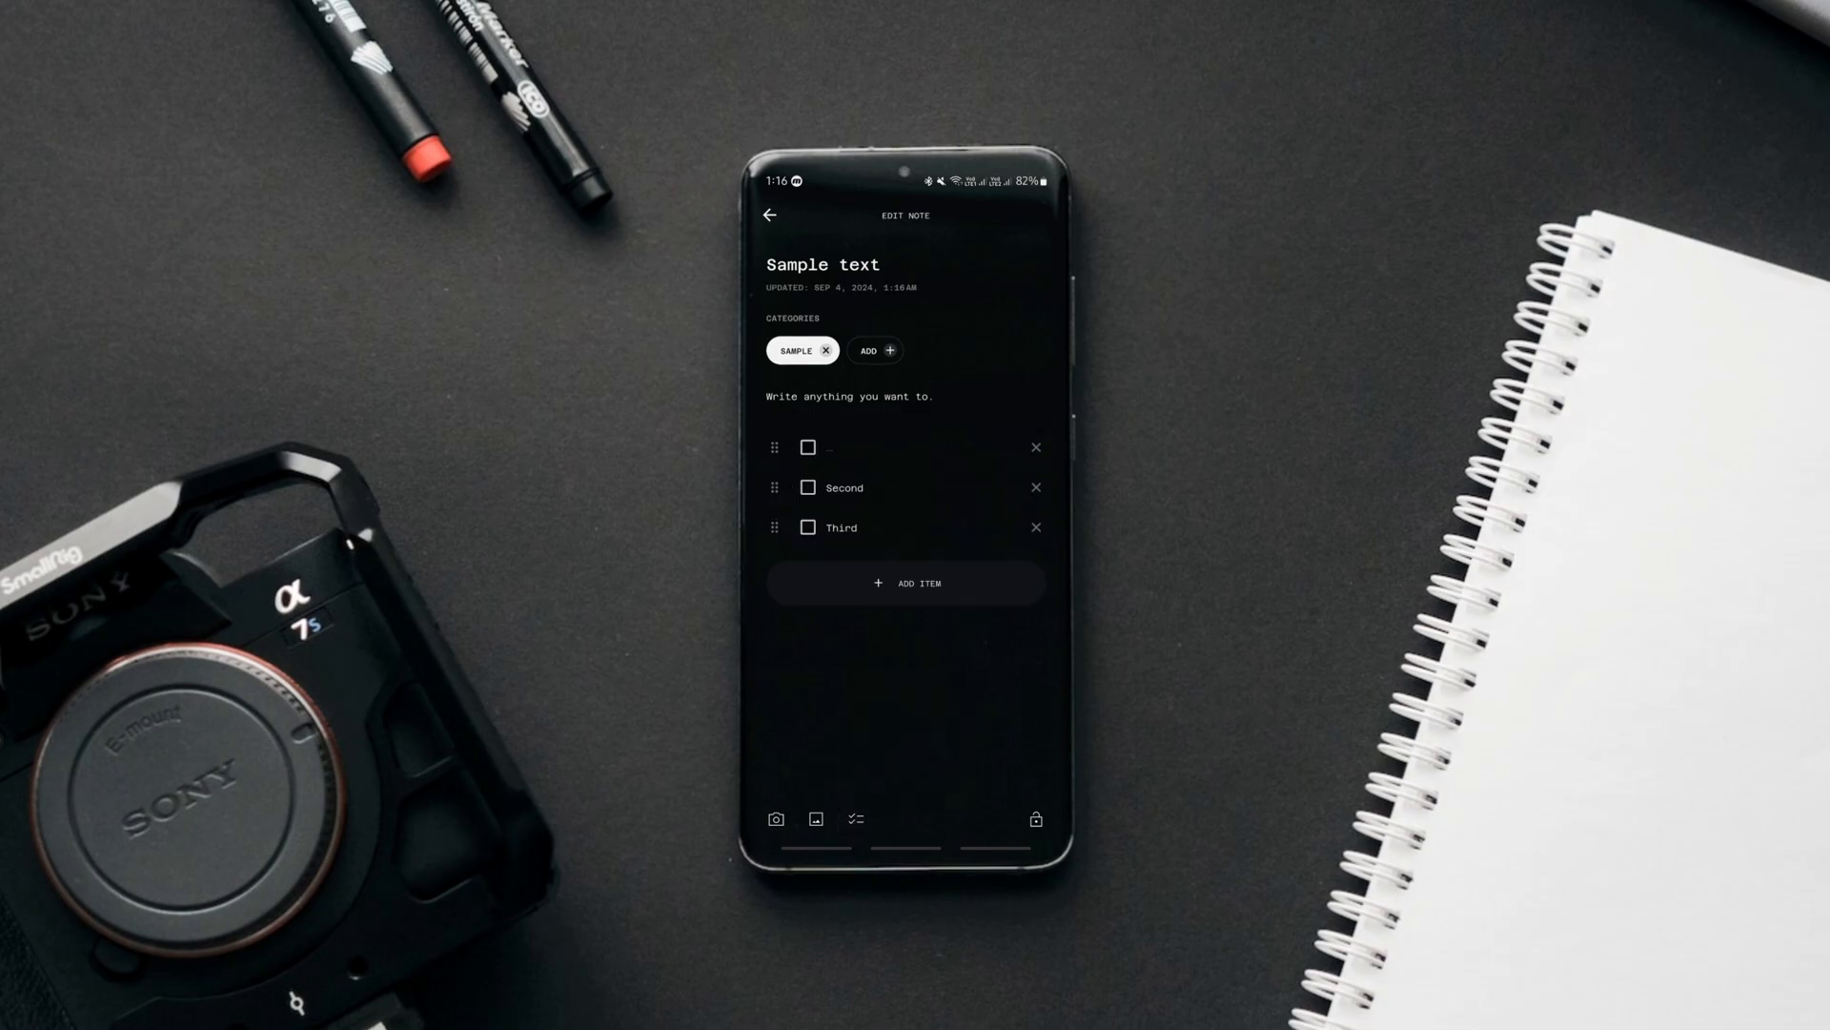
{"action": "left_click", "coordinate": [1033, 818]}
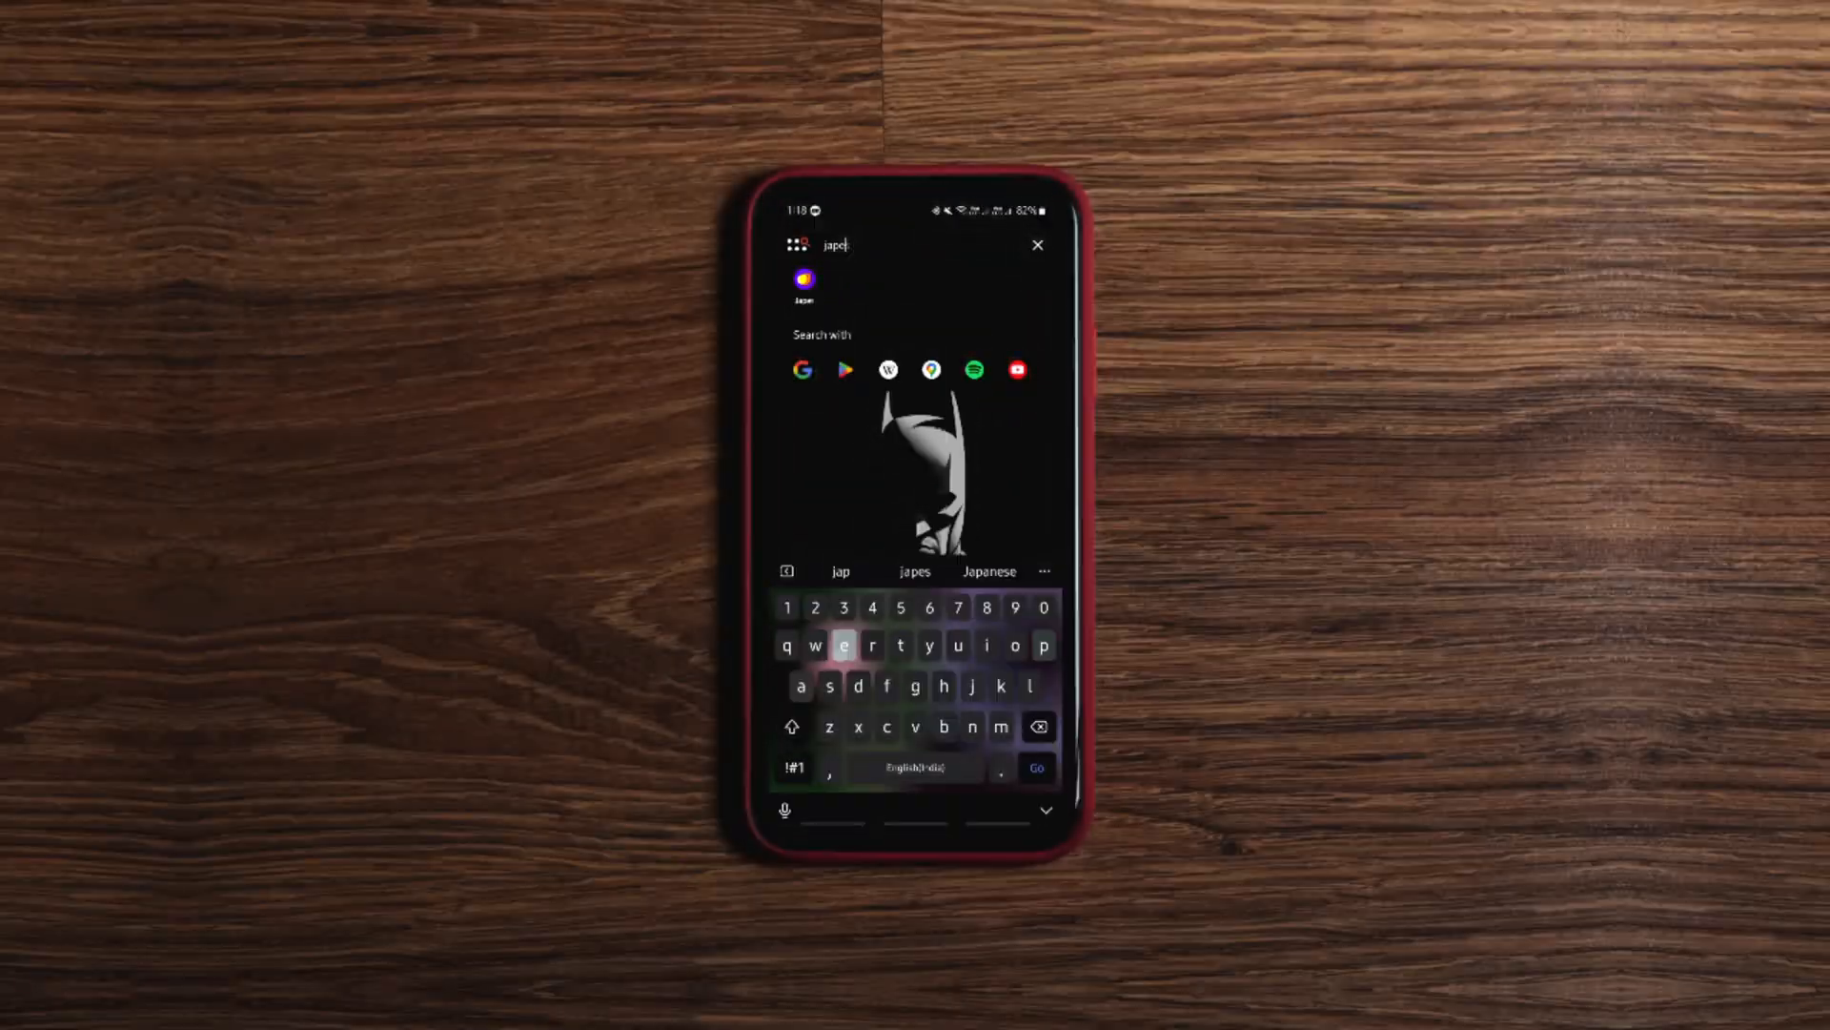
- Launch Japes, open the Social icon category and preview the seahorse icon
{"action": "left_click", "coordinate": [803, 282]}
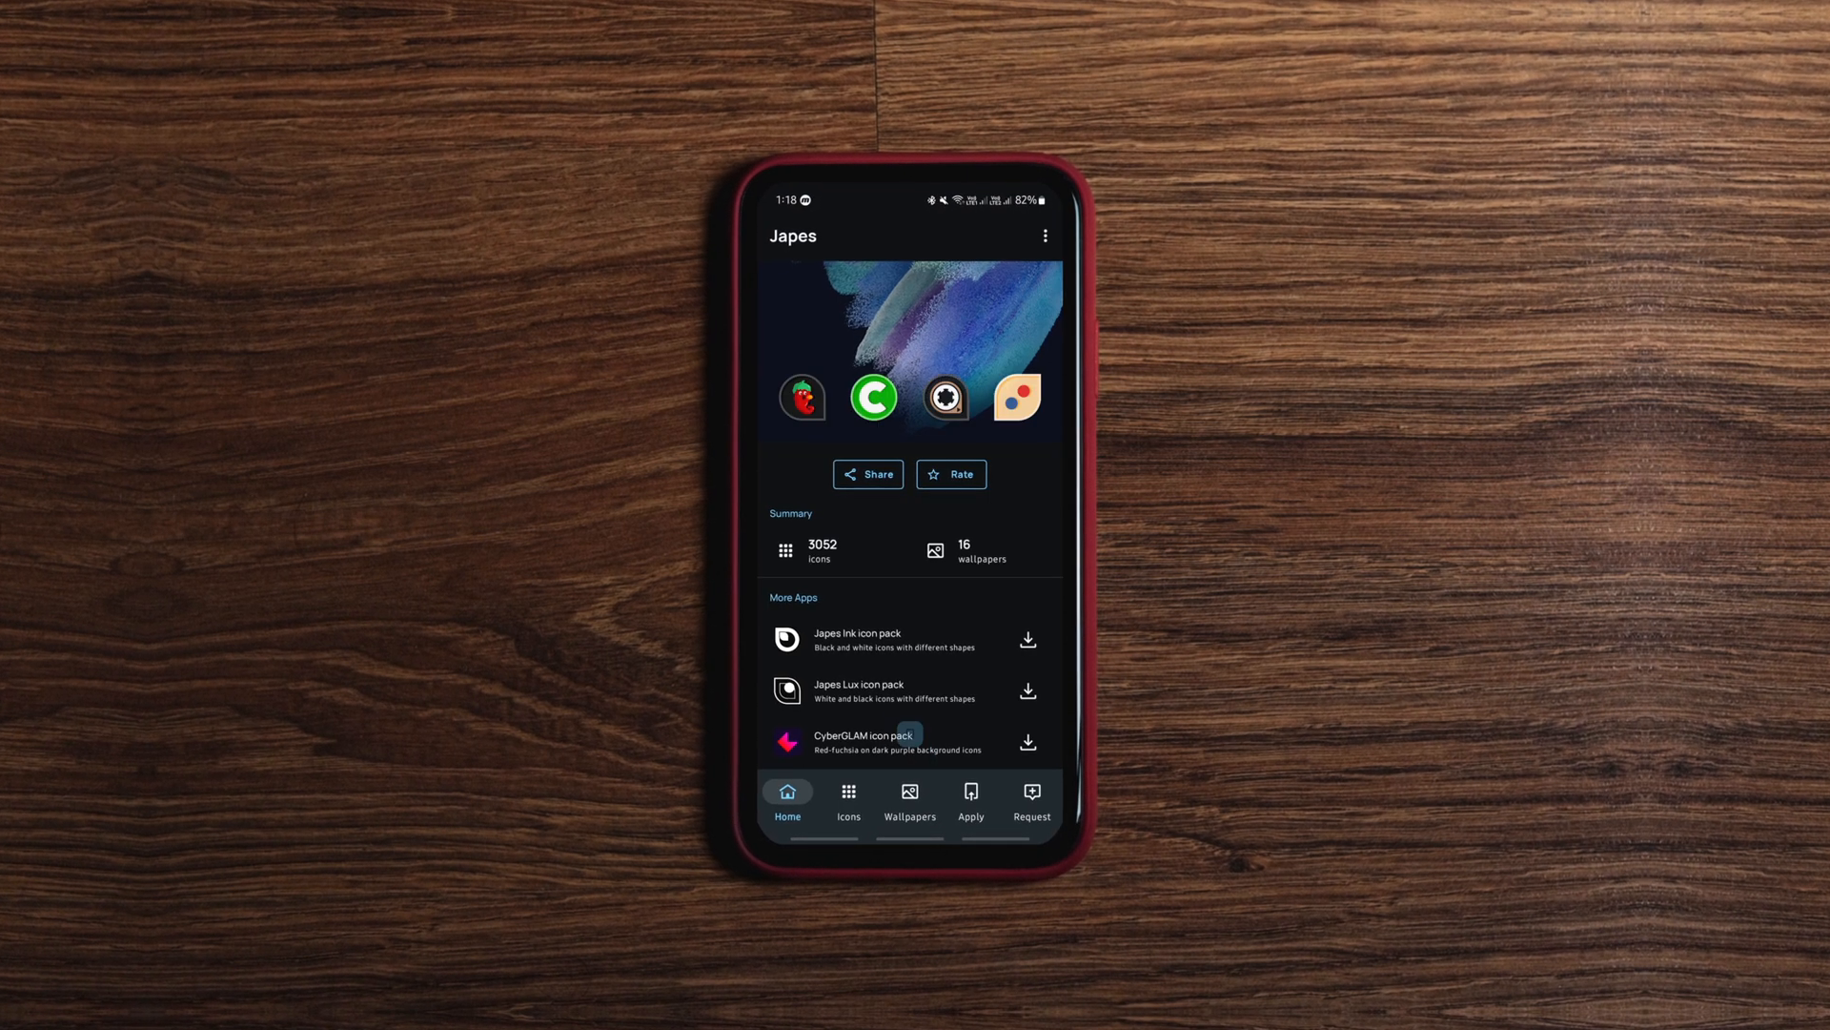
{"action": "left_click", "coordinate": [846, 799]}
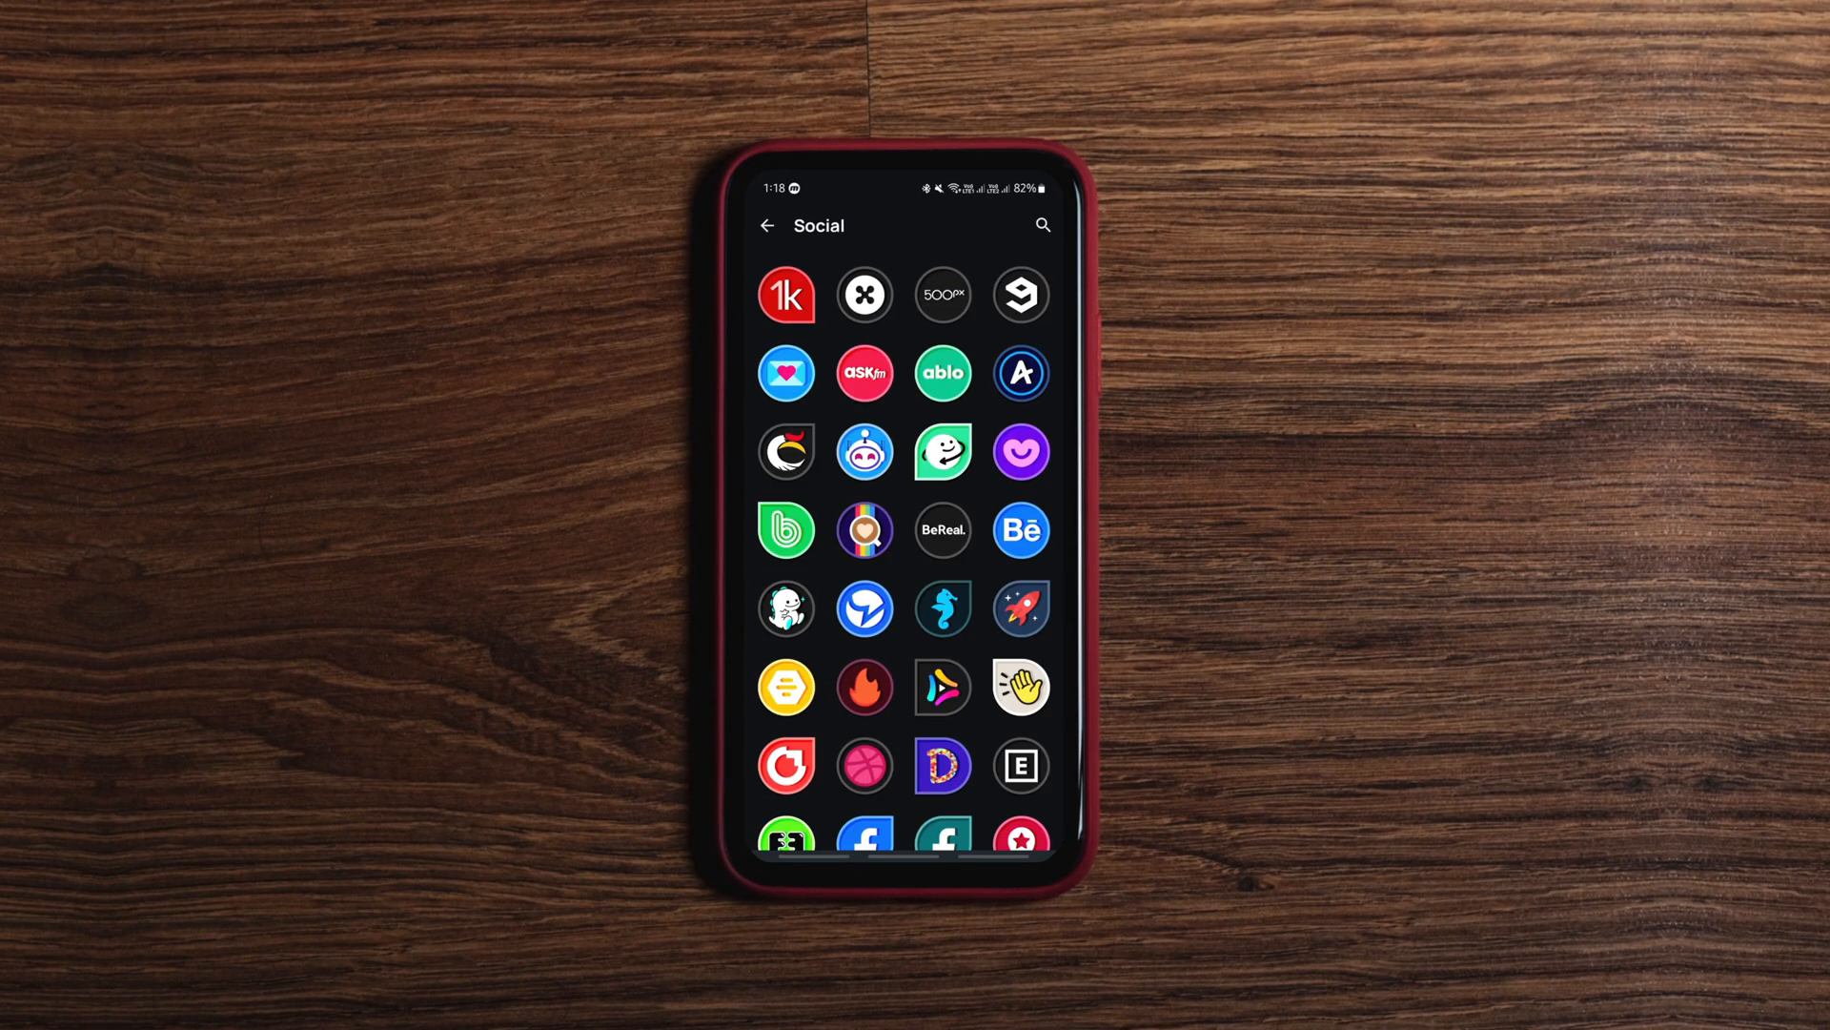
{"action": "left_click", "coordinate": [942, 606]}
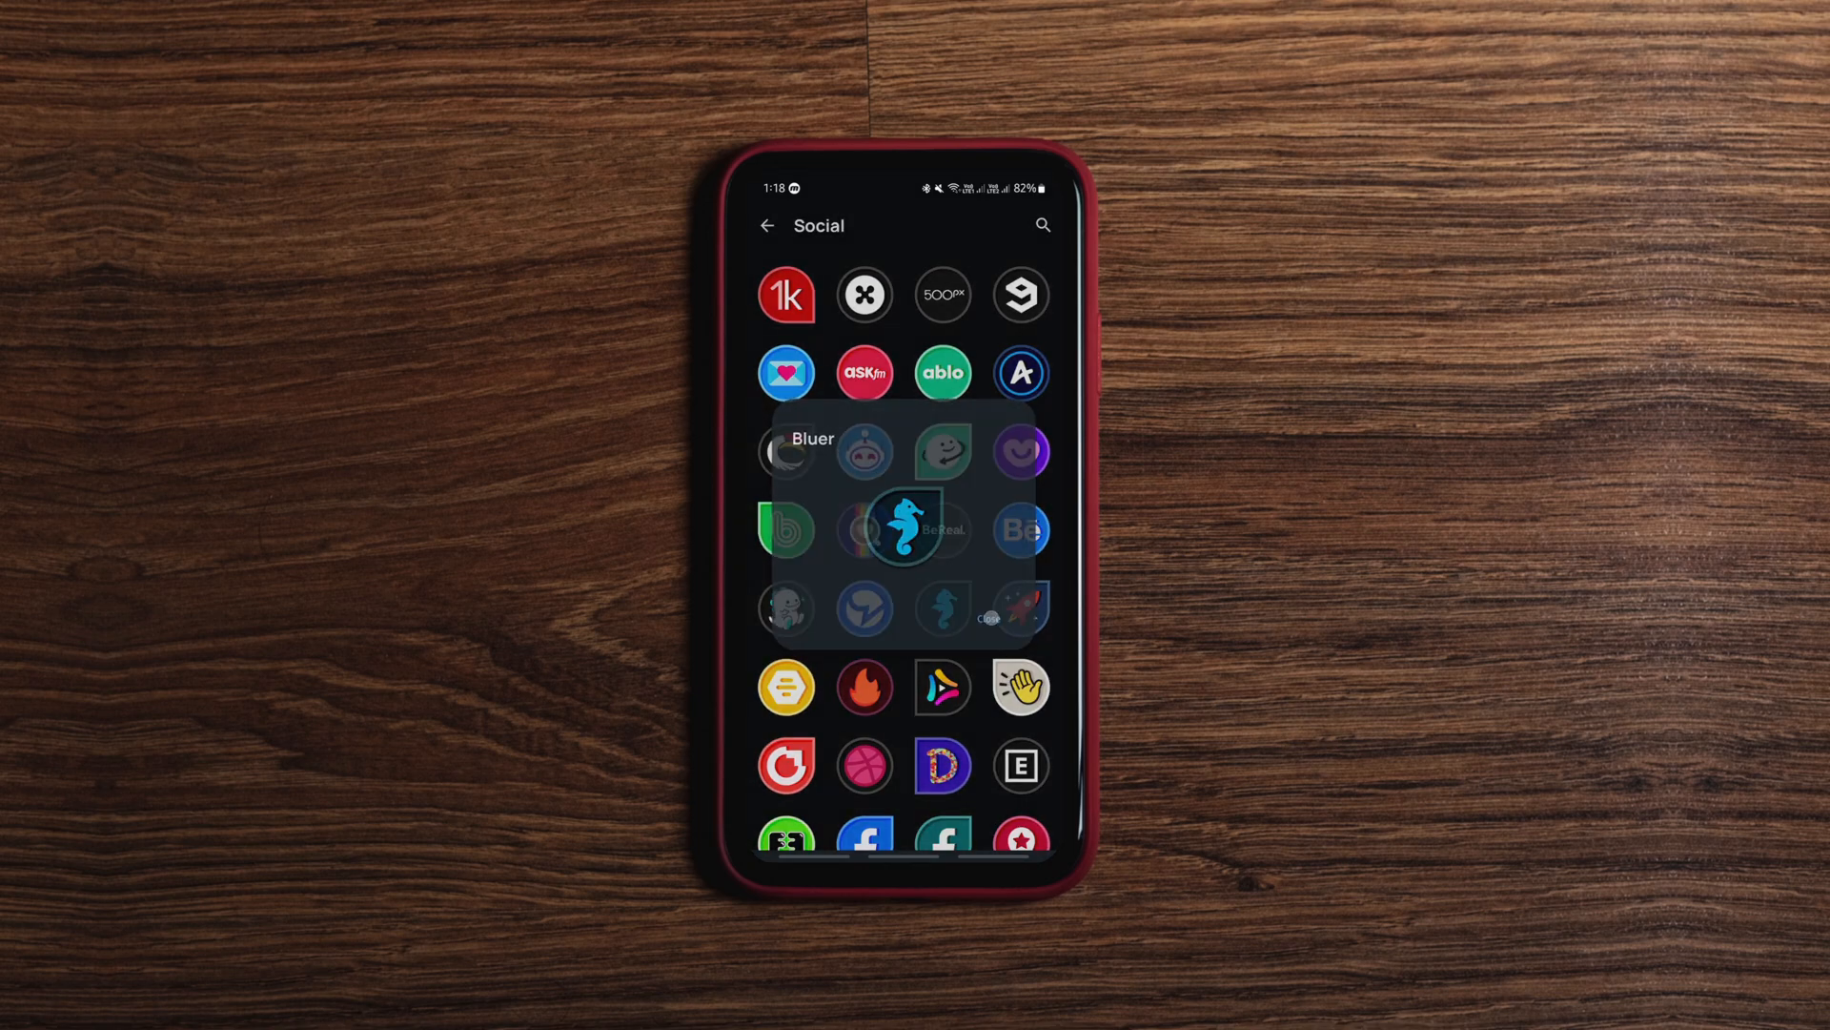
{"action": "left_click", "coordinate": [766, 225]}
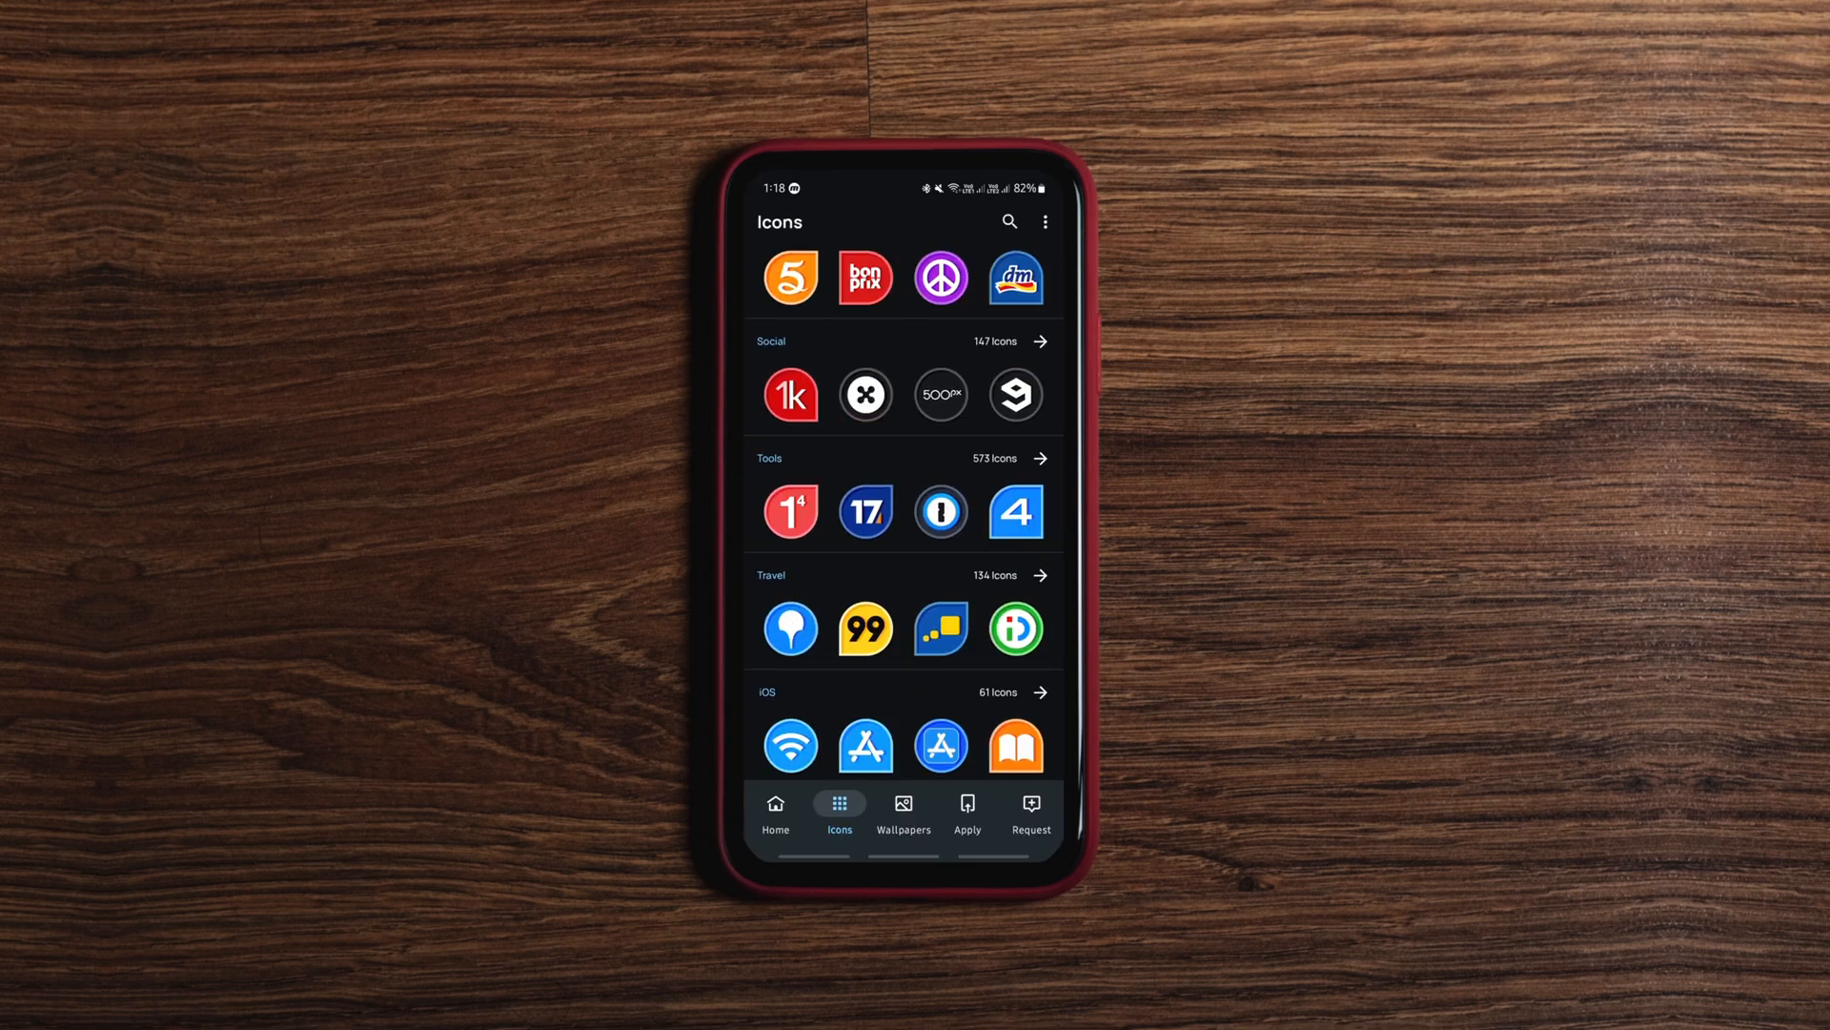
- Scroll further categories, previewing the Anna University Examinations icon
{"action": "scroll", "scroll_direction": "down", "scroll_amount": 3}
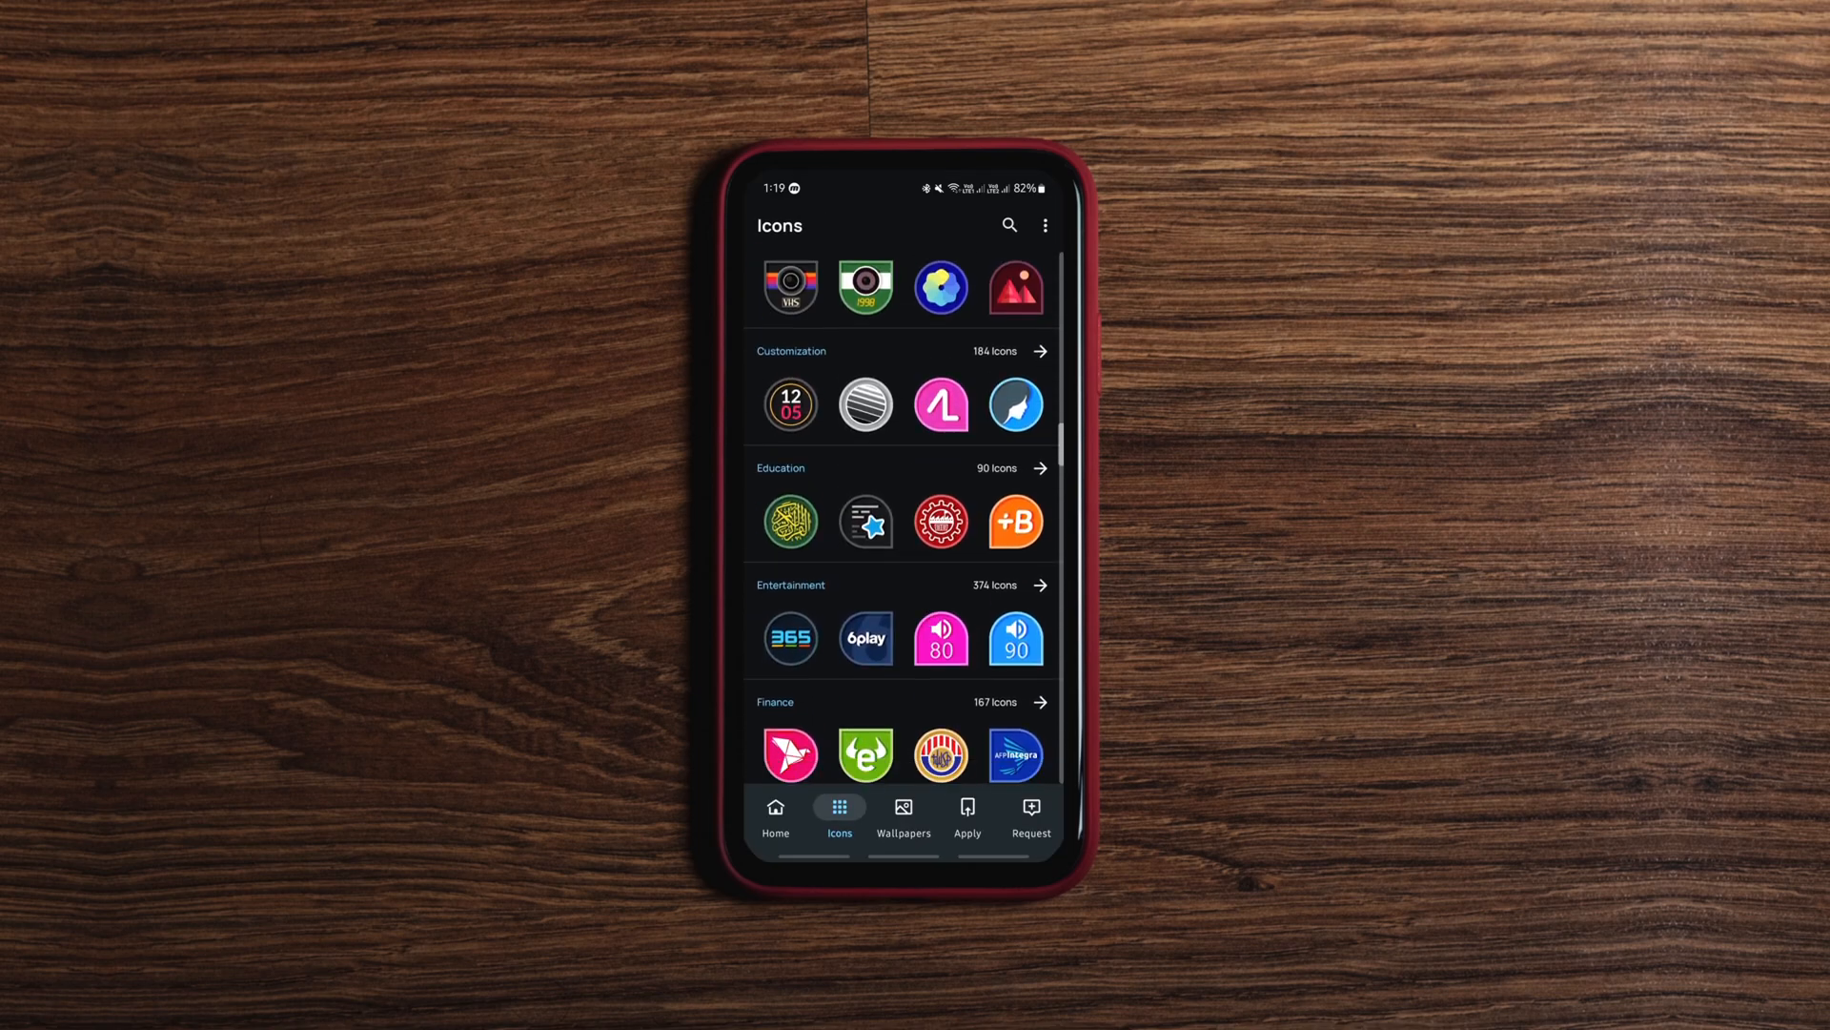
{"action": "left_click", "coordinate": [940, 522]}
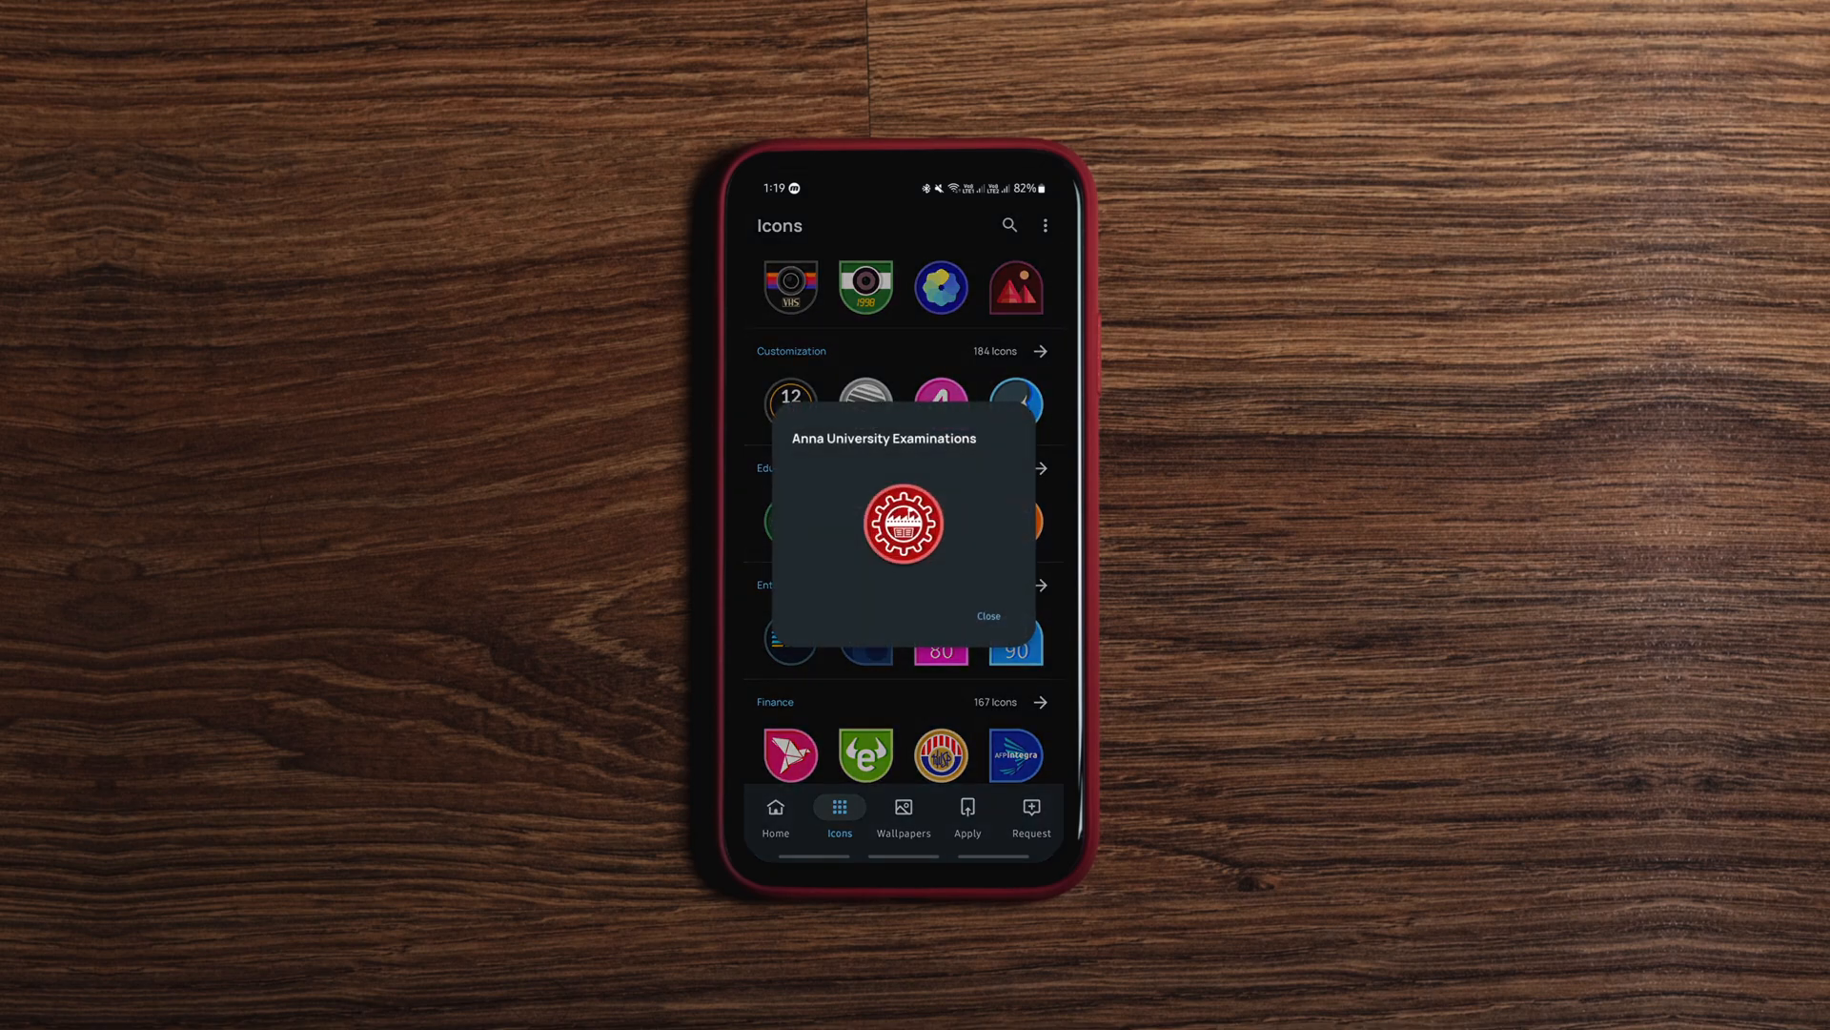
{"action": "left_click", "coordinate": [988, 616]}
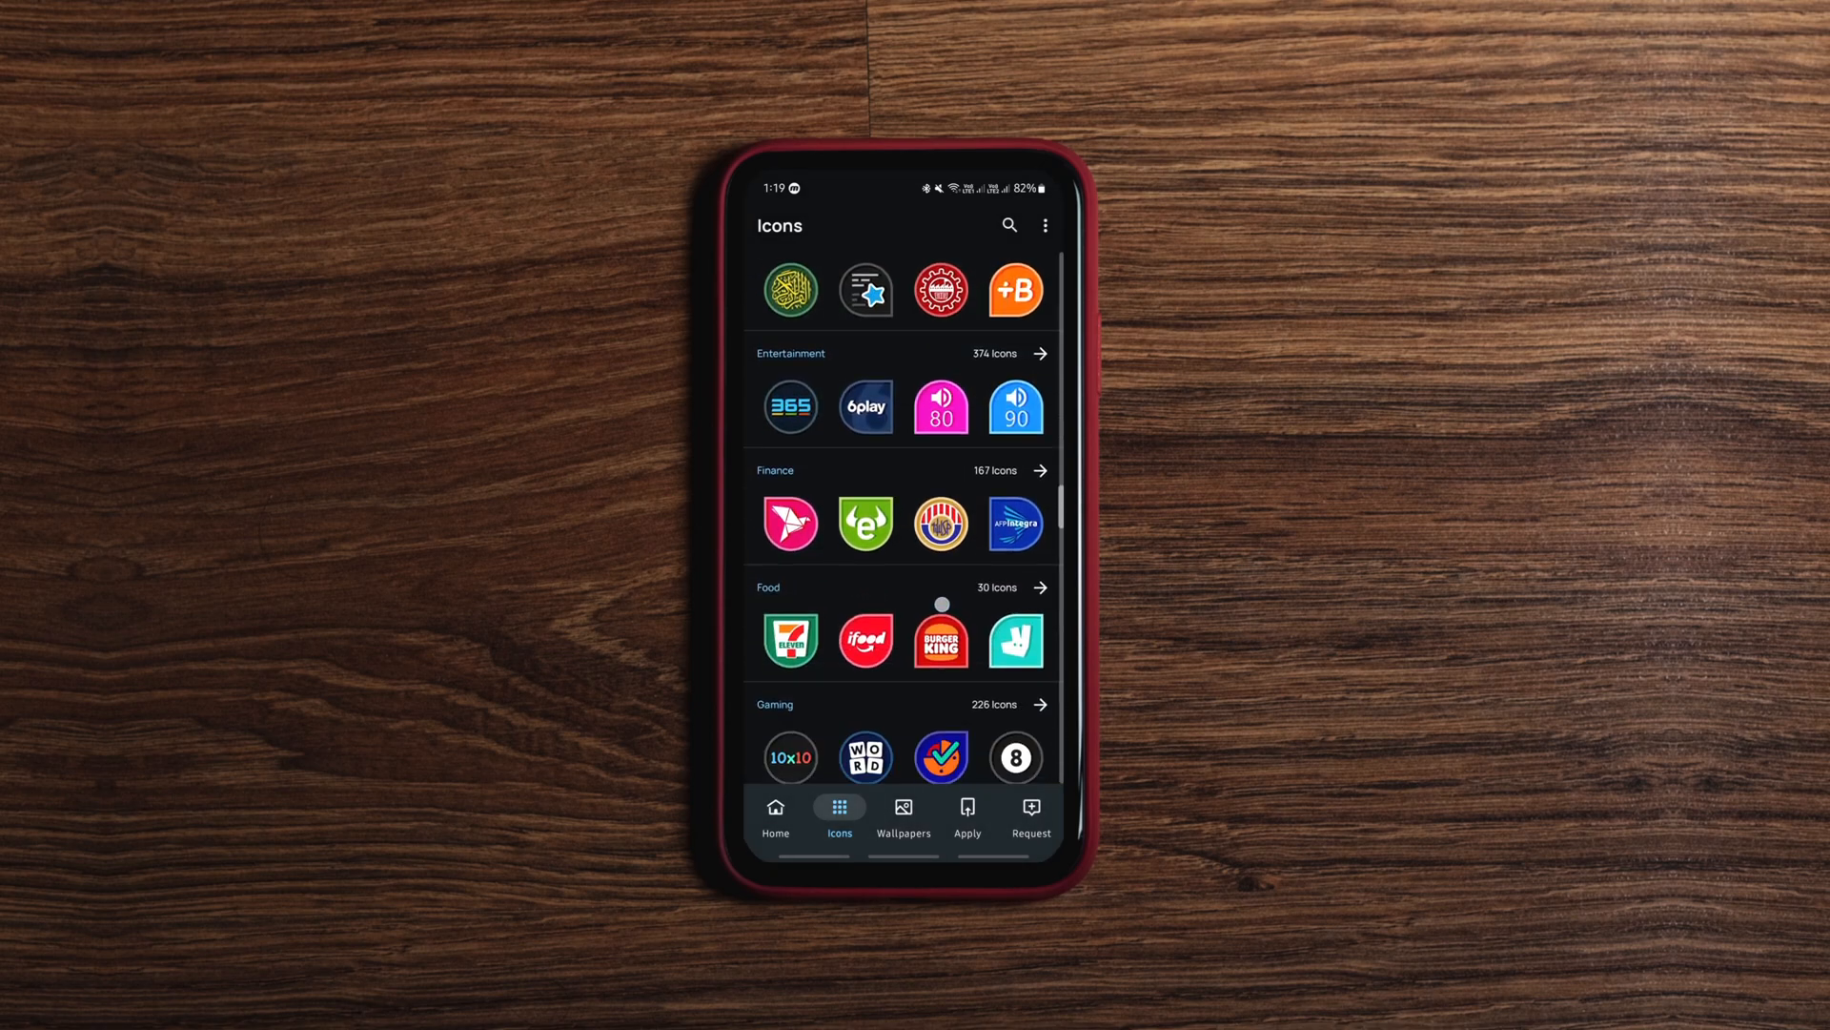
{"action": "scroll", "scroll_direction": "down", "scroll_amount": 3}
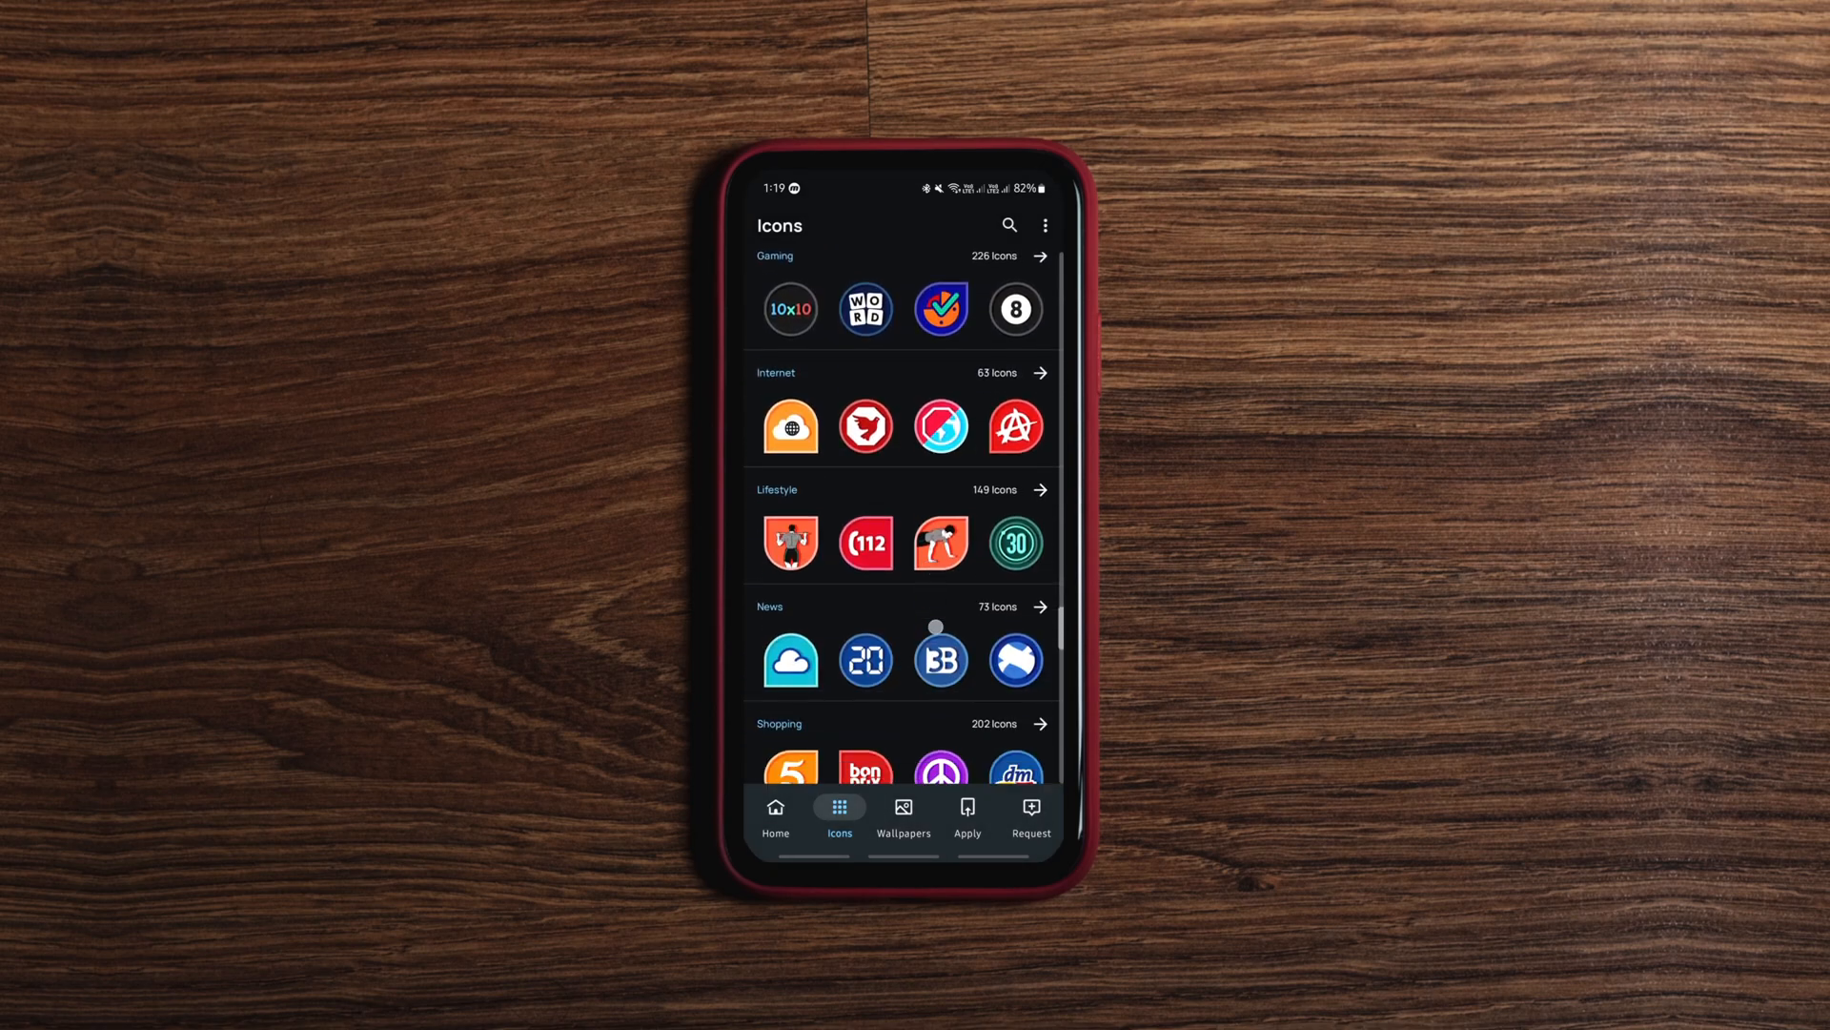
{"action": "left_click", "coordinate": [776, 814]}
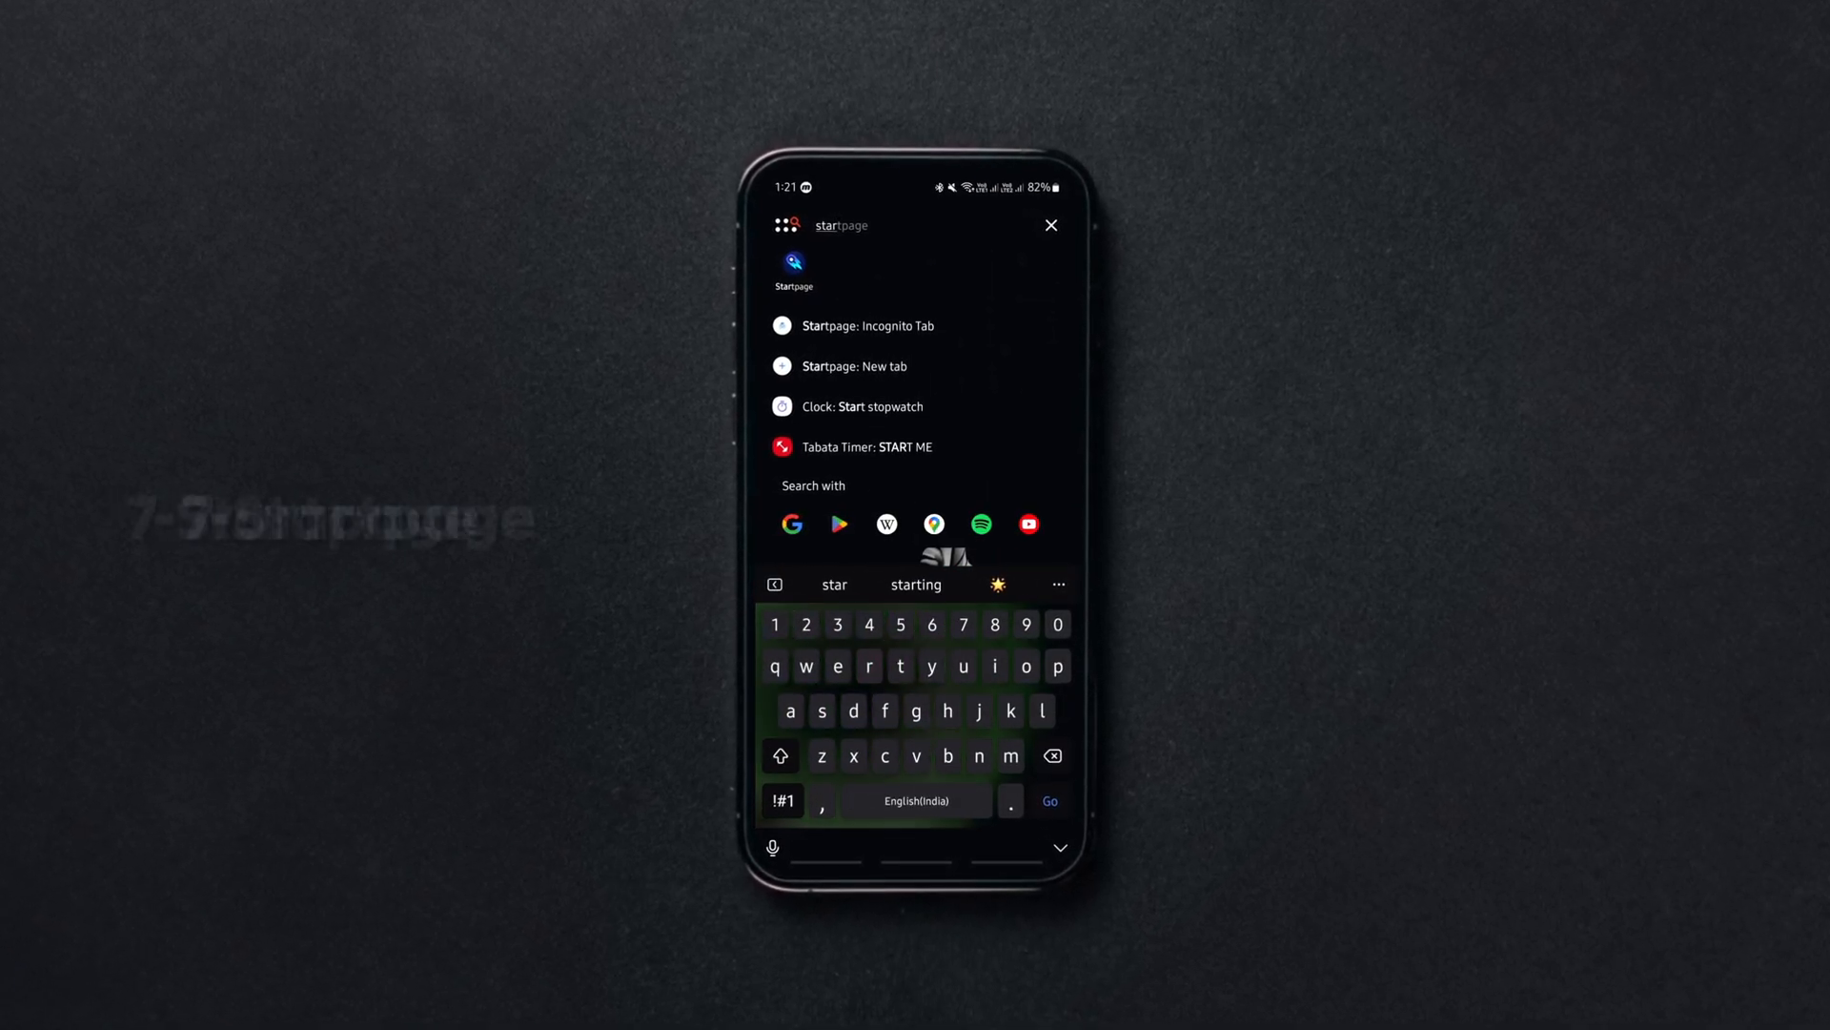
- Launch Startpage and search for 'what is my IP'
{"action": "left_click", "coordinate": [793, 263]}
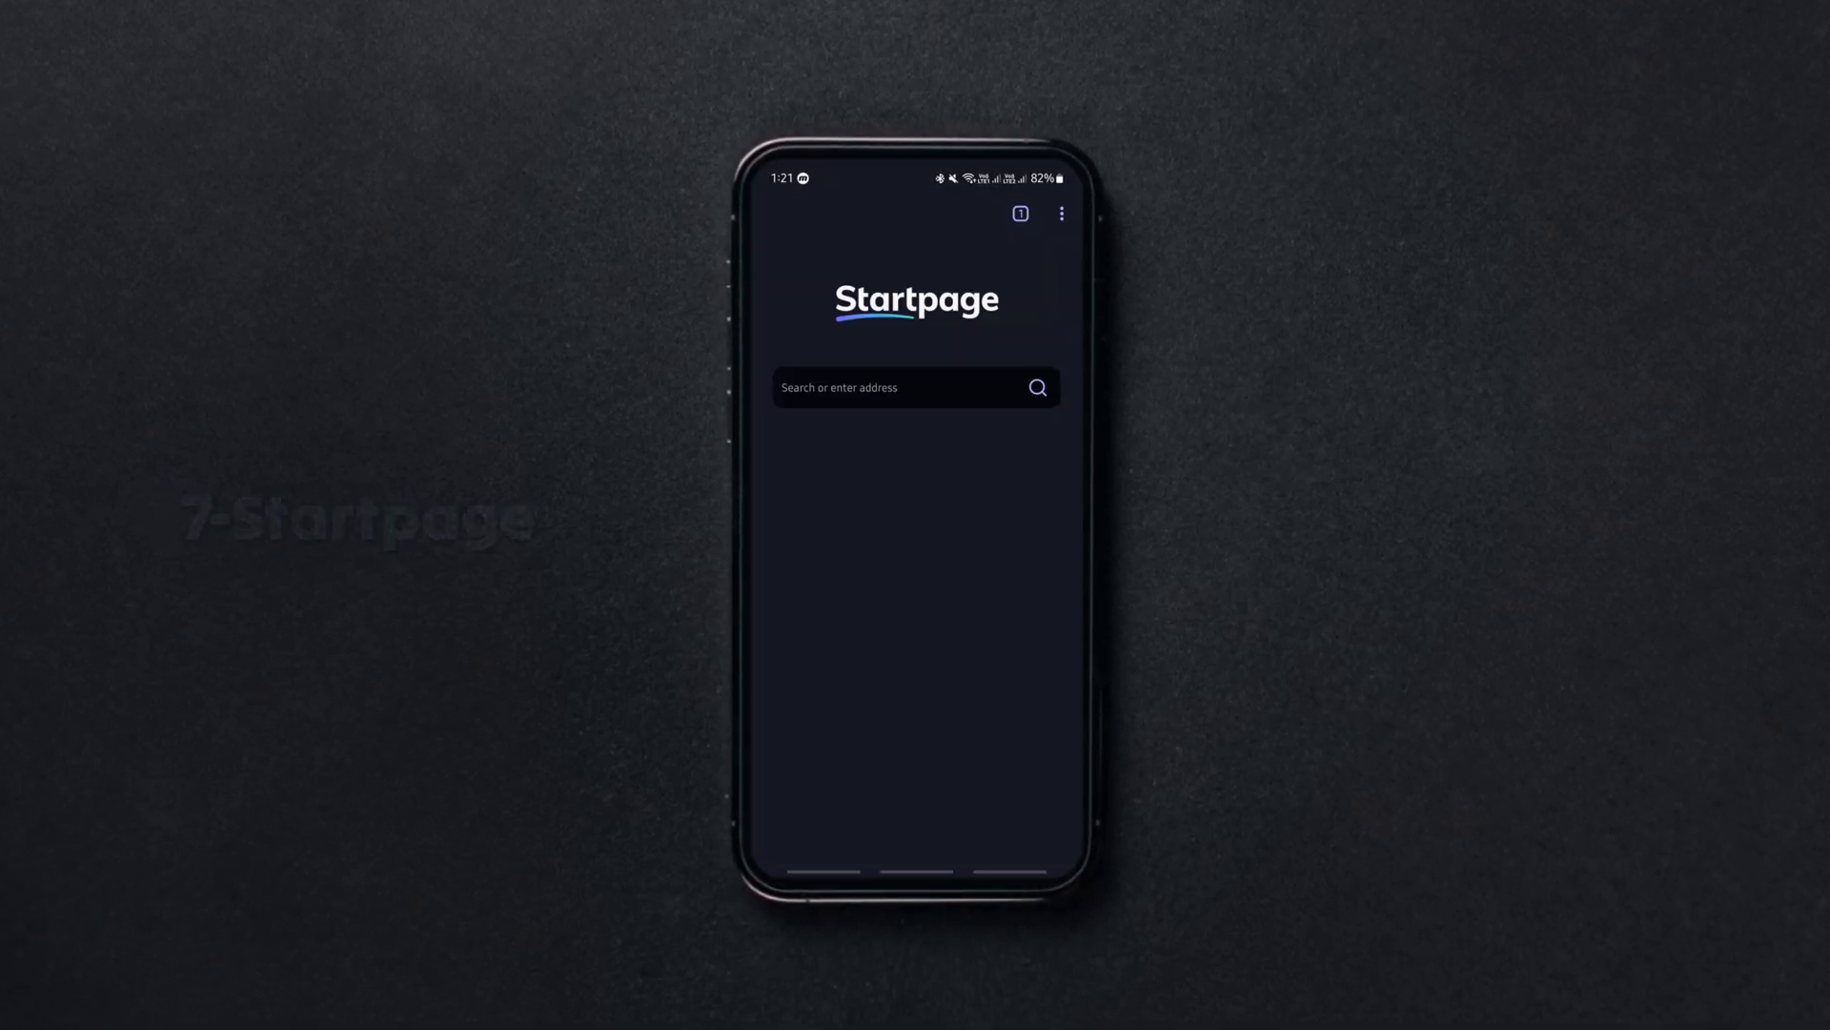
{"action": "left_click", "coordinate": [898, 387]}
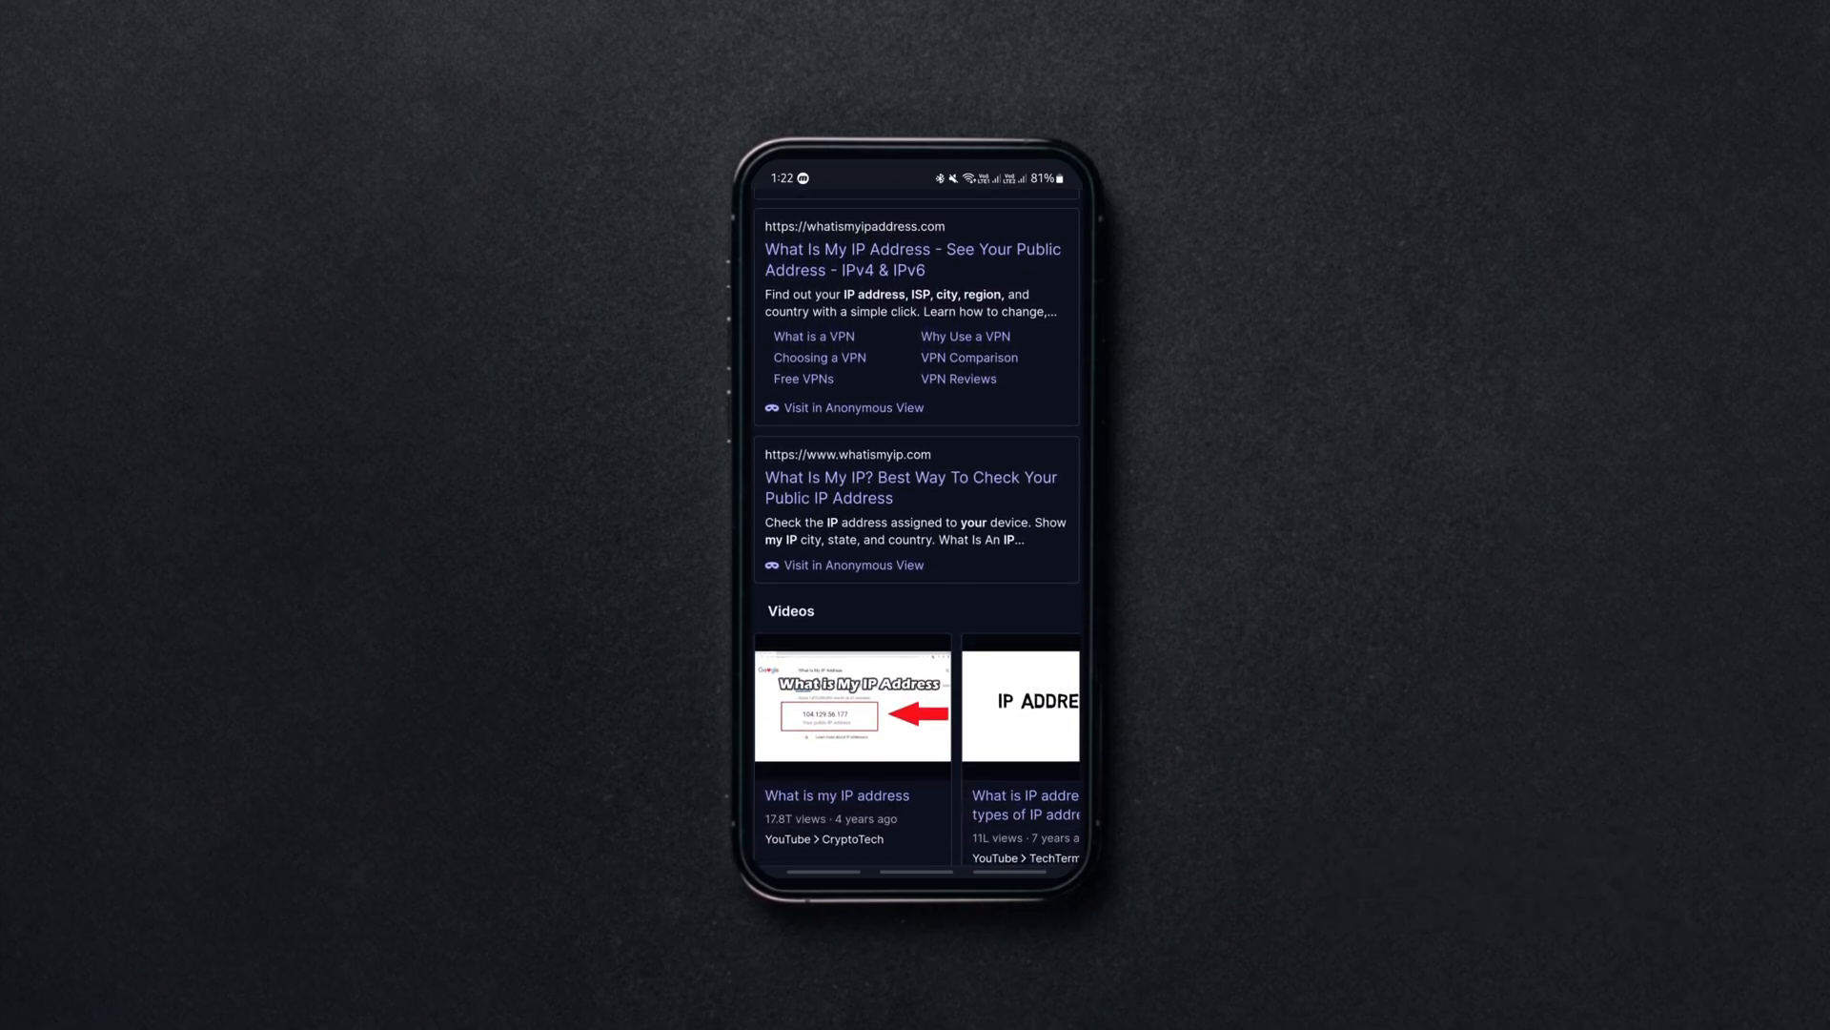
- Visit whatismyipaddress.com in Anonymous View and scroll to its IP Location showing Venlo, Netherlands
{"action": "left_click", "coordinate": [854, 564]}
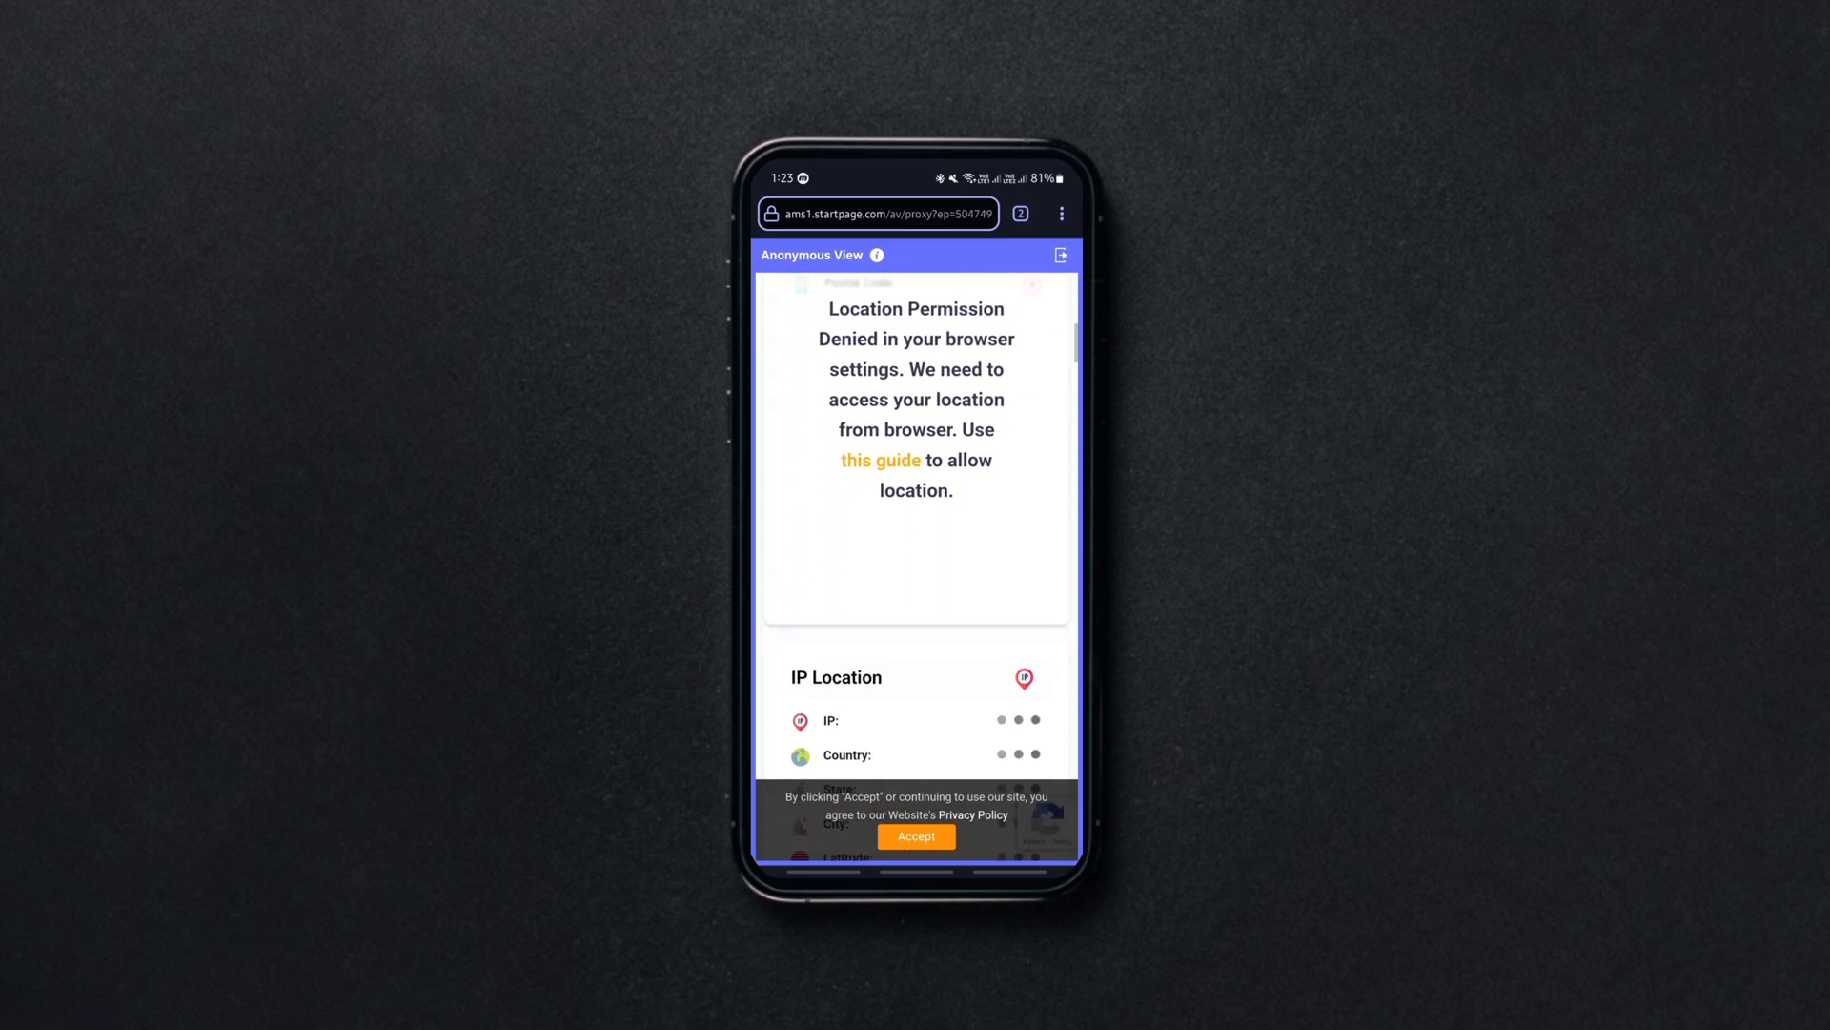
{"action": "scroll", "scroll_direction": "down", "scroll_amount": 3}
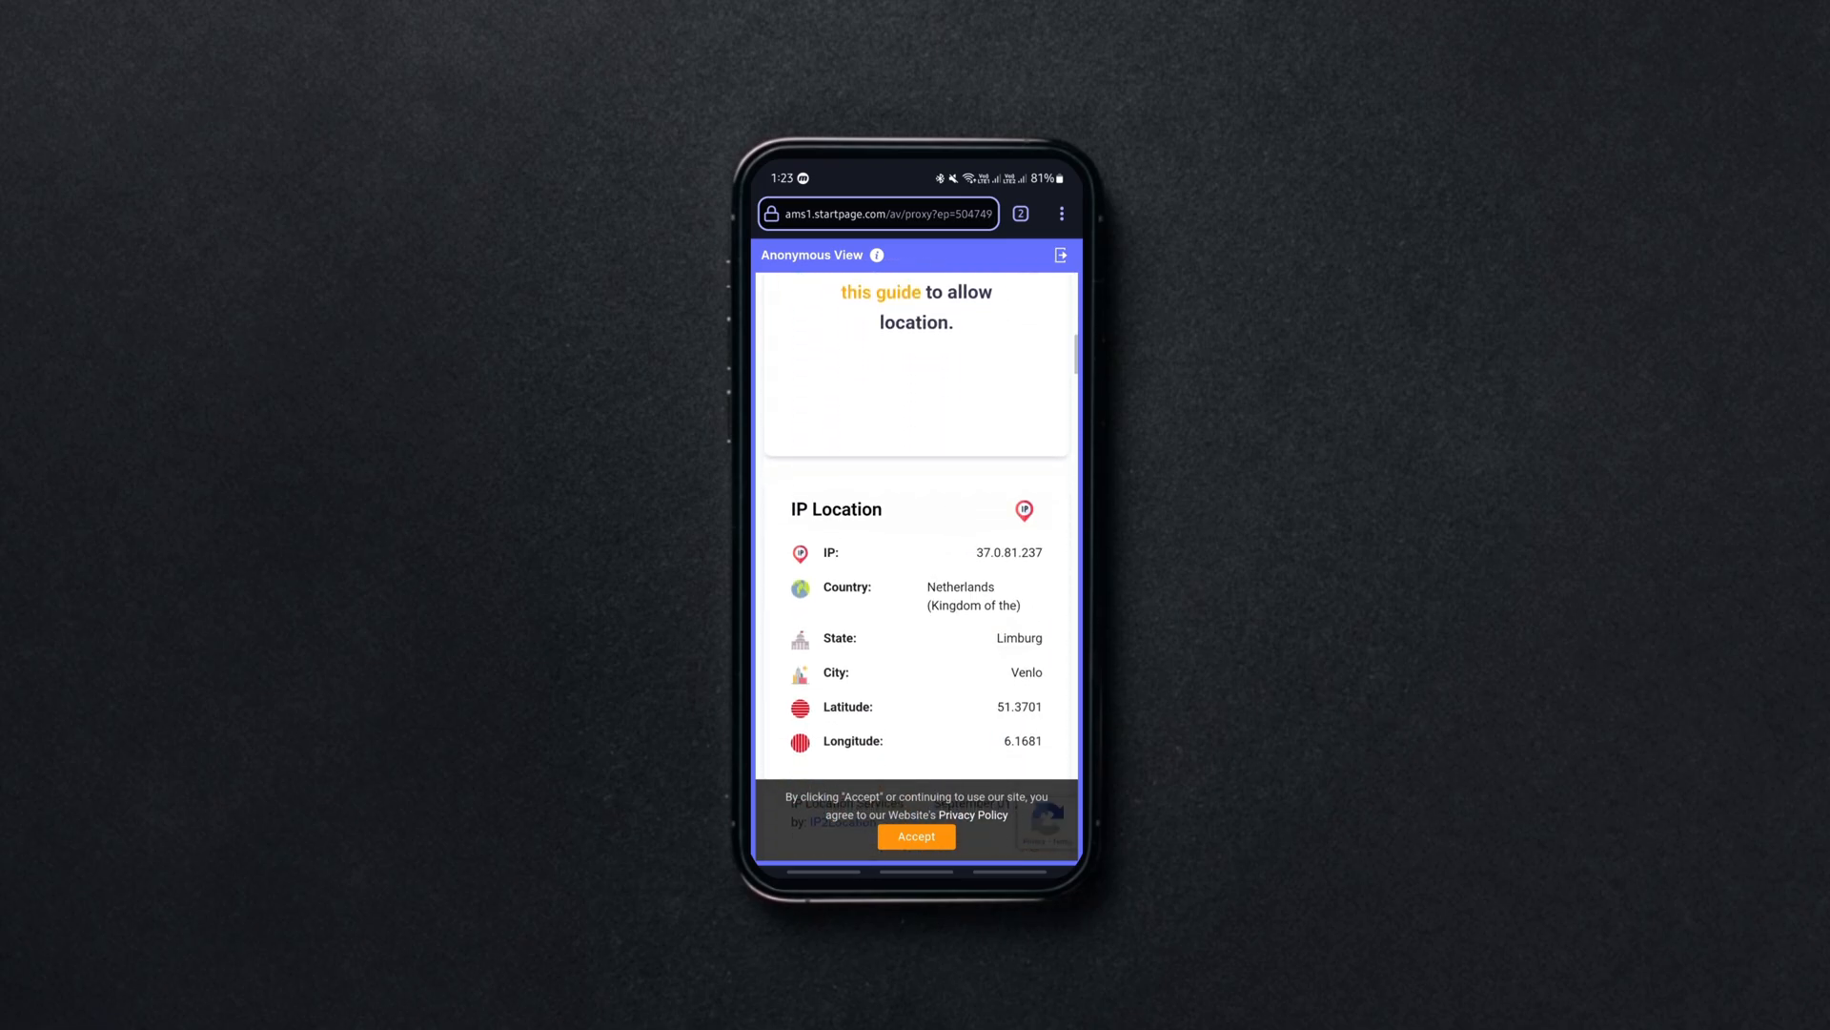
{"action": "scroll", "scroll_direction": "down", "scroll_amount": 3}
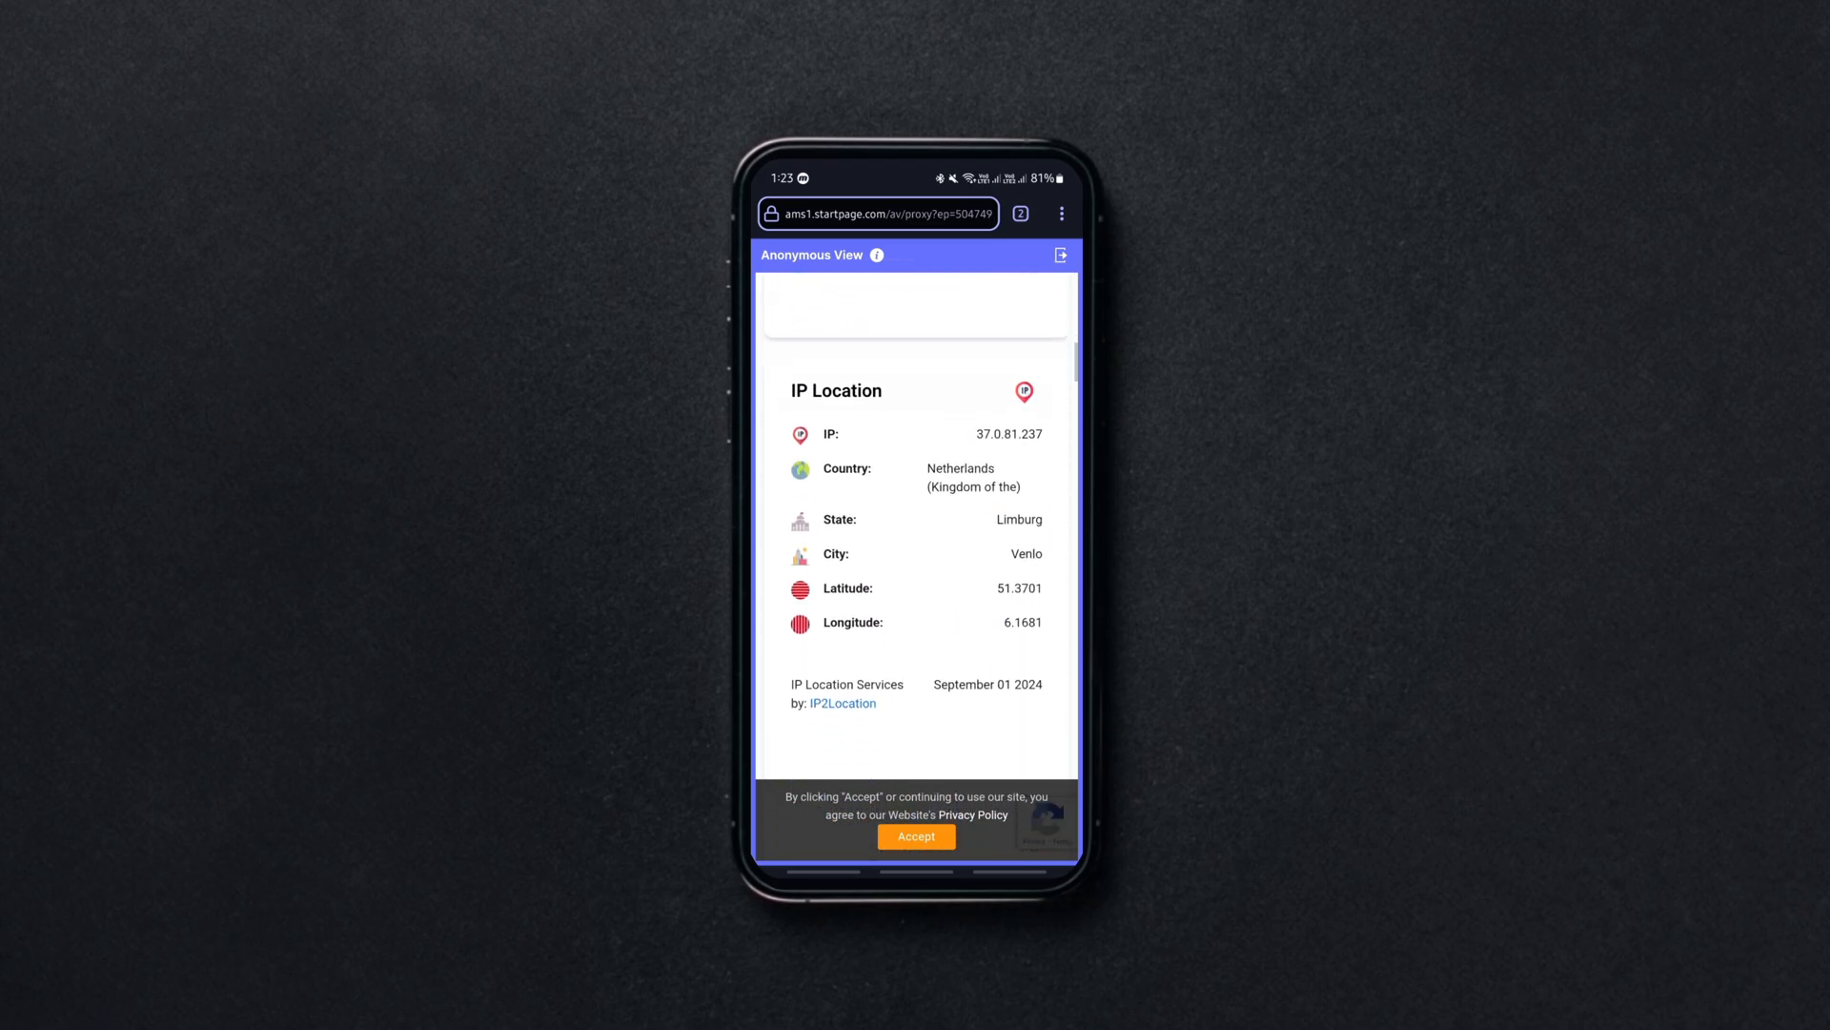
{"action": "scroll", "scroll_direction": "down", "scroll_amount": 3}
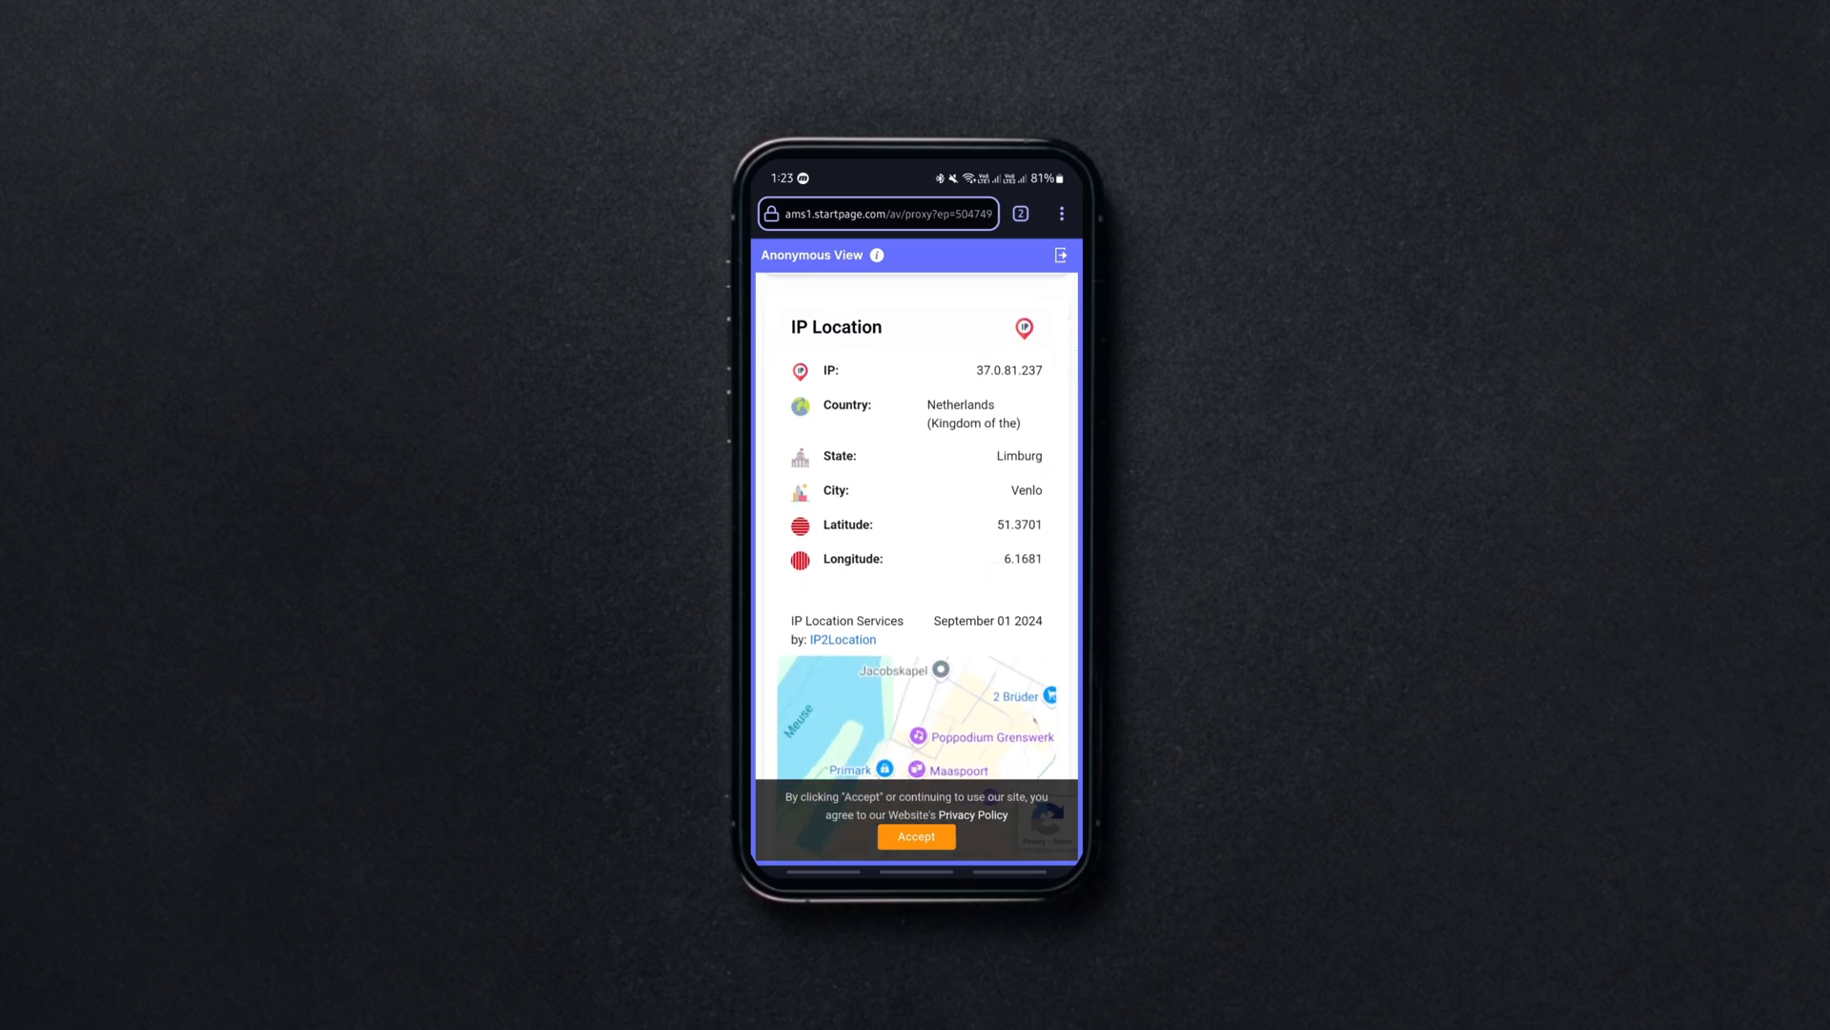
{"action": "scroll", "scroll_direction": "down", "scroll_amount": 3}
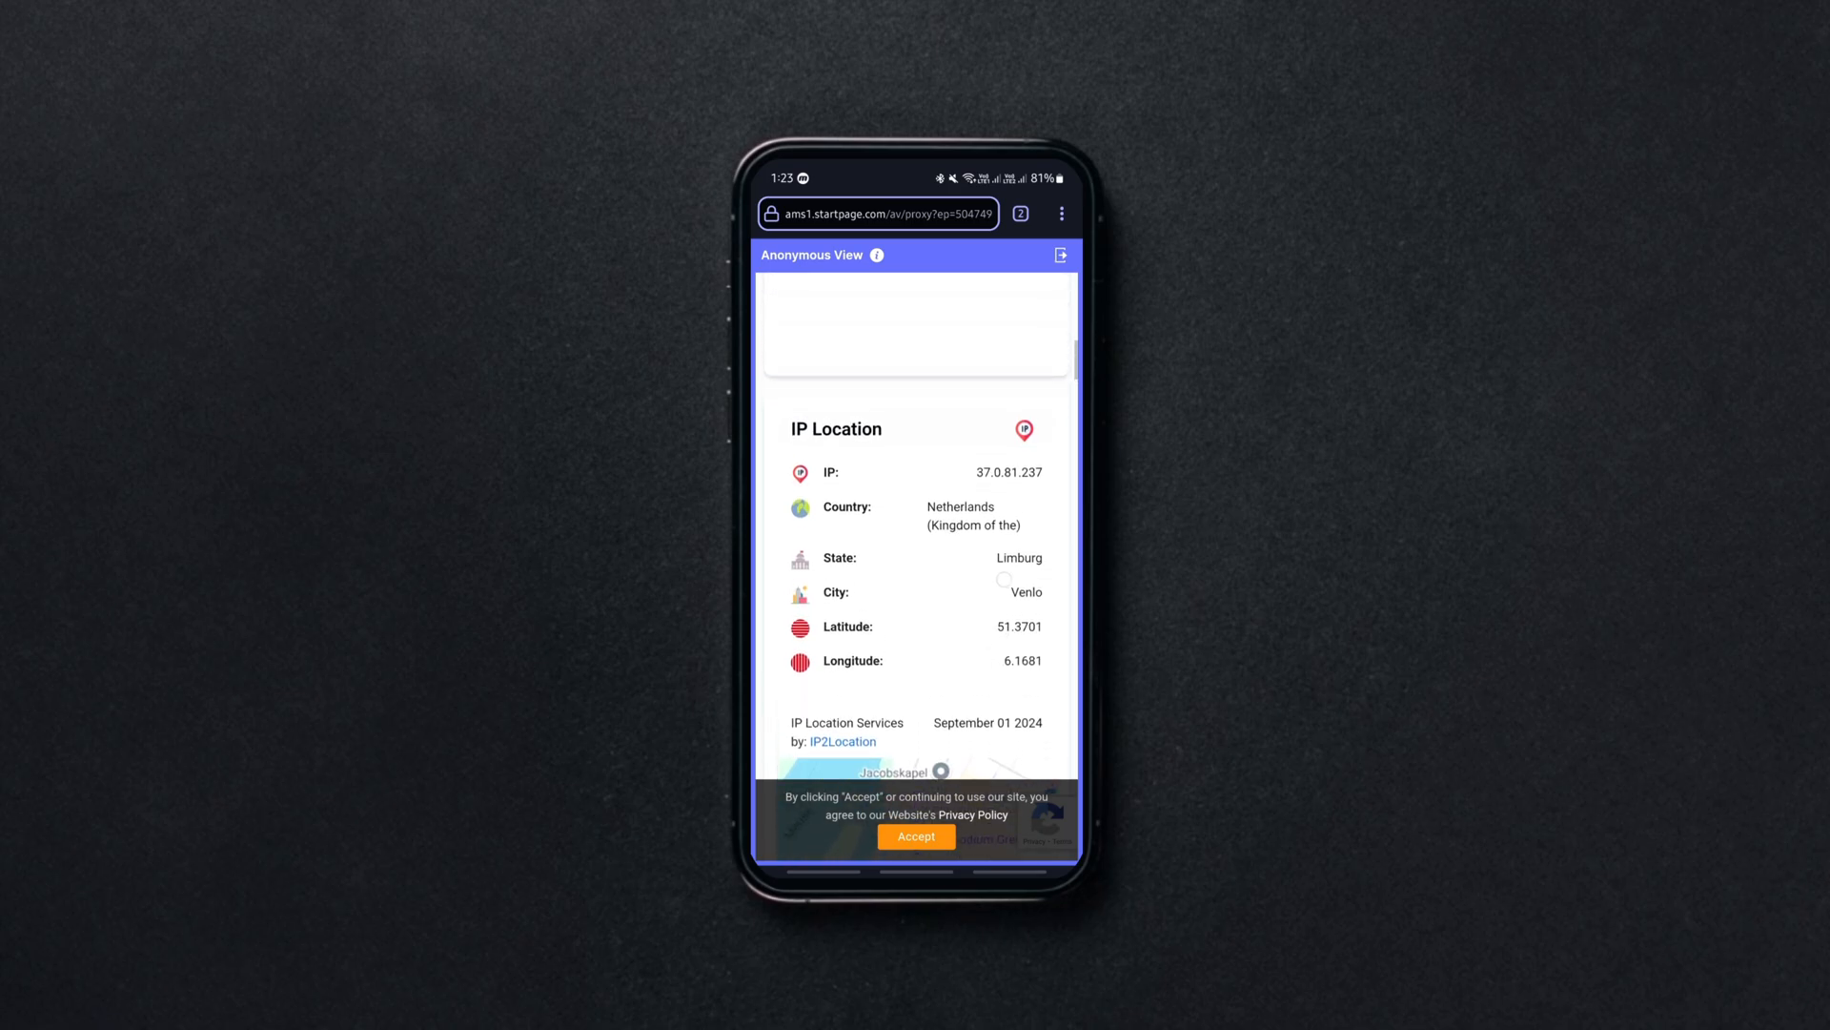
{"action": "scroll", "scroll_direction": "up", "scroll_amount": 3}
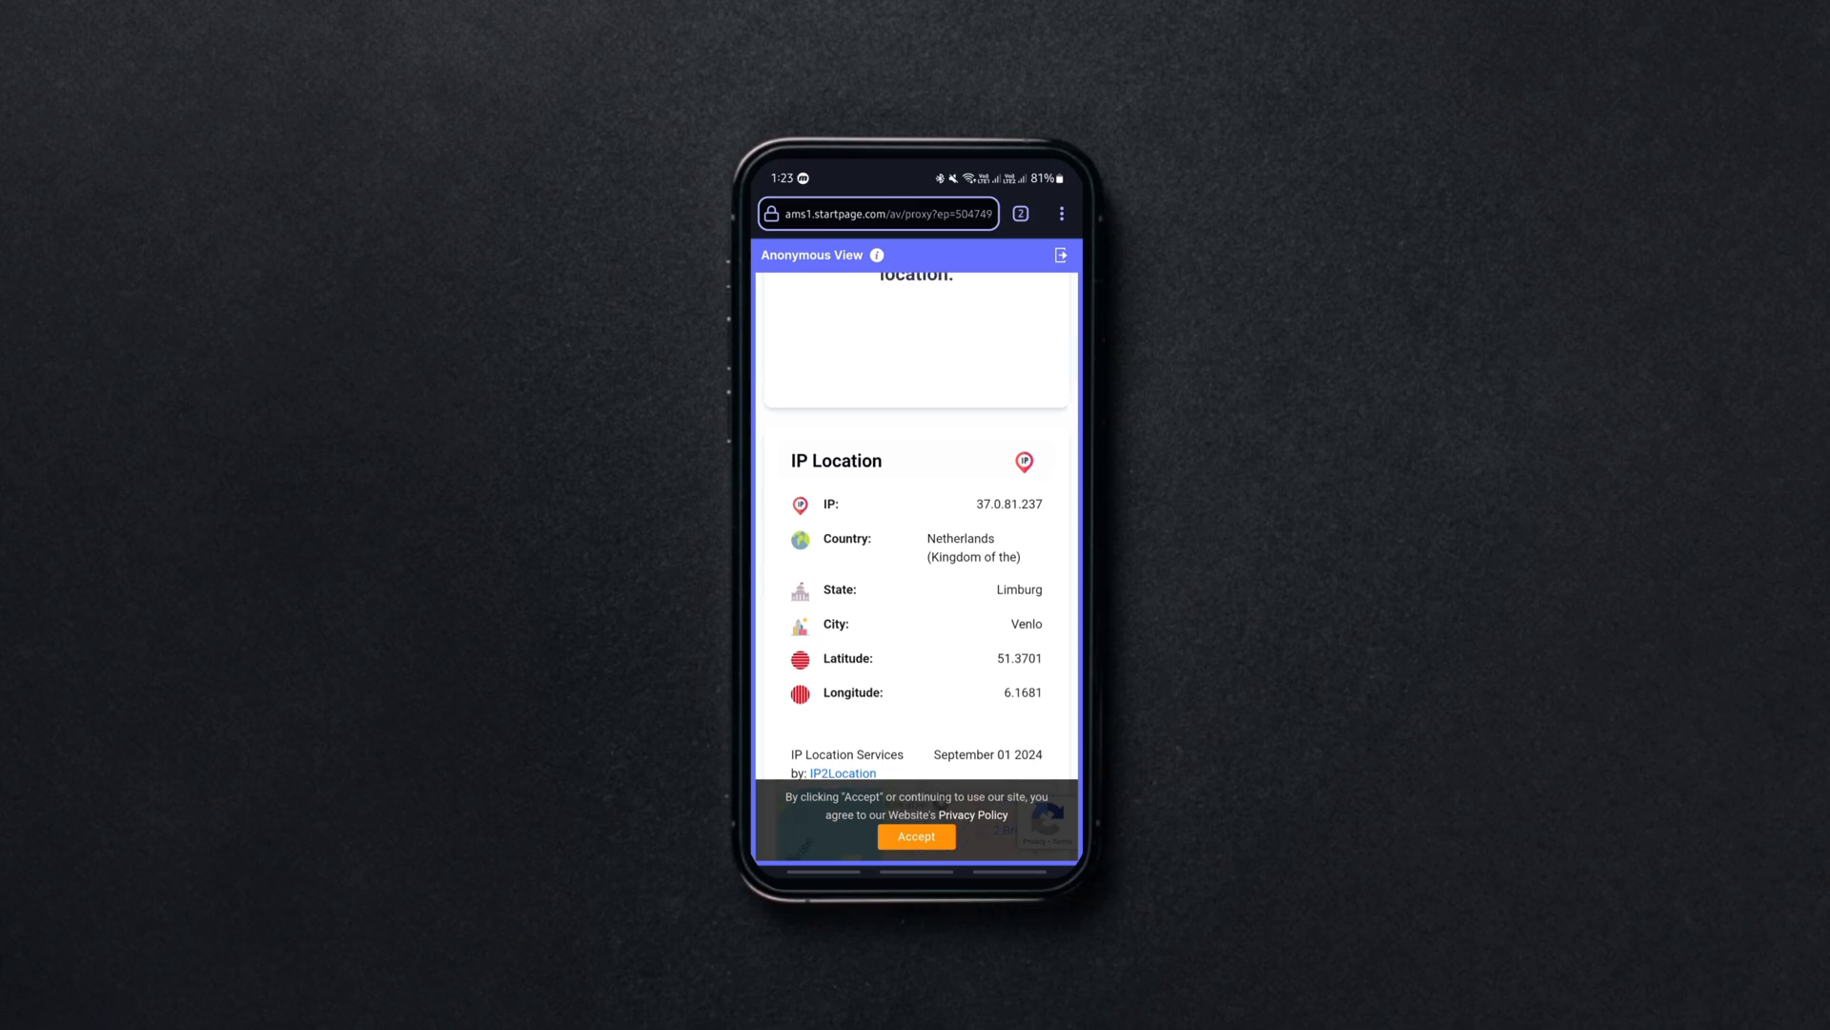